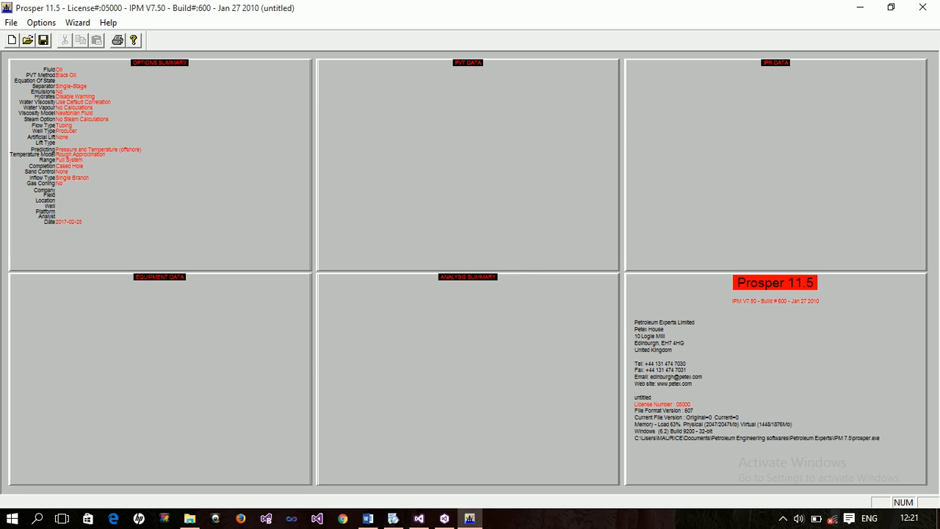
pyautogui.moveTo(429, 323)
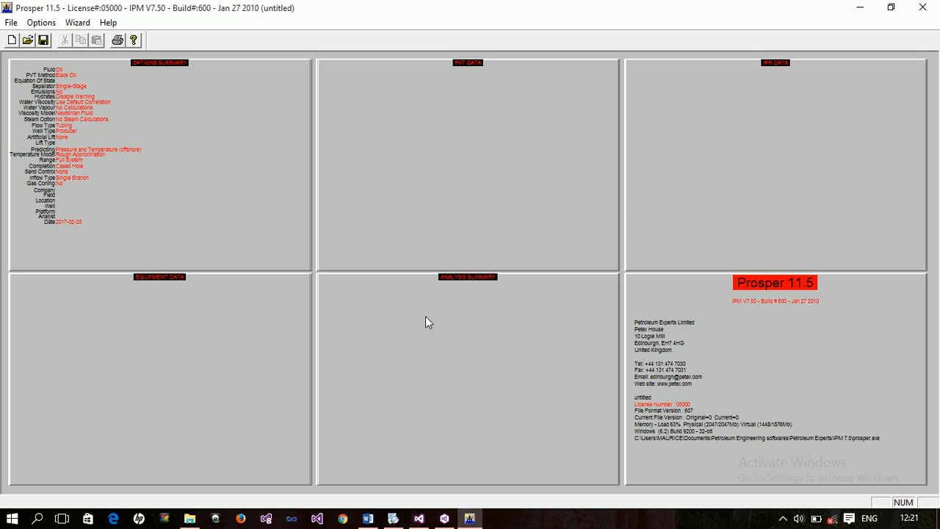
pyautogui.moveTo(334, 332)
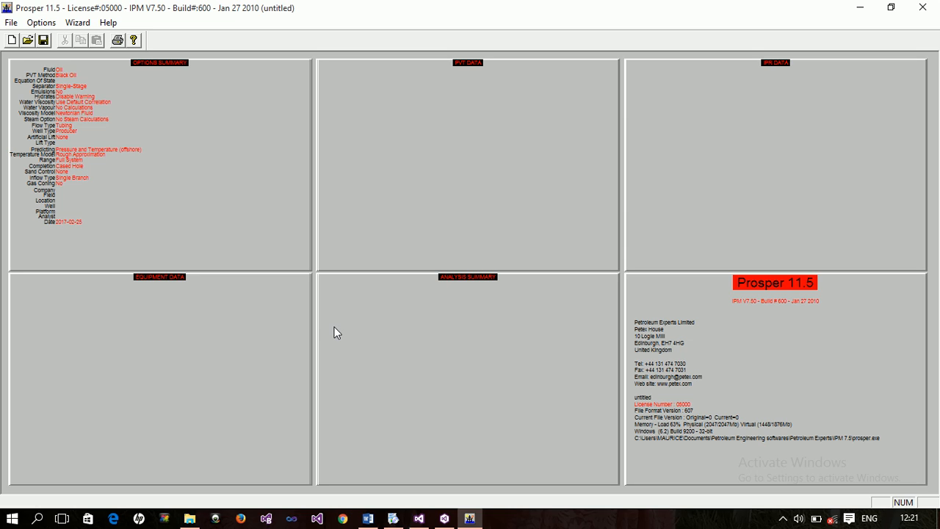
pyautogui.moveTo(210, 348)
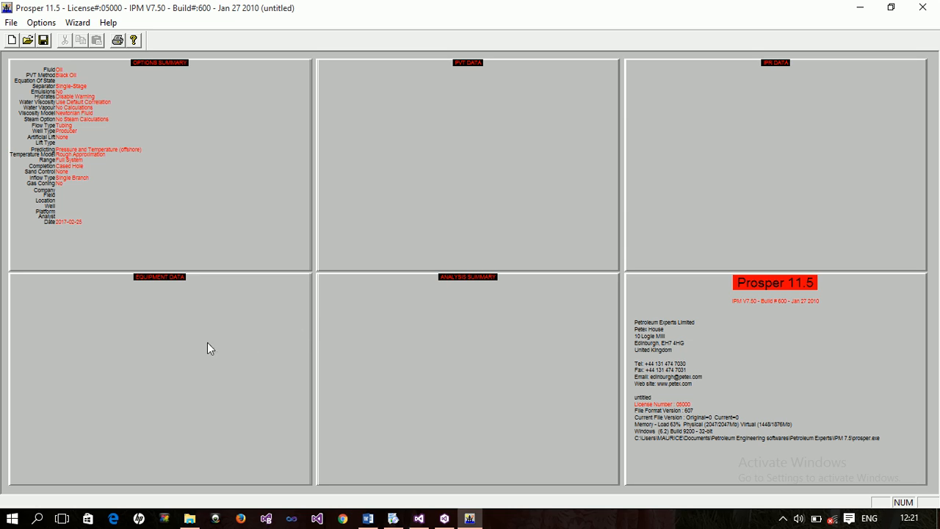
pyautogui.moveTo(304, 177)
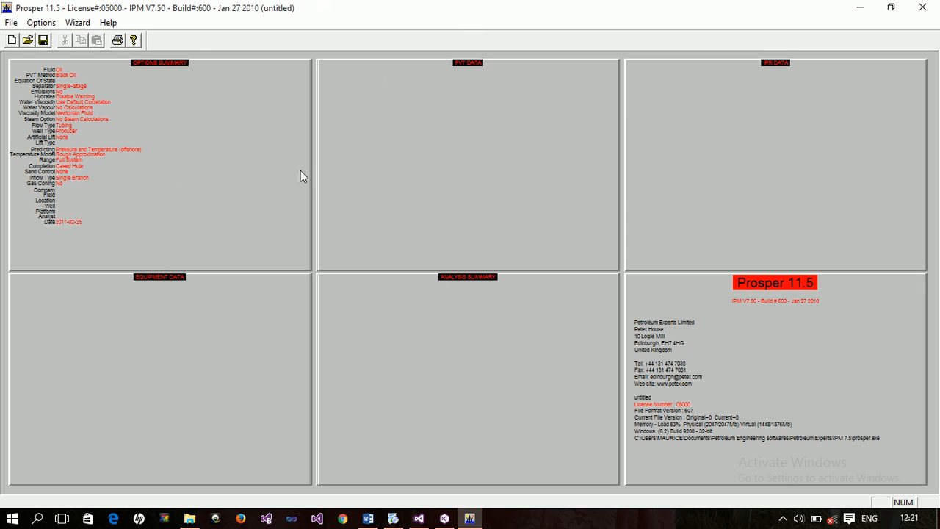
pyautogui.moveTo(51, 18)
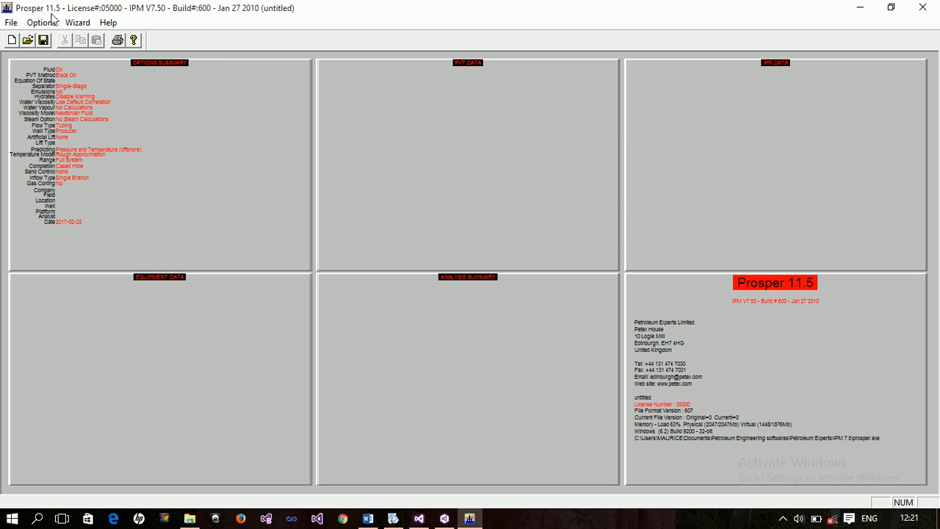
pyautogui.moveTo(177, 18)
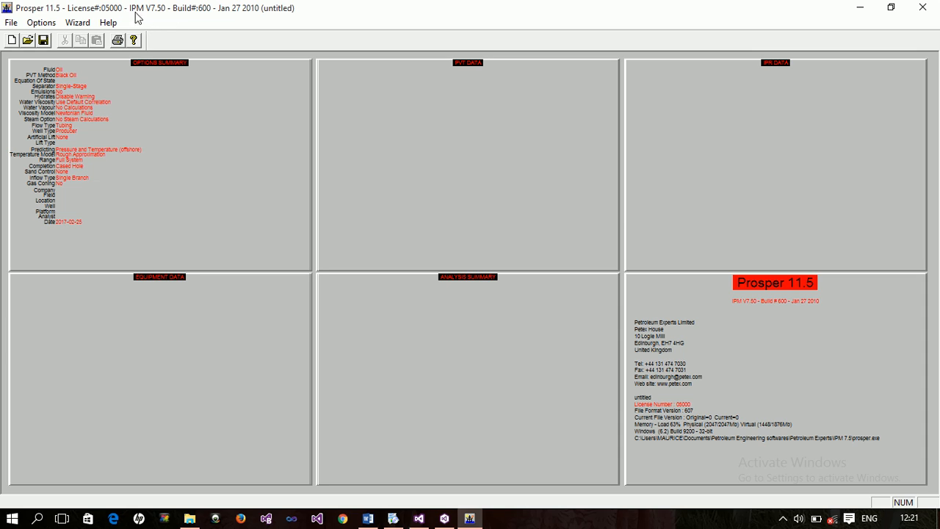
pyautogui.moveTo(204, 23)
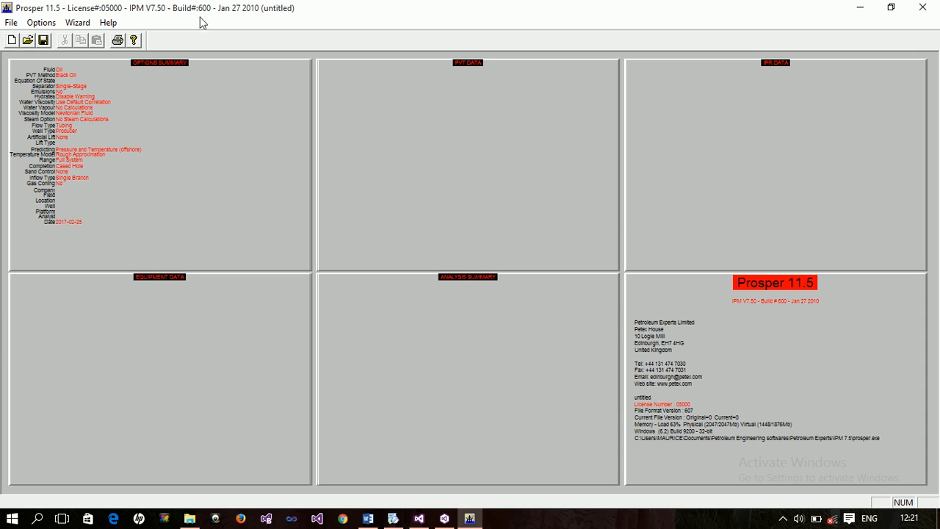
pyautogui.moveTo(115, 99)
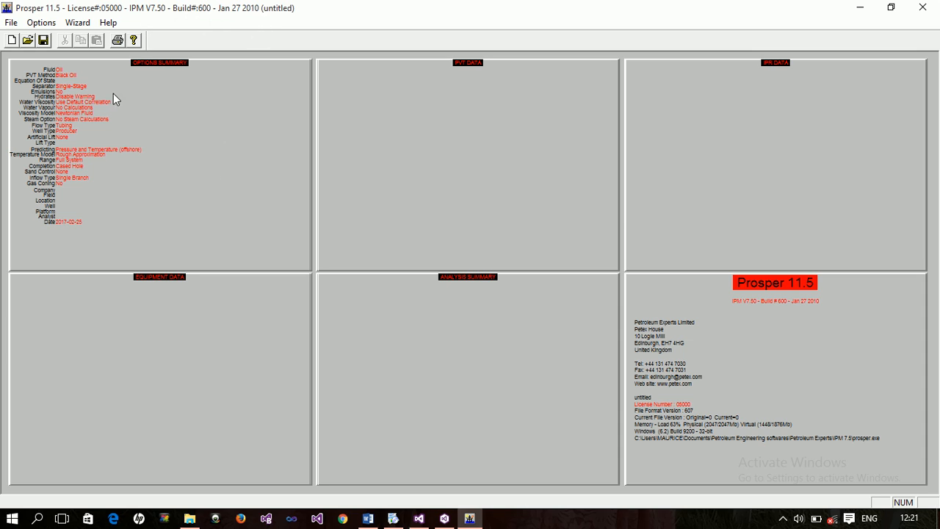
pyautogui.moveTo(11, 22)
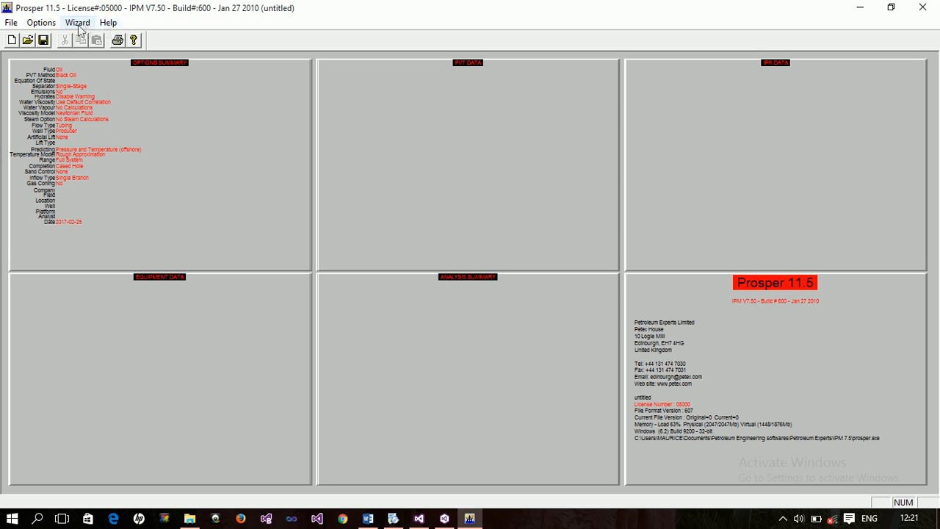
# Step: Browse the File, Options and Wizard menus and view PROSPER's version and licence information
pyautogui.click(11, 22)
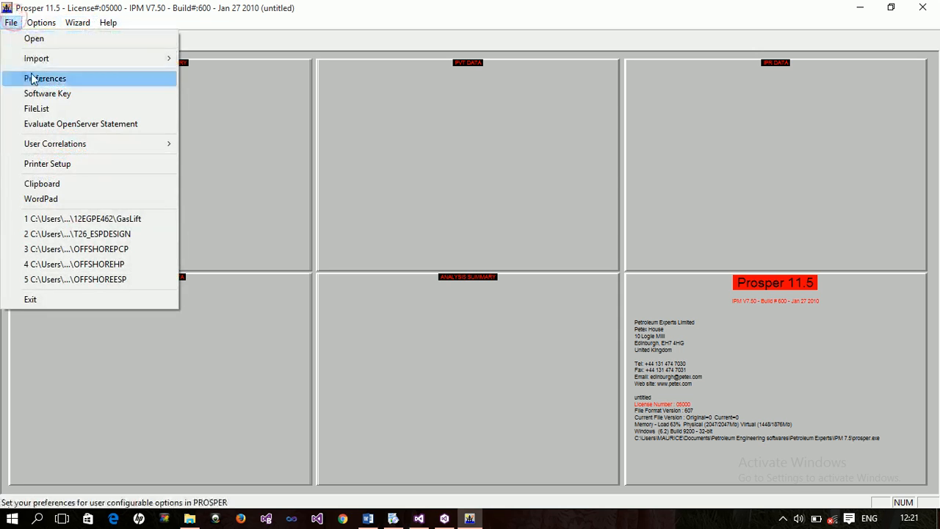
pyautogui.moveTo(10, 20)
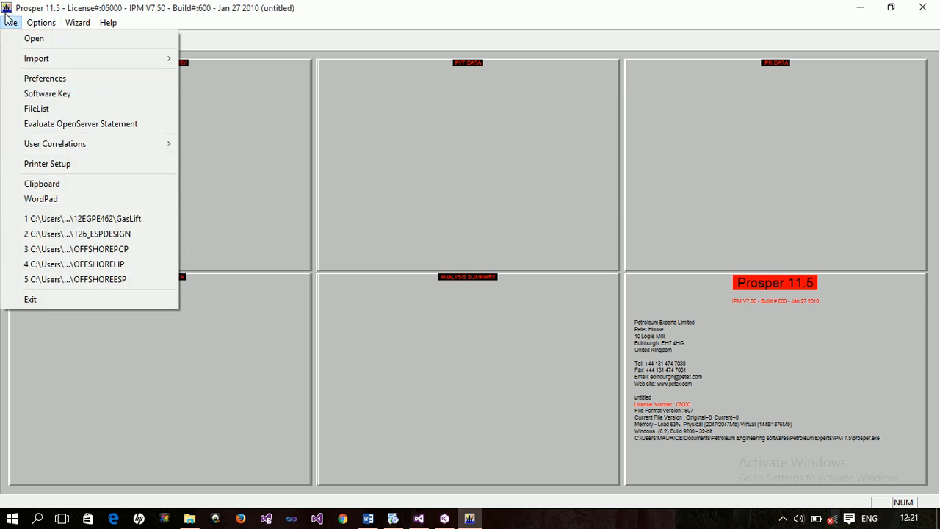
pyautogui.click(41, 22)
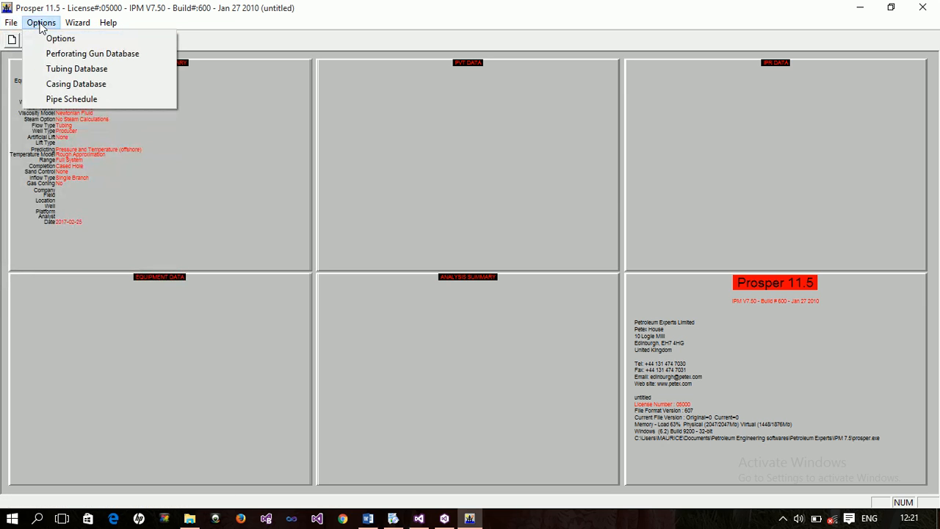
pyautogui.moveTo(91, 53)
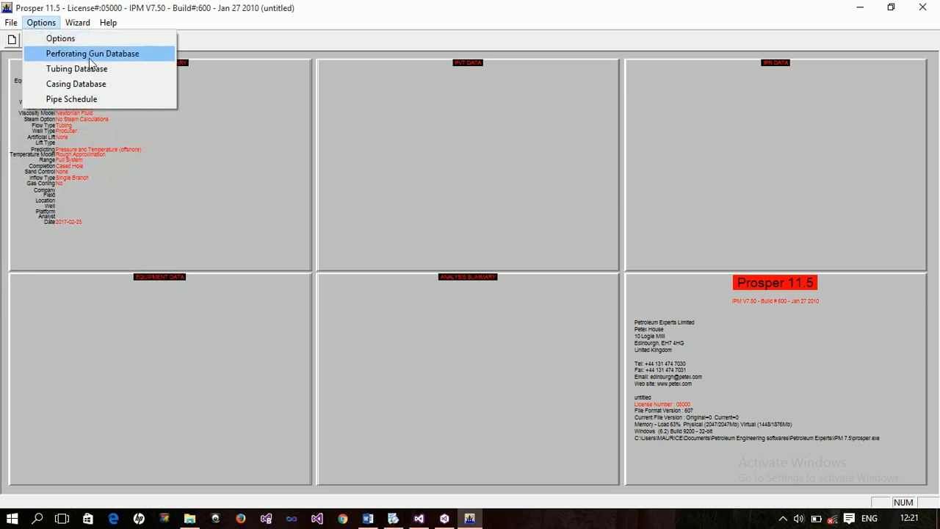
pyautogui.moveTo(76, 84)
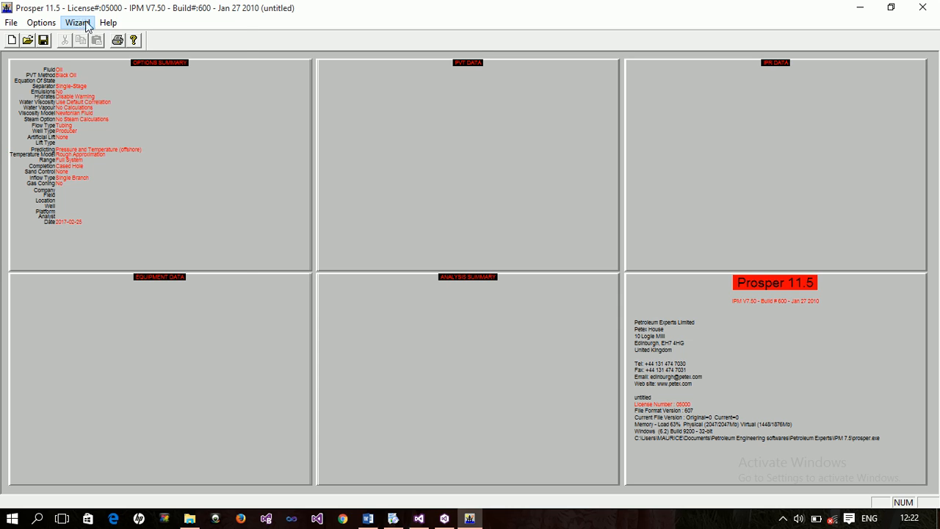
pyautogui.click(108, 22)
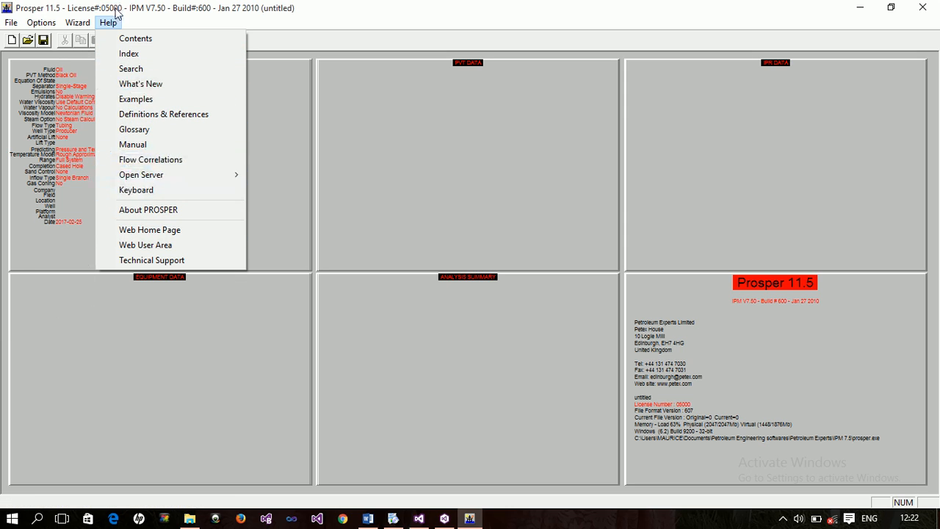
pyautogui.click(196, 159)
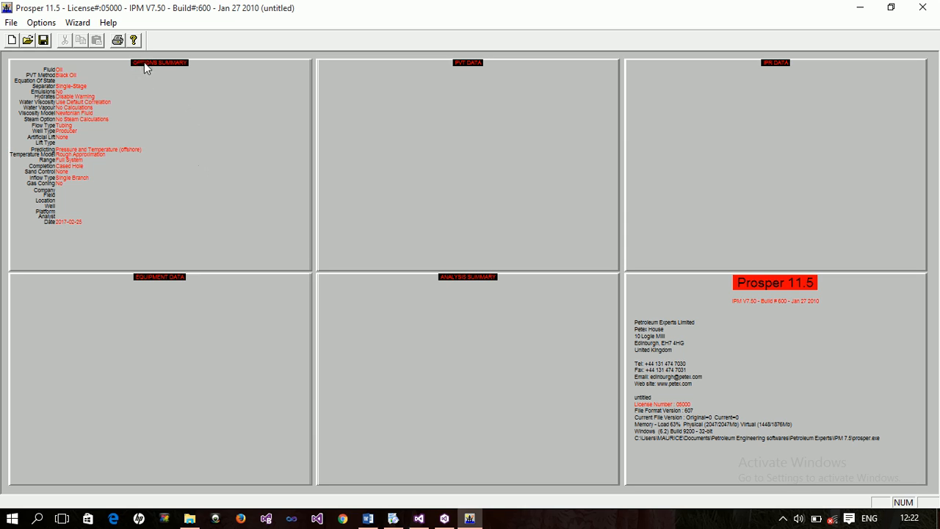
pyautogui.moveTo(467, 67)
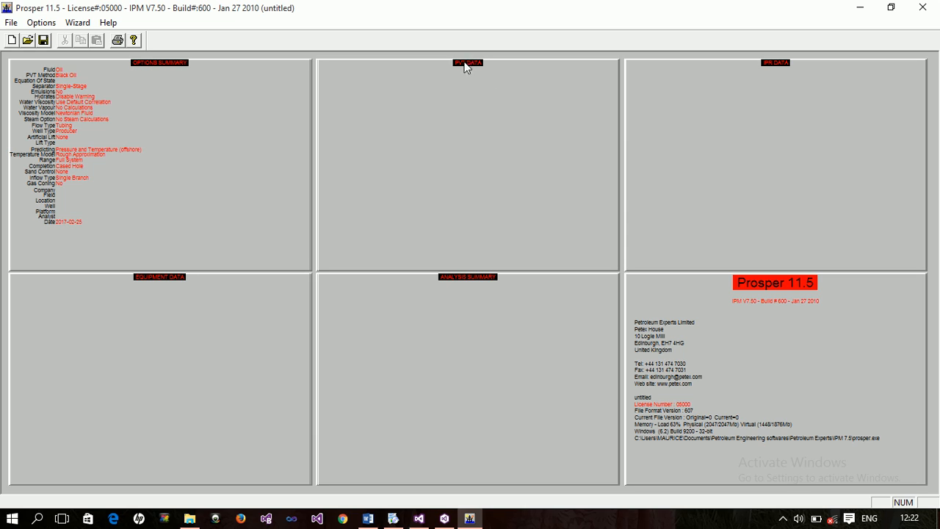
pyautogui.moveTo(720, 101)
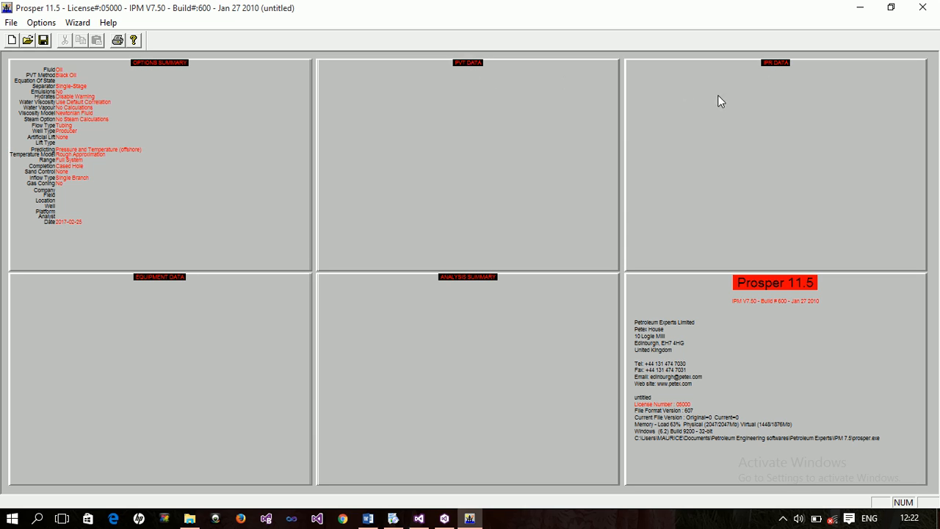
pyautogui.moveTo(472, 298)
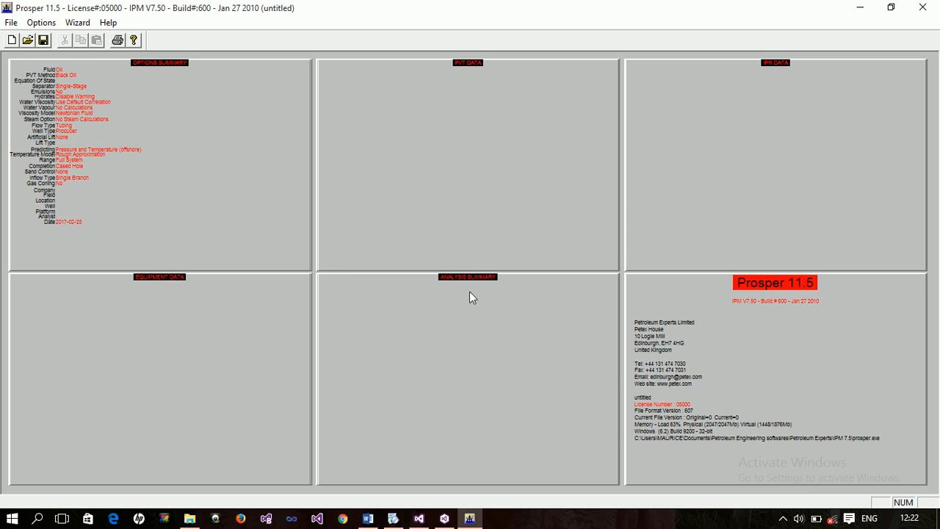
pyautogui.moveTo(715, 315)
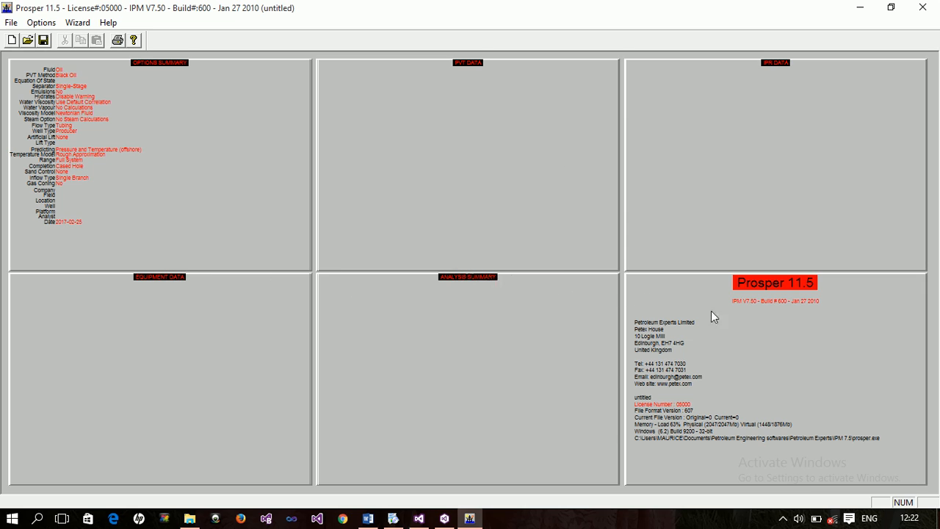
pyautogui.moveTo(825, 281)
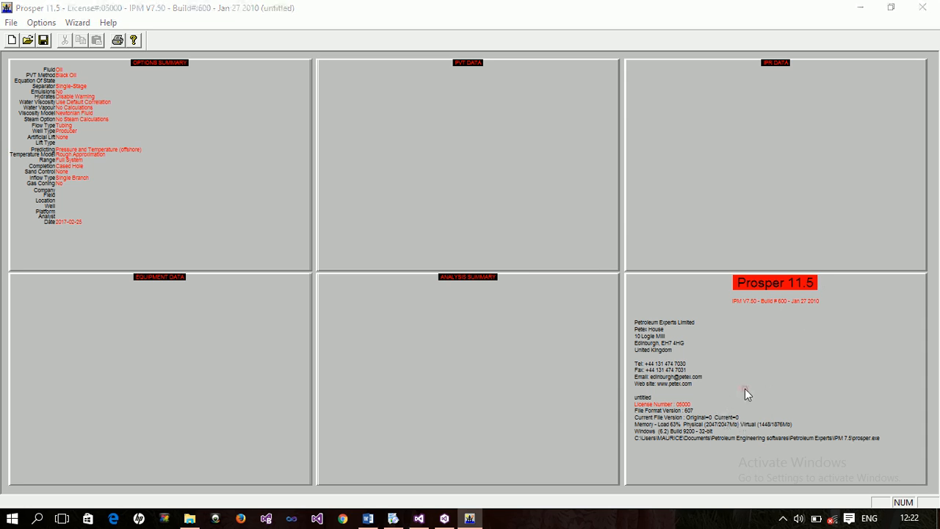
pyautogui.click(108, 22)
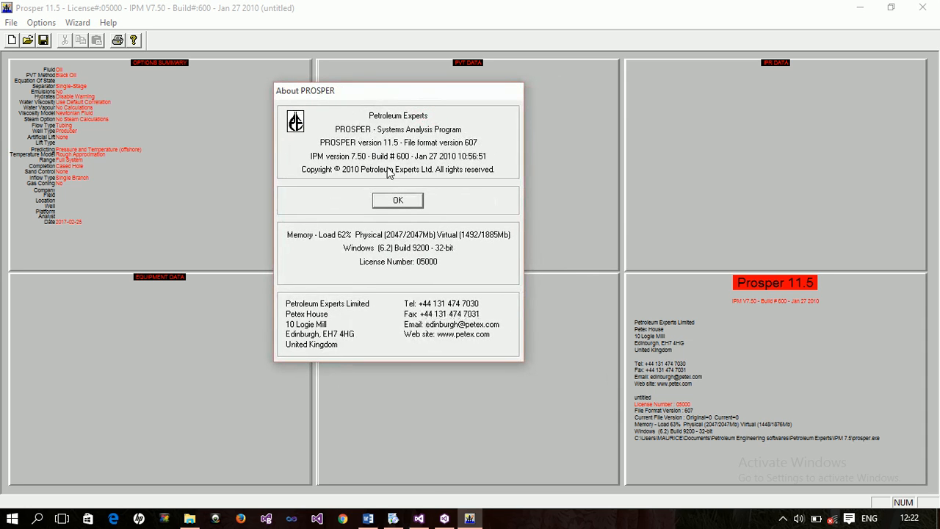
pyautogui.click(398, 200)
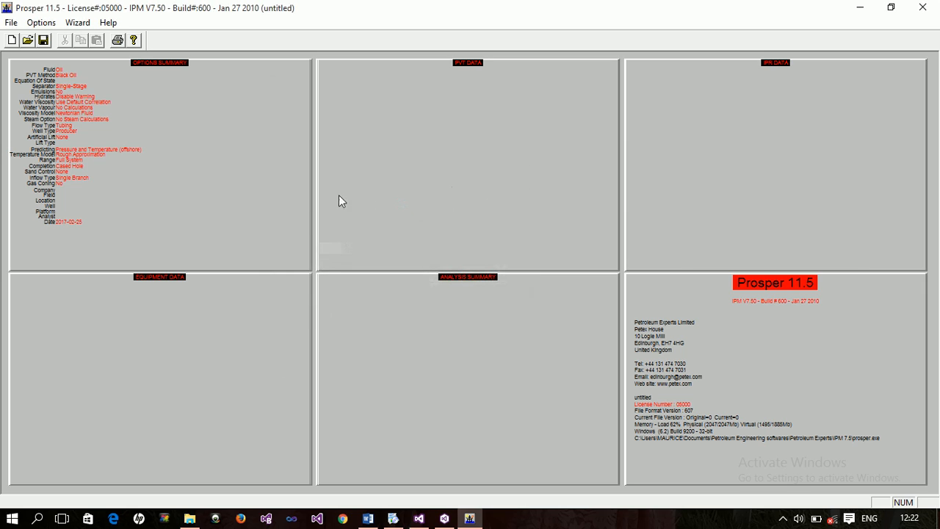
pyautogui.moveTo(249, 240)
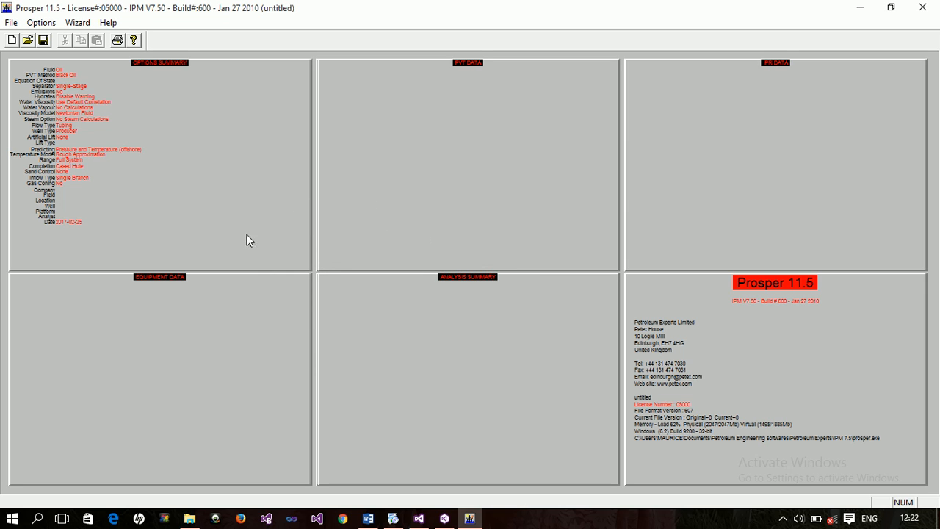
pyautogui.moveTo(508, 199)
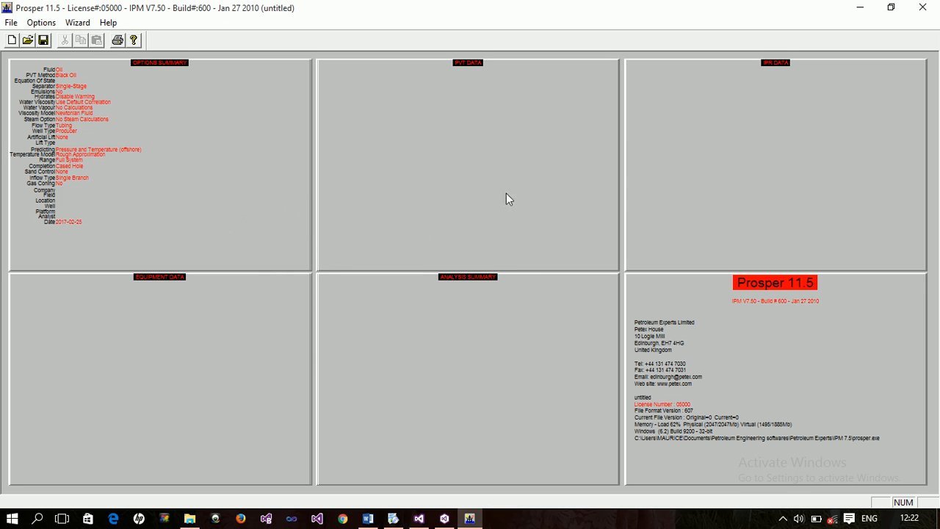
pyautogui.moveTo(291, 255)
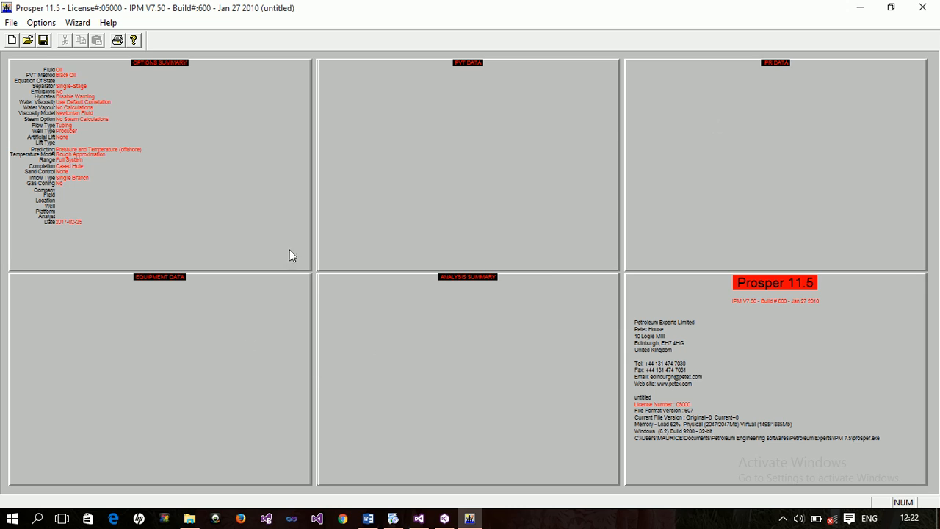
pyautogui.moveTo(204, 113)
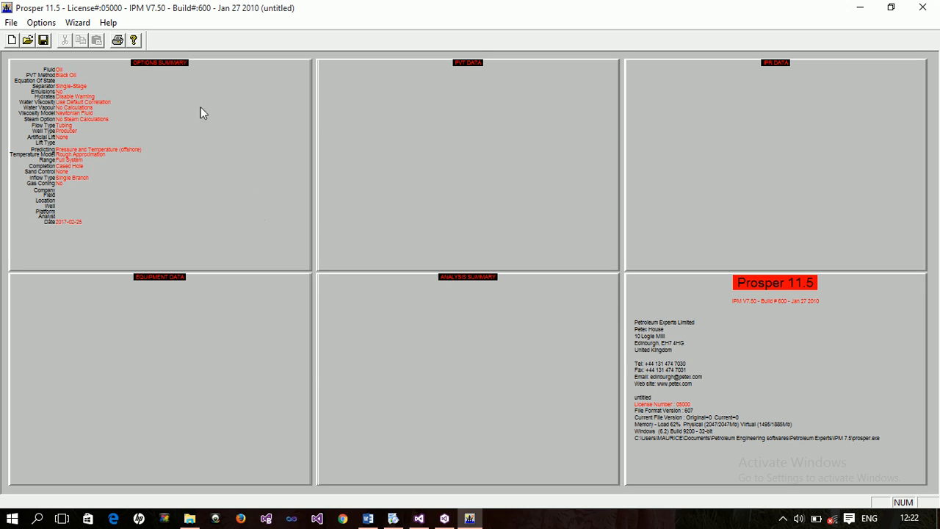
pyautogui.moveTo(184, 125)
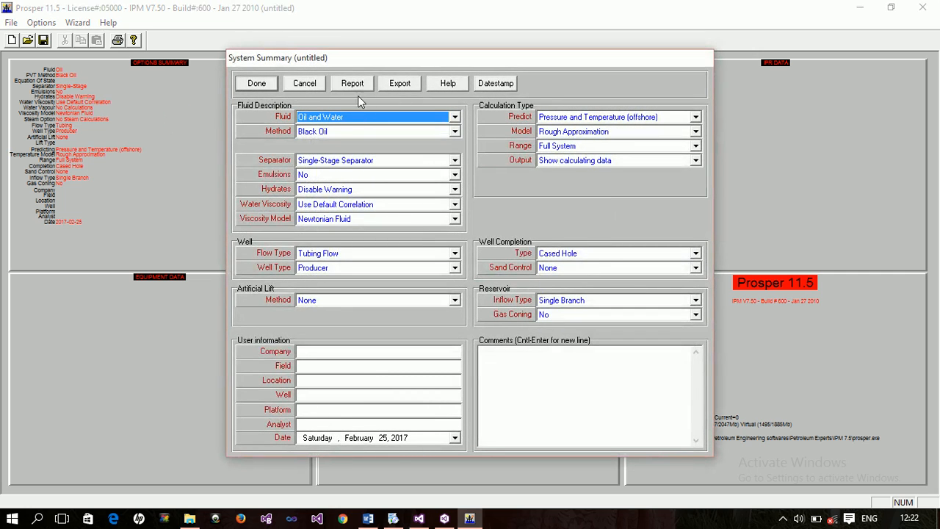
# Step: Bring up the System Summary and review the Fluid and Method lists, keeping Oil and Water with Black Oil
pyautogui.click(255, 83)
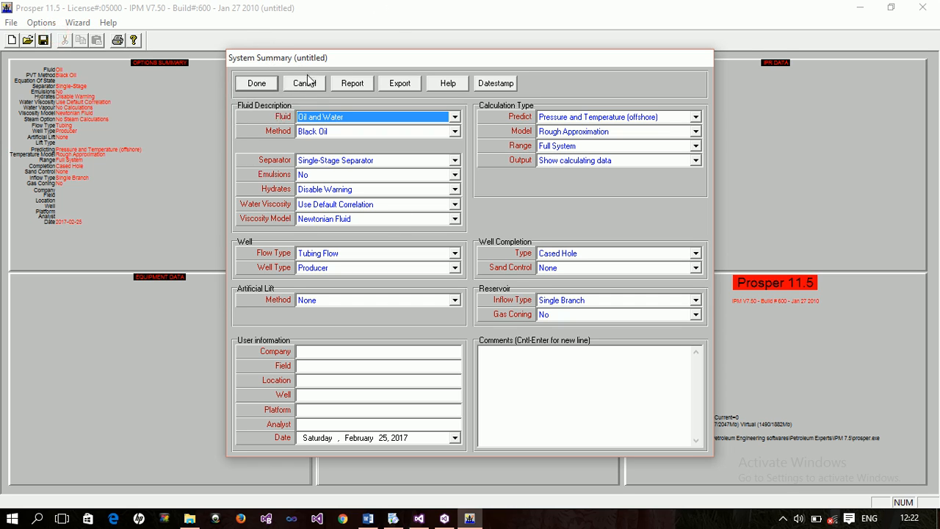
pyautogui.click(303, 83)
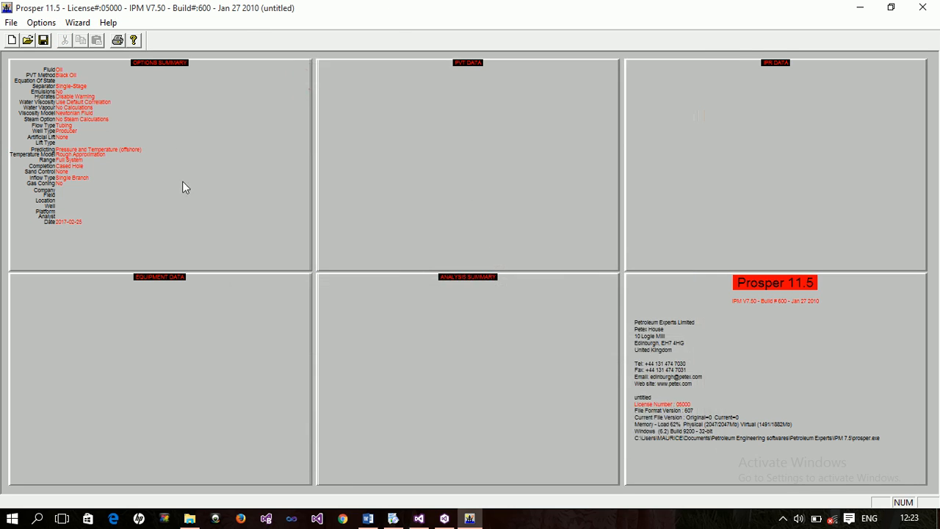
pyautogui.moveTo(345, 203)
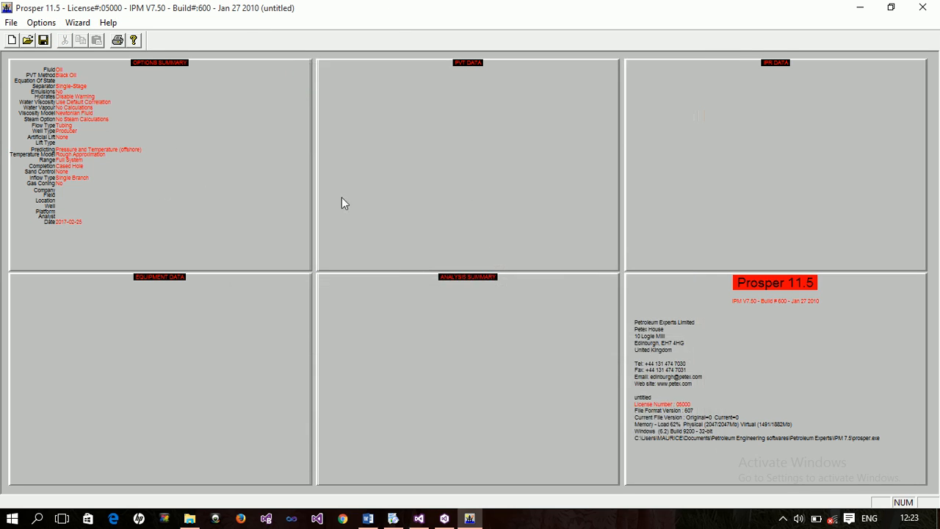
pyautogui.moveTo(154, 307)
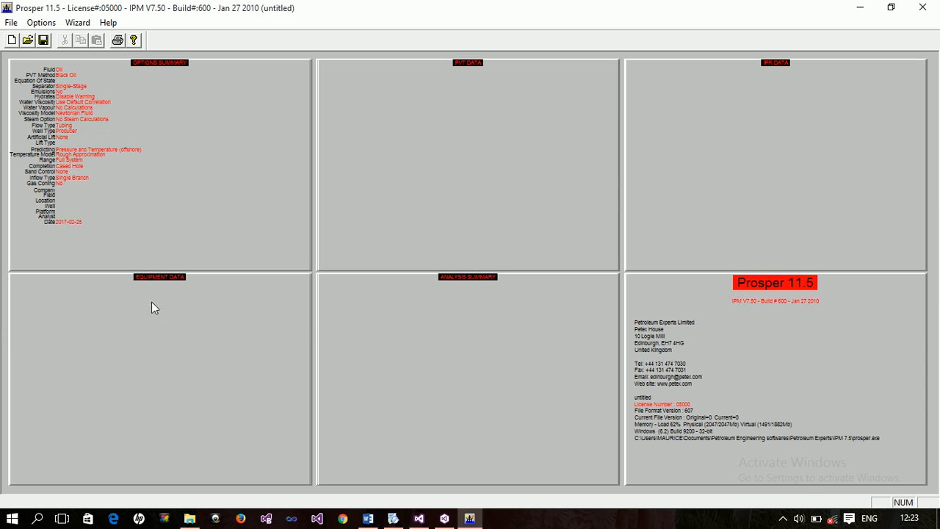
pyautogui.moveTo(764, 90)
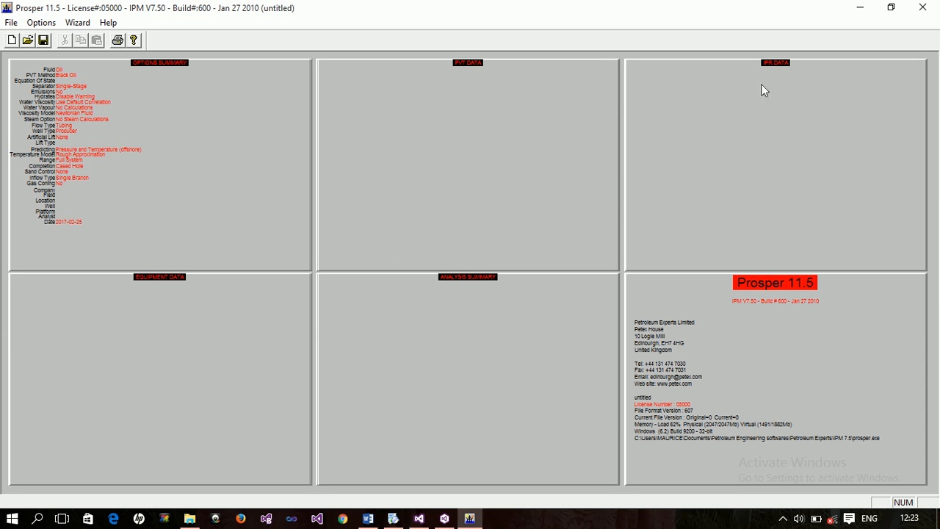
pyautogui.moveTo(470, 298)
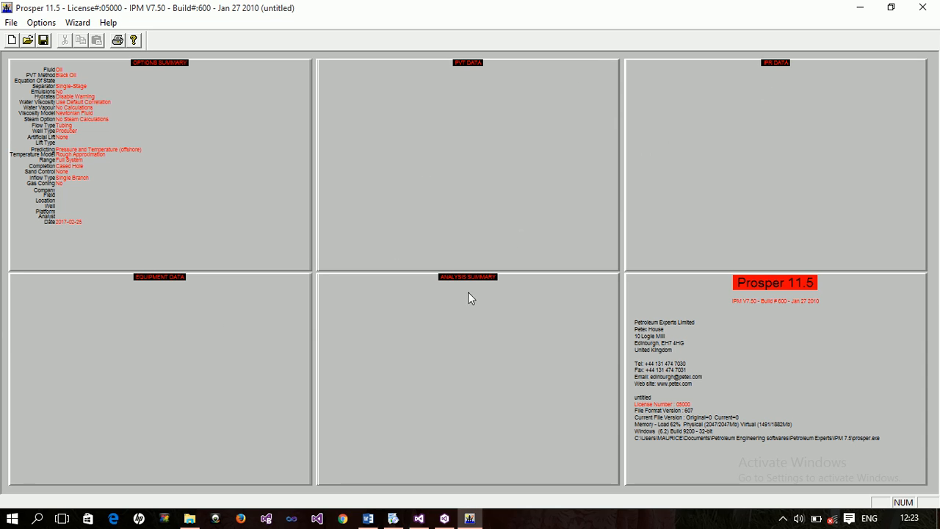
pyautogui.moveTo(245, 190)
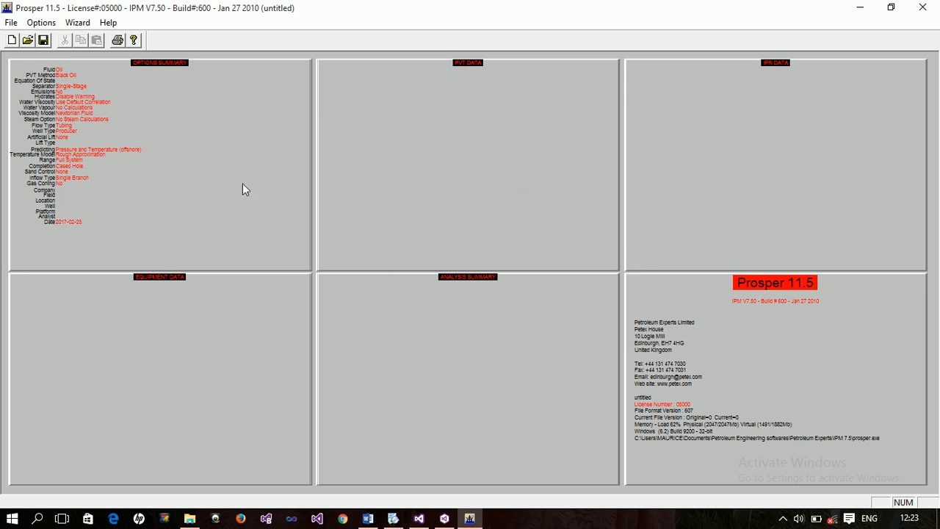
pyautogui.moveTo(192, 233)
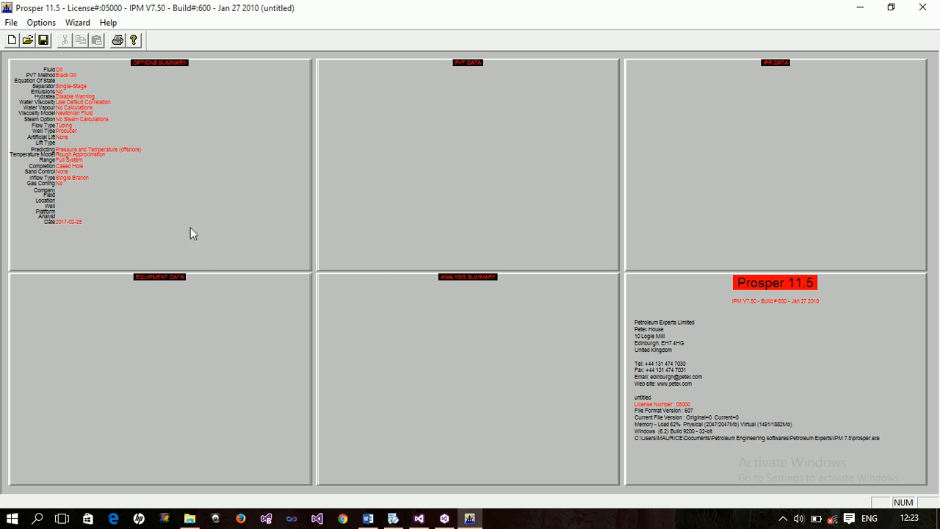
pyautogui.moveTo(138, 86)
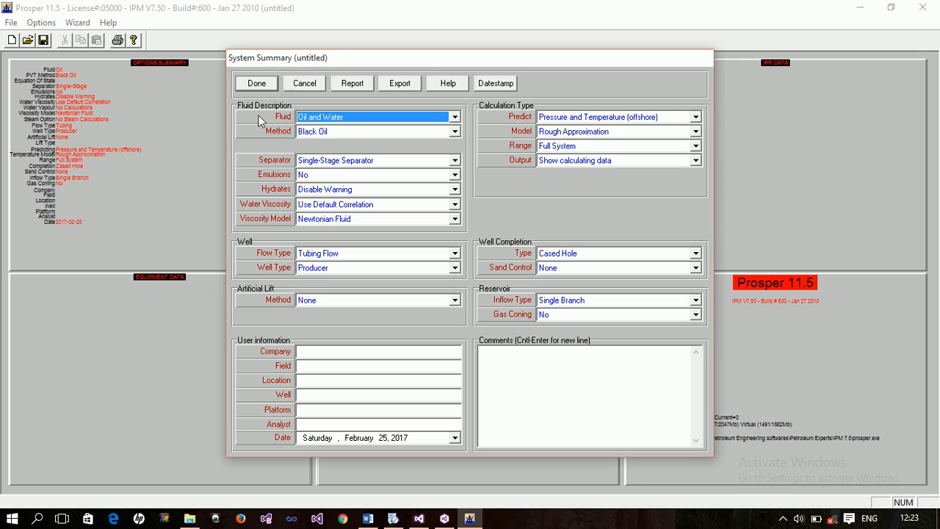
pyautogui.moveTo(253, 111)
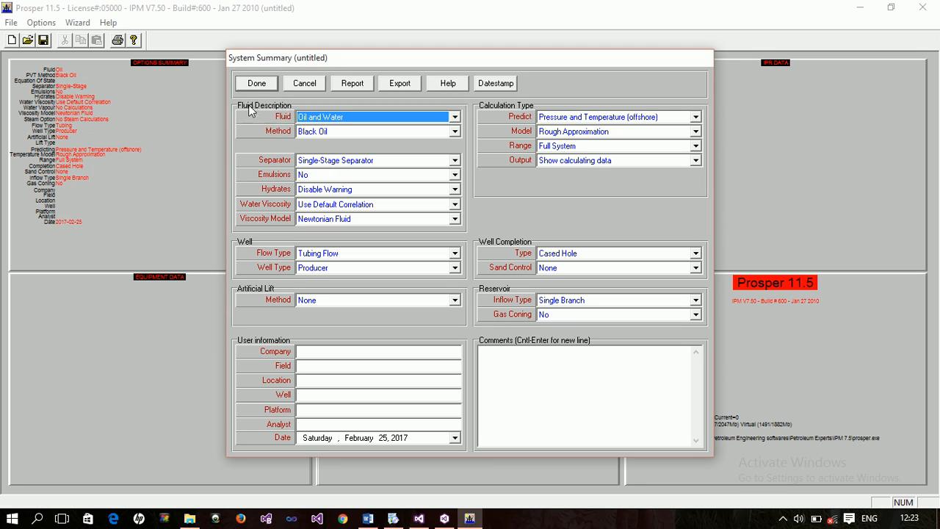
pyautogui.moveTo(277, 204)
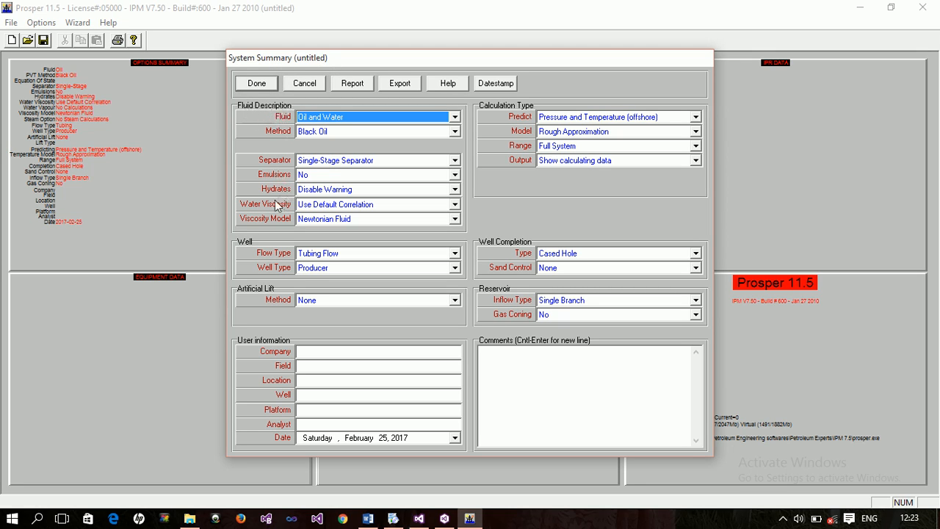
pyautogui.moveTo(252, 298)
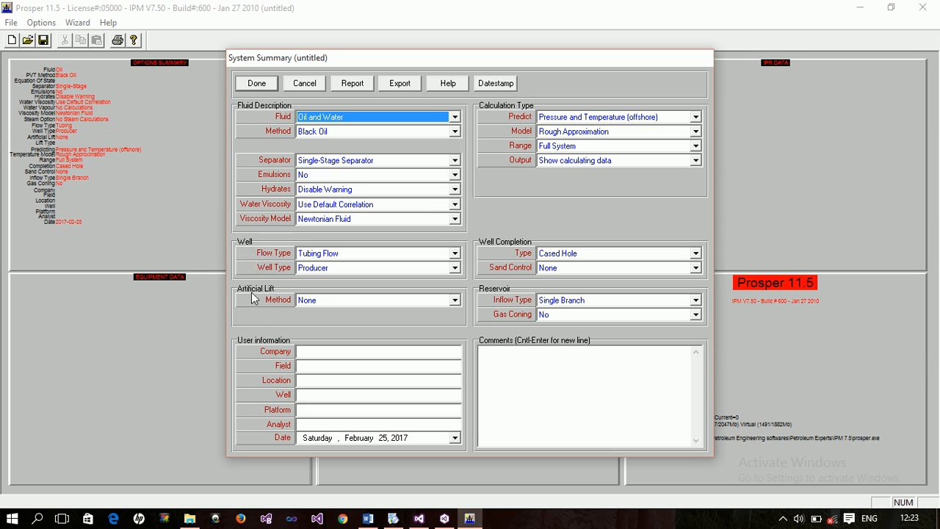
pyautogui.moveTo(422, 297)
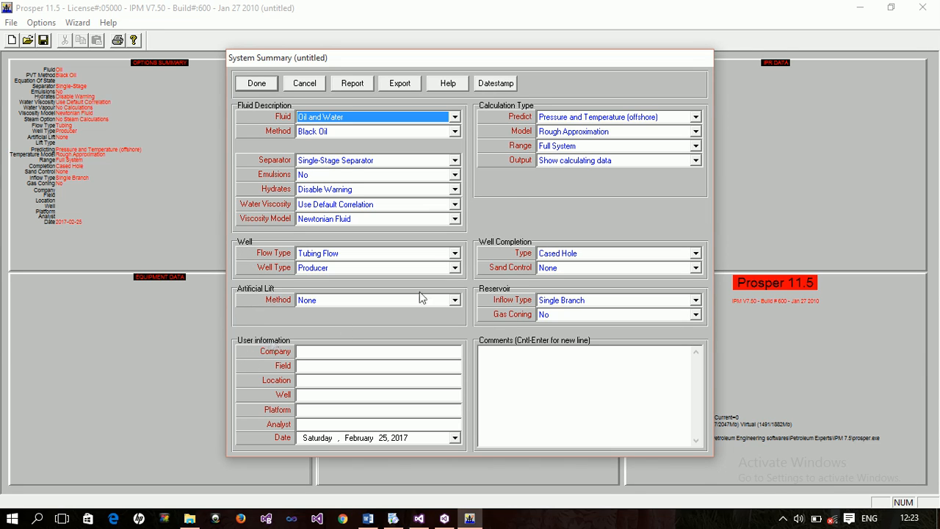
pyautogui.moveTo(496, 243)
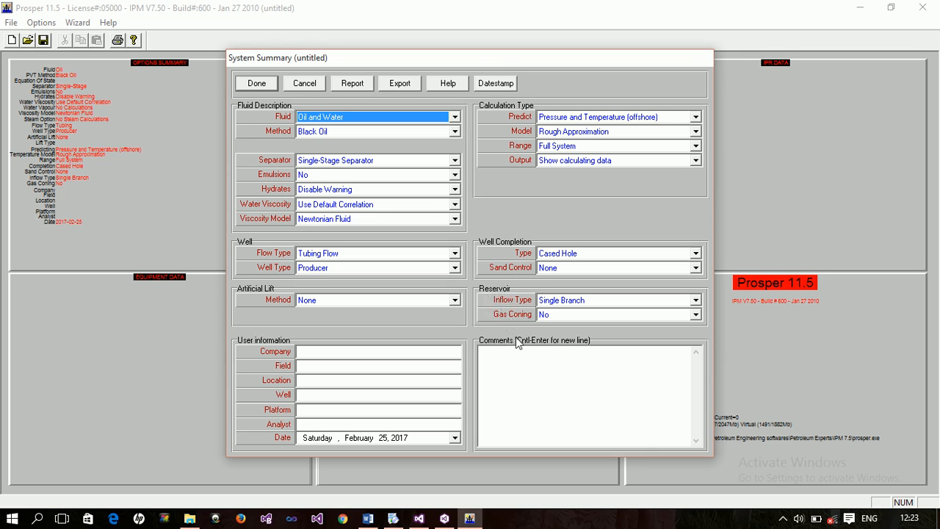
pyautogui.moveTo(360, 236)
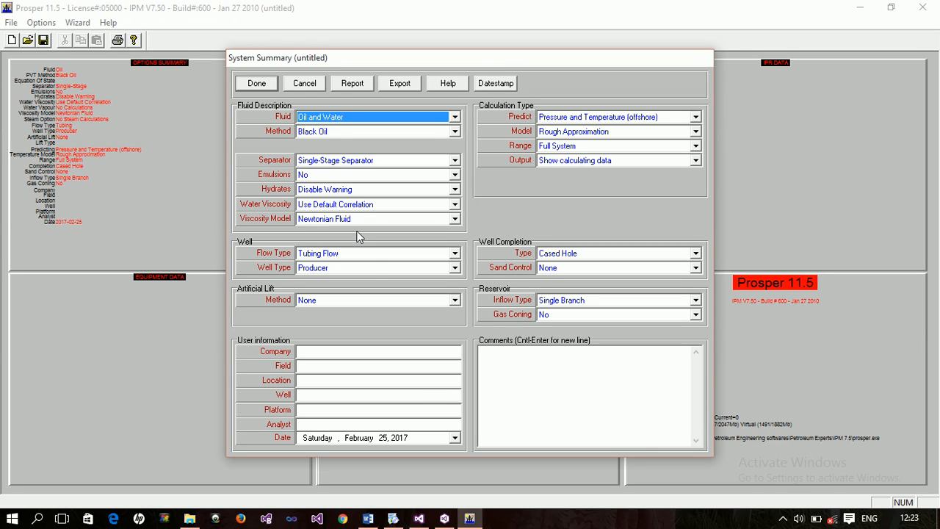
pyautogui.moveTo(268, 116)
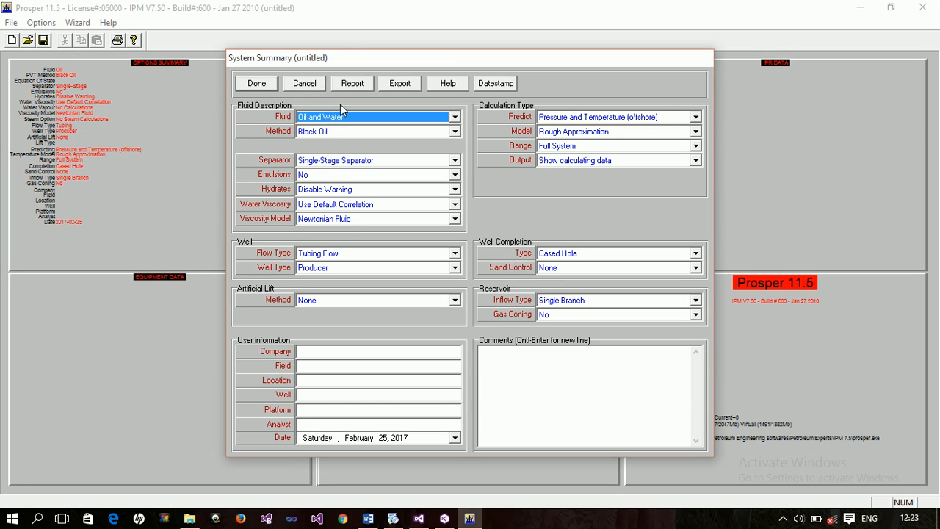
pyautogui.moveTo(303, 121)
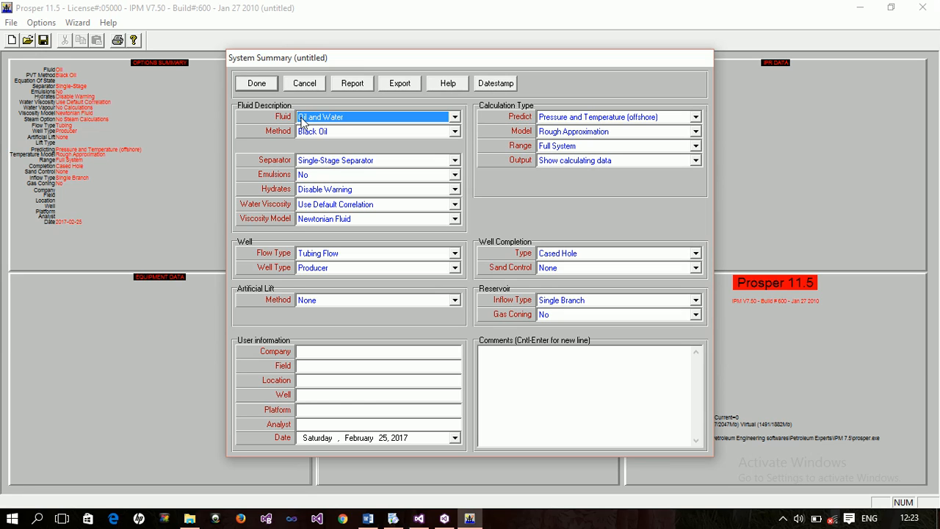
pyautogui.moveTo(373, 121)
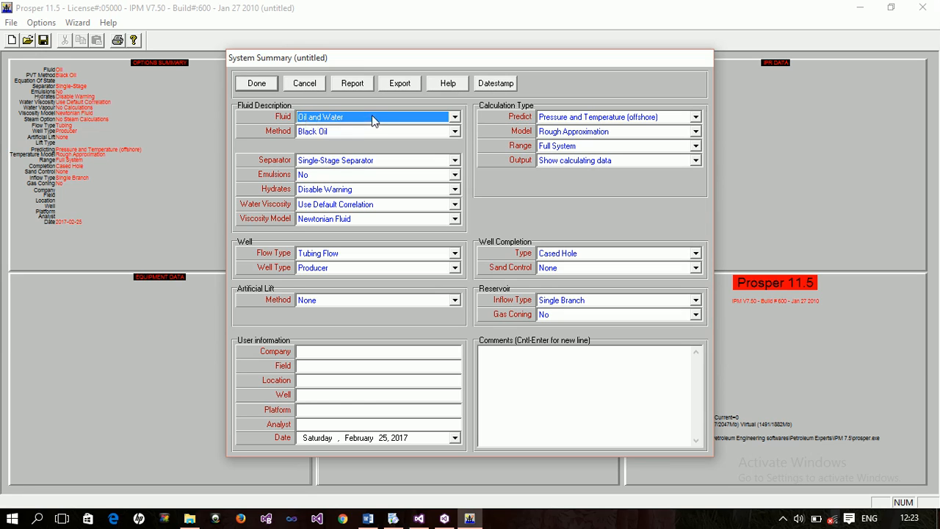
pyautogui.click(454, 117)
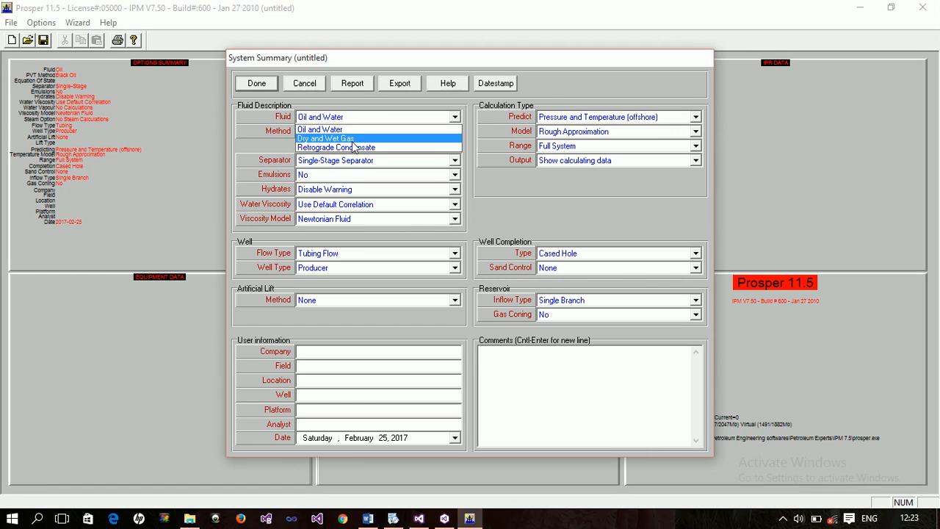
pyautogui.moveTo(320, 130)
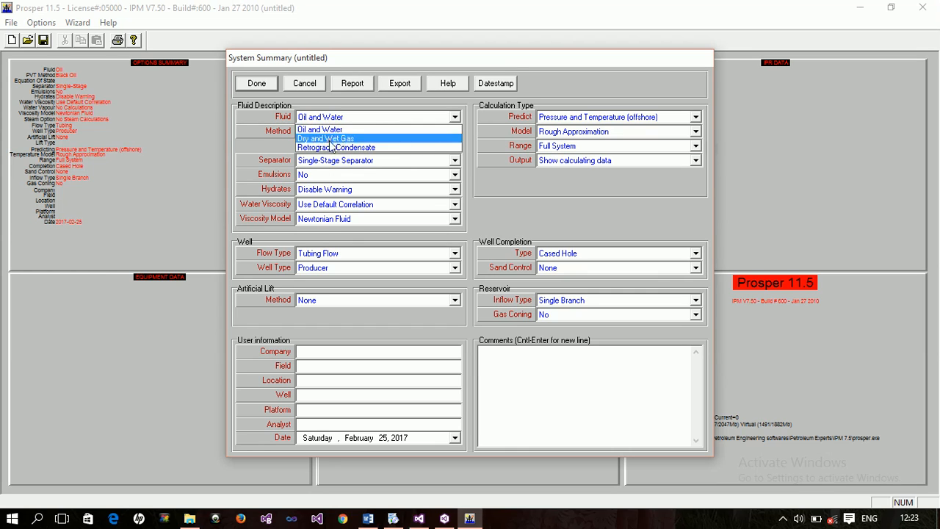
pyautogui.moveTo(336, 117)
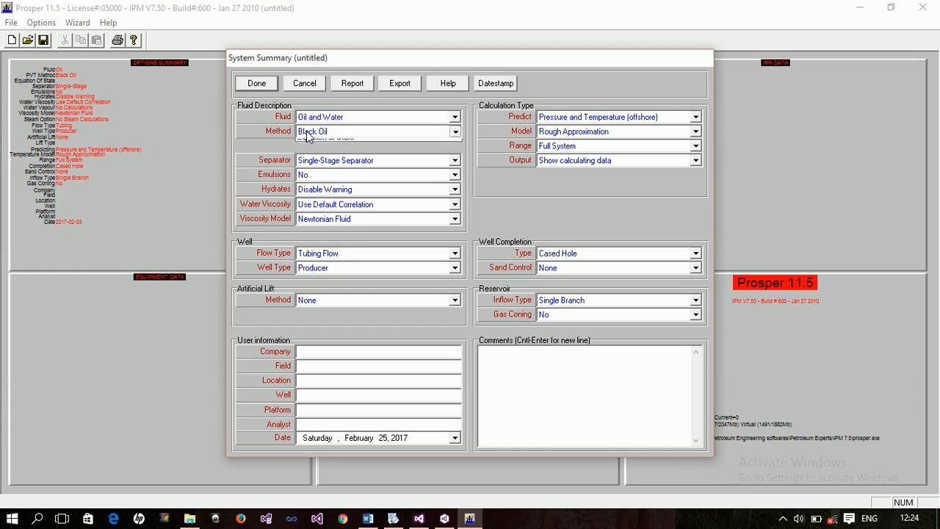
pyautogui.click(454, 131)
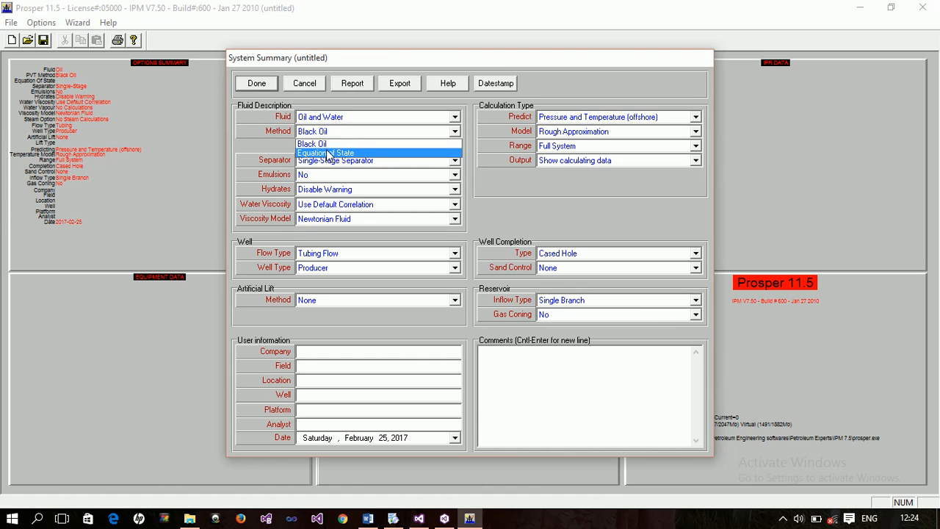
pyautogui.moveTo(312, 144)
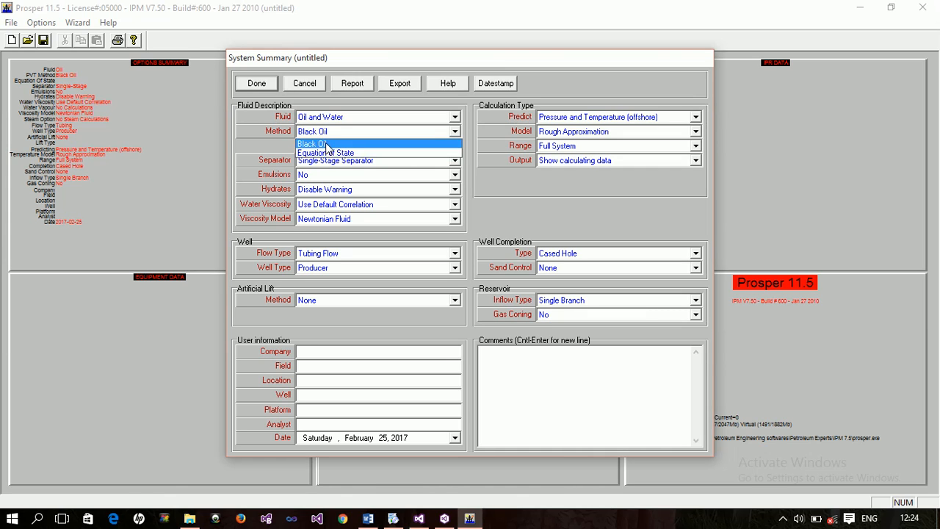
pyautogui.click(313, 143)
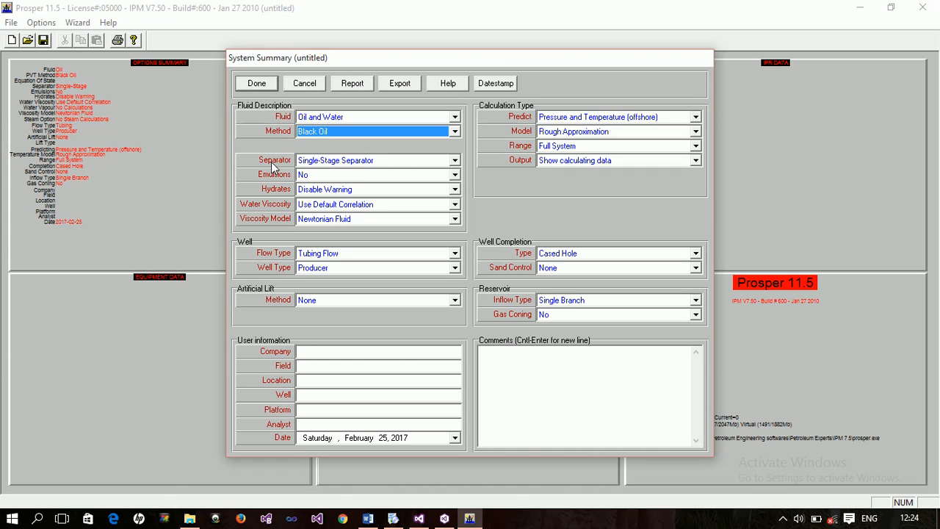
pyautogui.moveTo(258, 207)
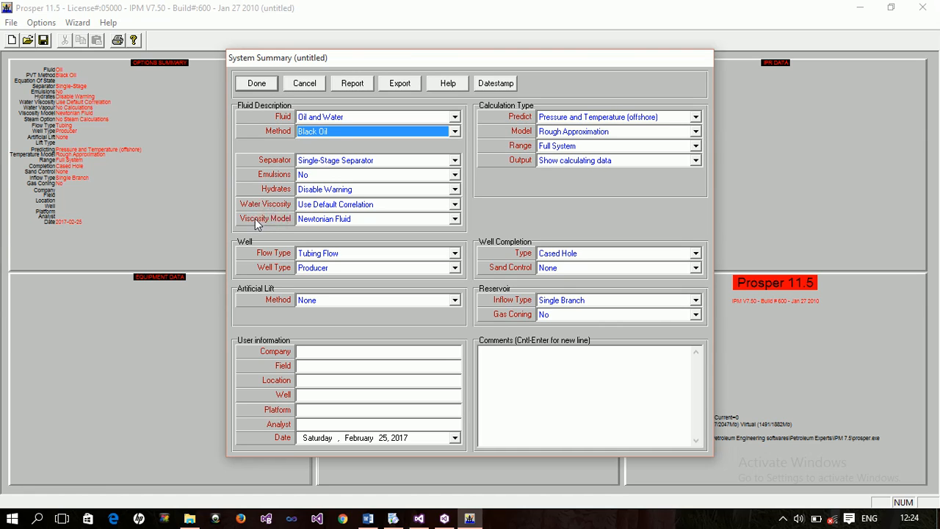
pyautogui.moveTo(322, 224)
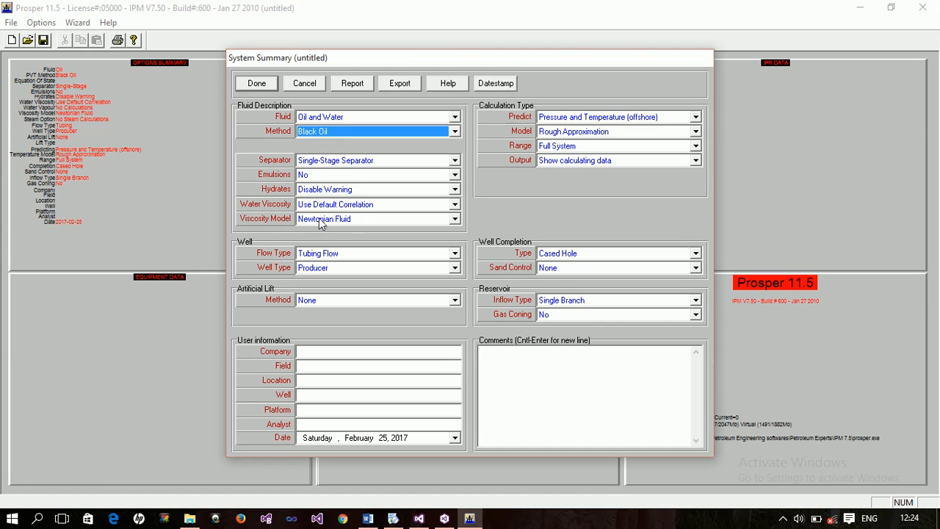
pyautogui.click(454, 218)
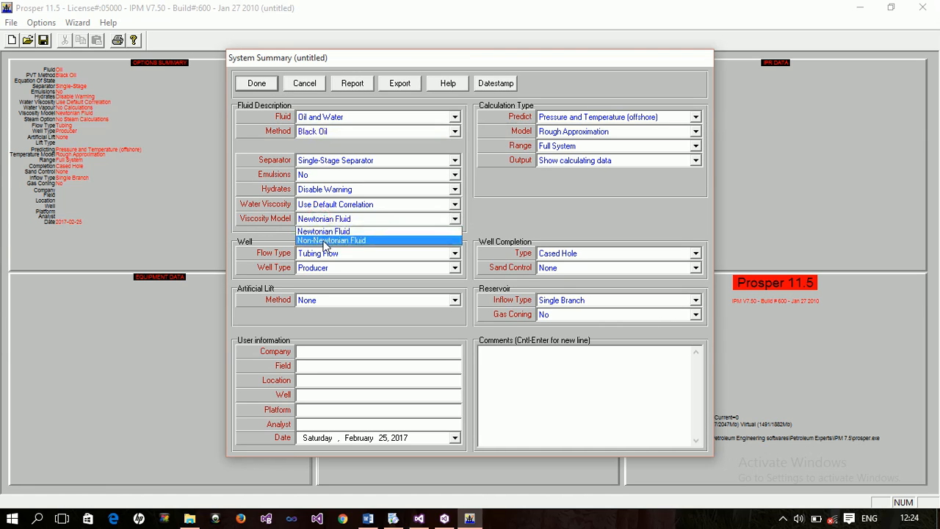
pyautogui.click(323, 230)
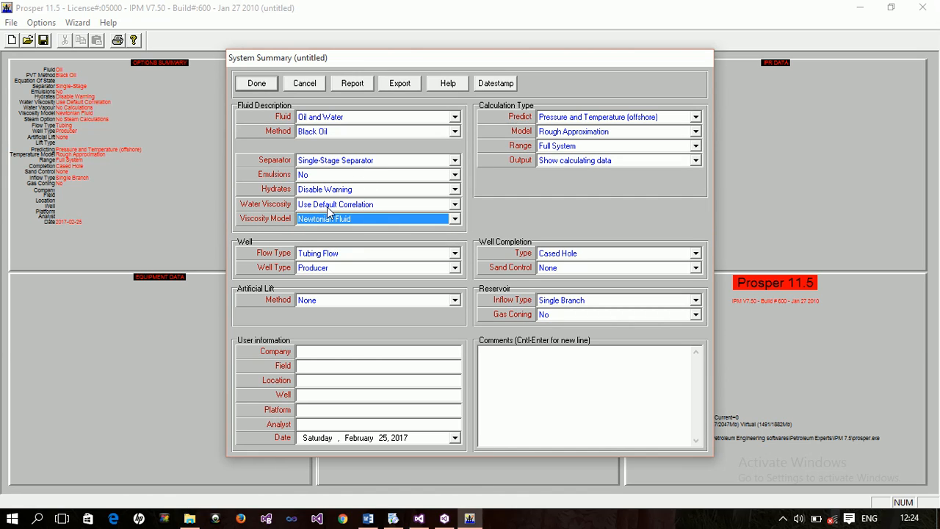
pyautogui.click(453, 218)
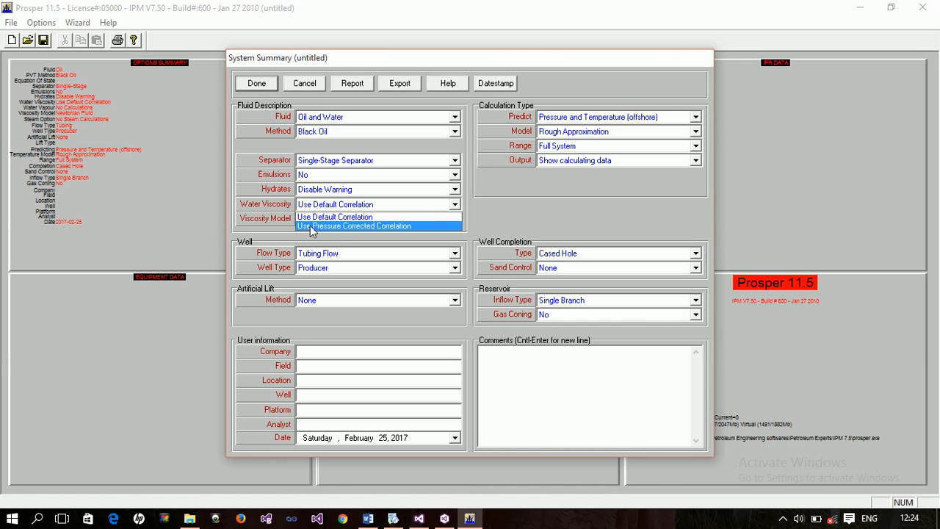
pyautogui.moveTo(356, 229)
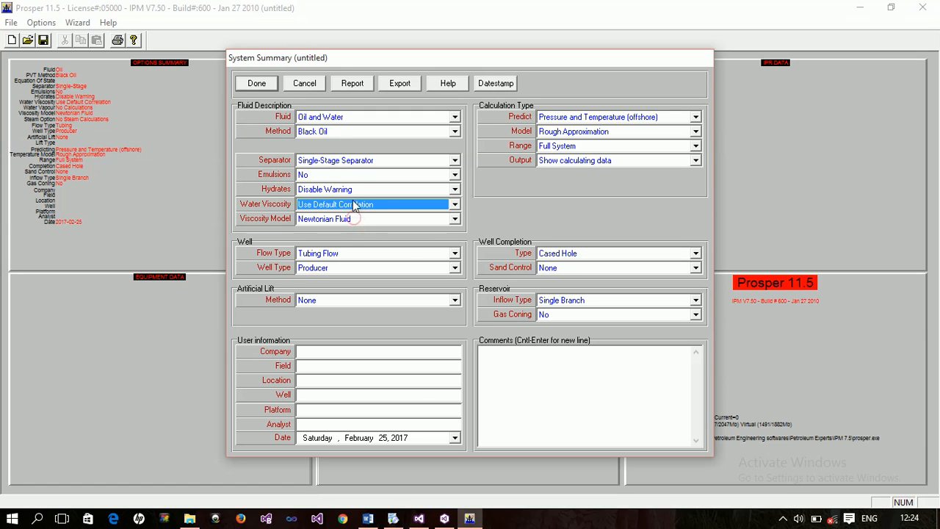
pyautogui.click(453, 204)
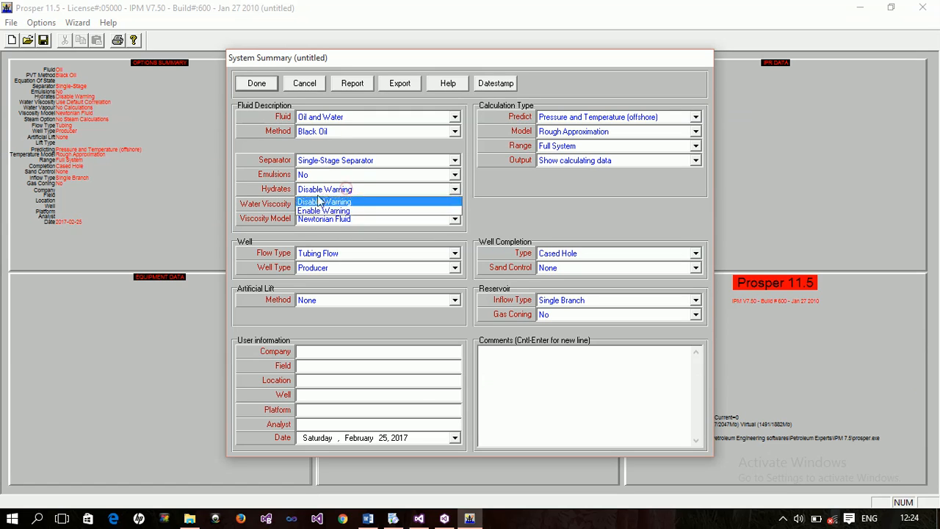
pyautogui.moveTo(331, 211)
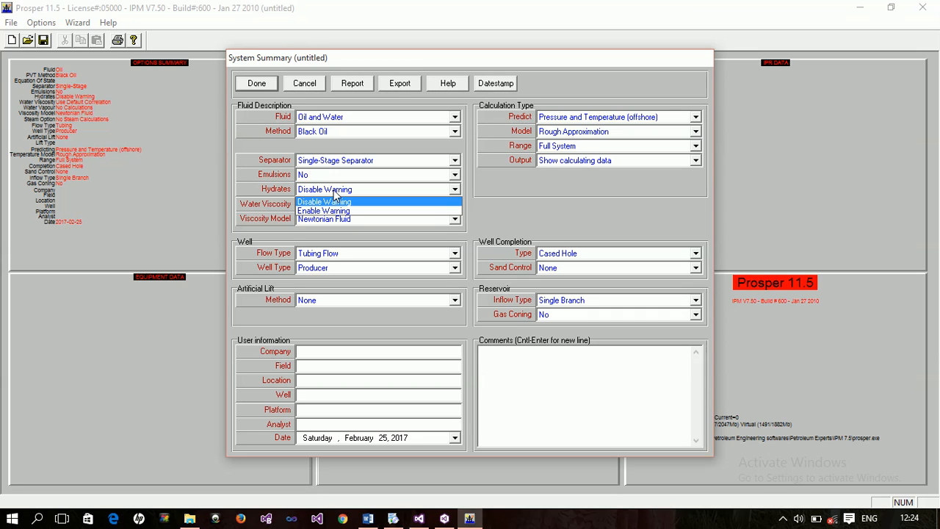
pyautogui.click(323, 201)
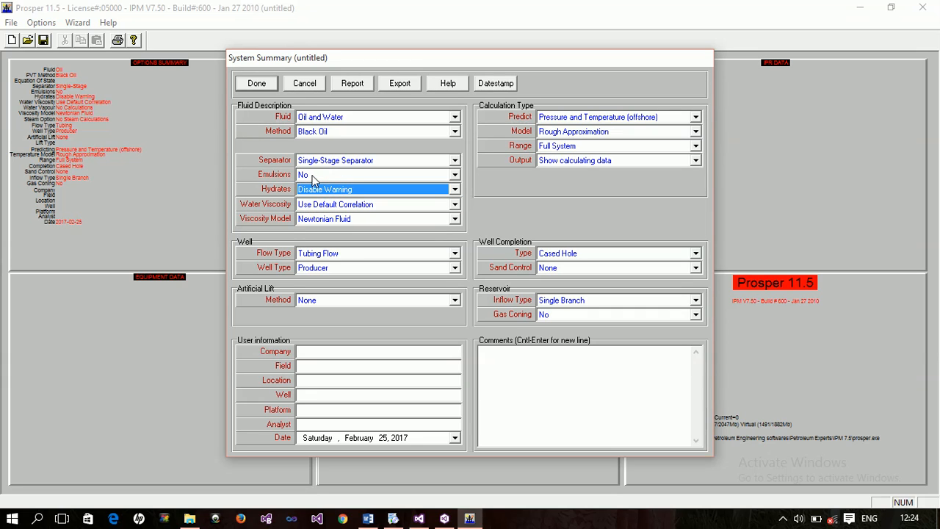
pyautogui.click(453, 189)
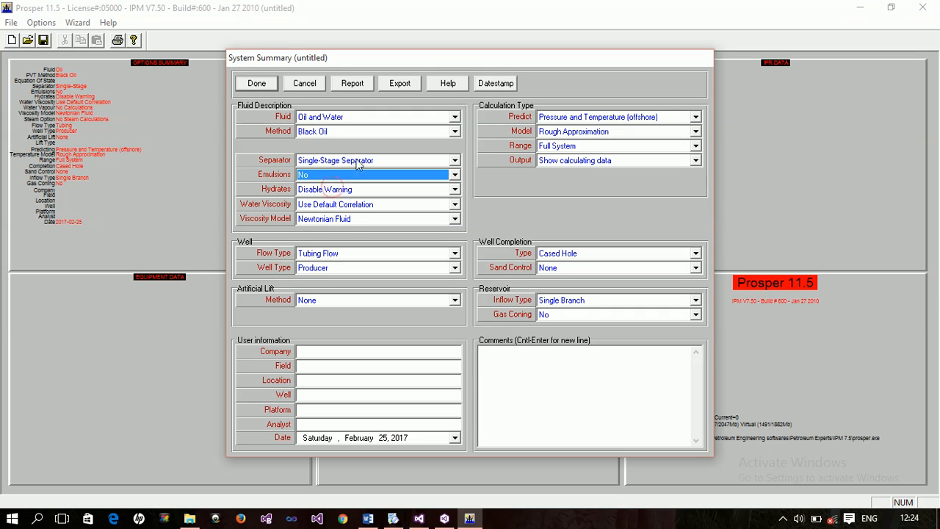
pyautogui.click(453, 161)
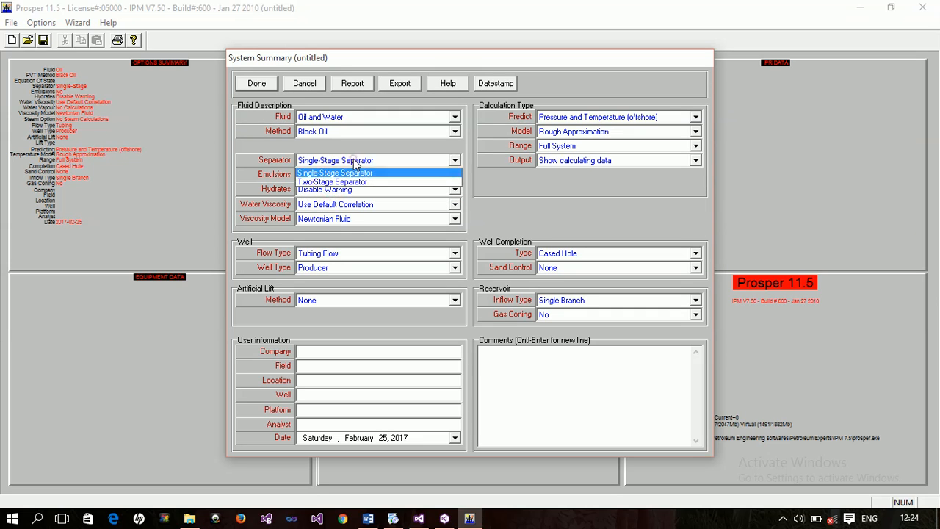
pyautogui.click(336, 160)
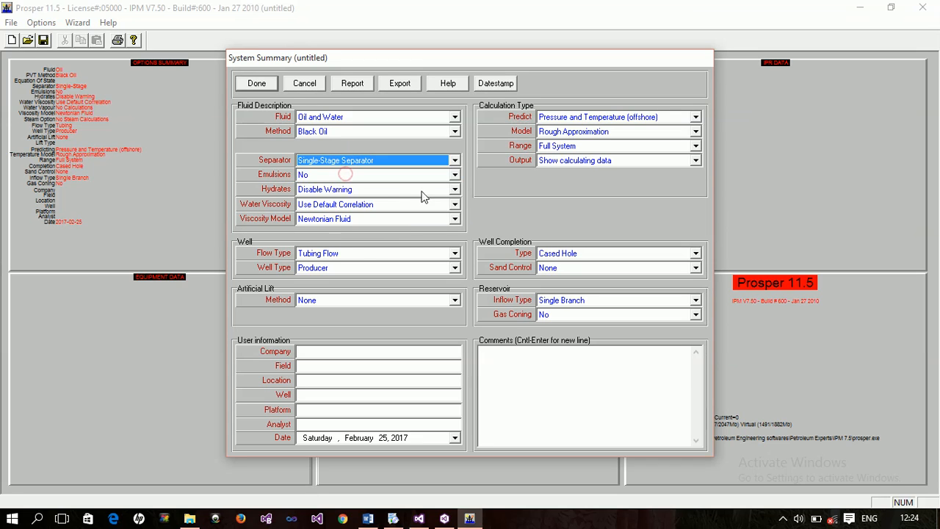
pyautogui.moveTo(294, 257)
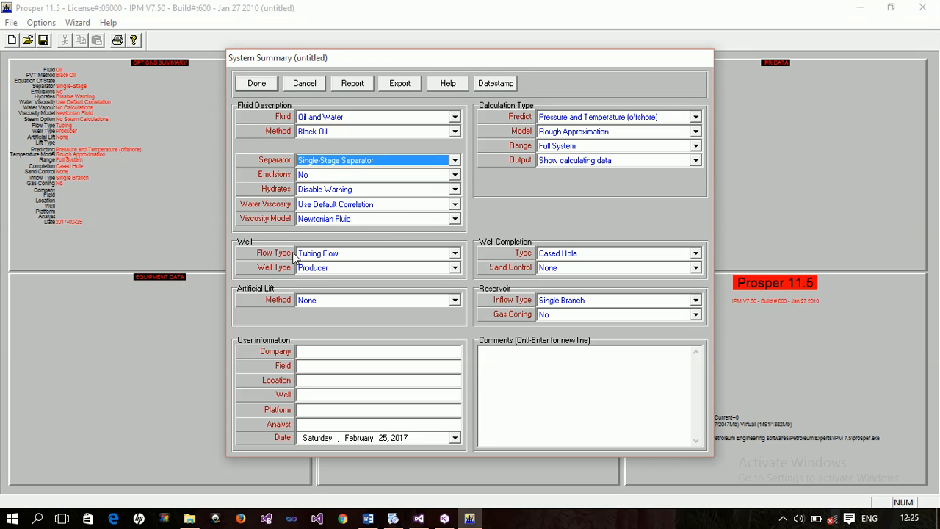
pyautogui.moveTo(318, 261)
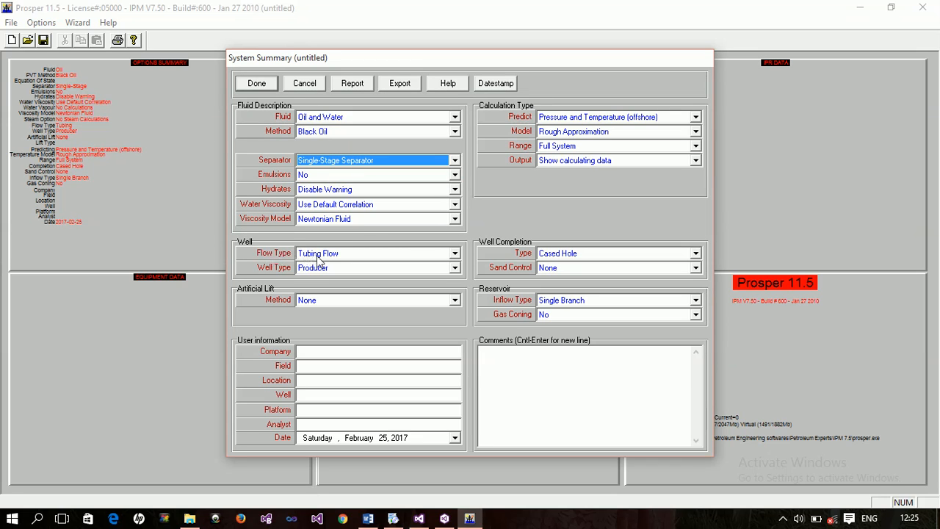
pyautogui.click(454, 266)
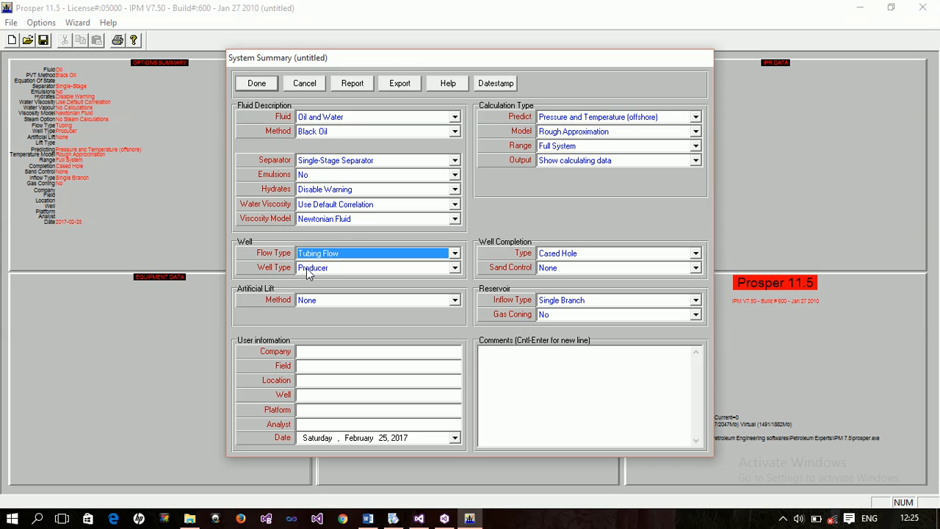
pyautogui.click(454, 267)
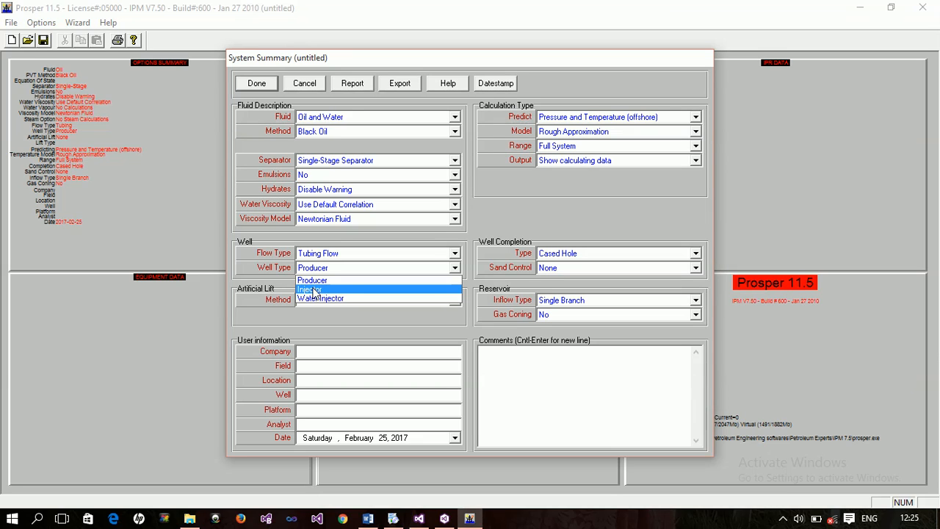
pyautogui.moveTo(312, 280)
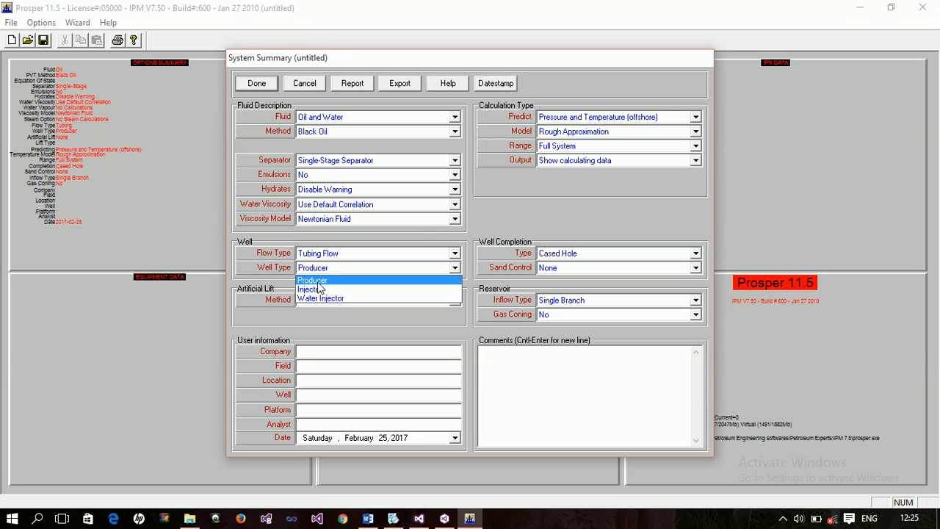
pyautogui.click(312, 280)
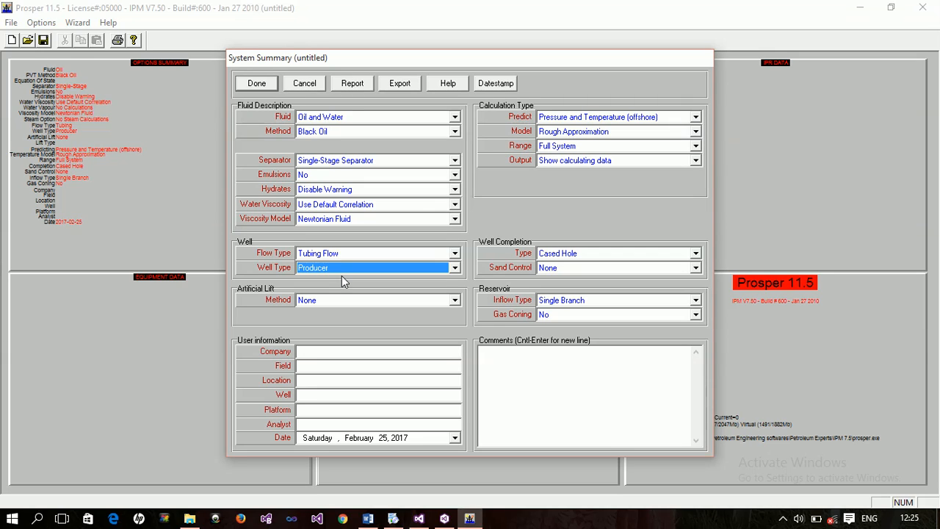
pyautogui.moveTo(355, 268)
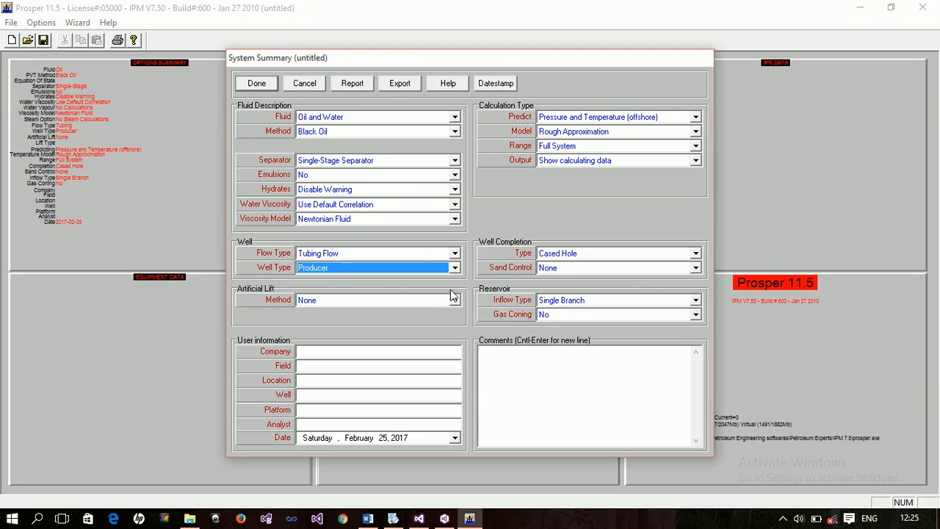
pyautogui.moveTo(291, 307)
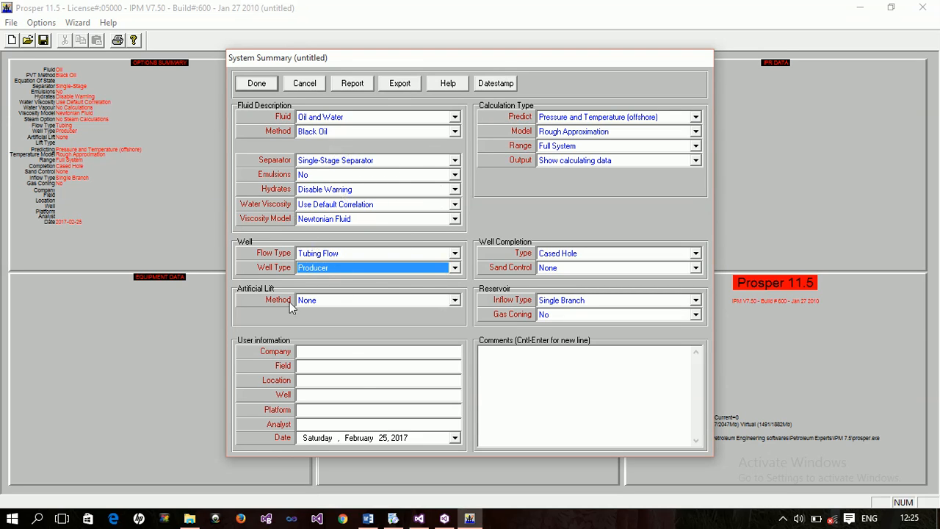
pyautogui.moveTo(389, 246)
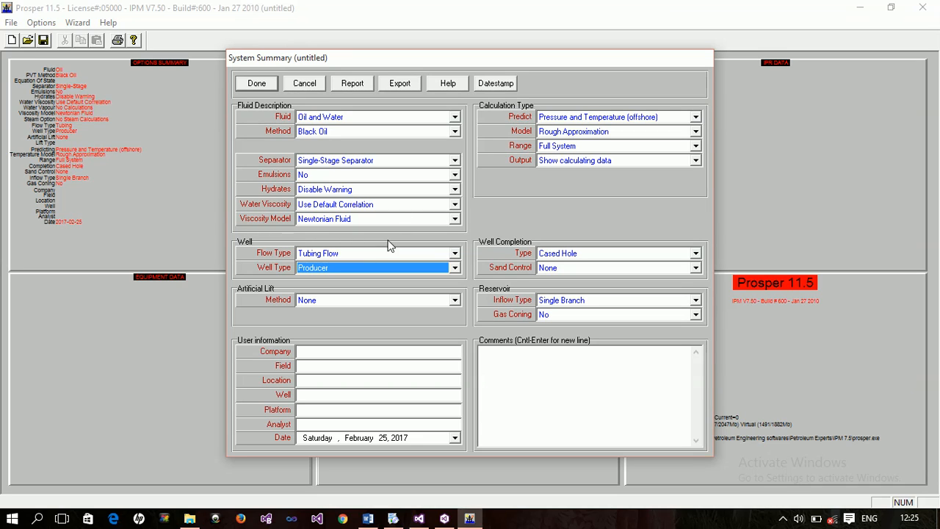
pyautogui.moveTo(403, 82)
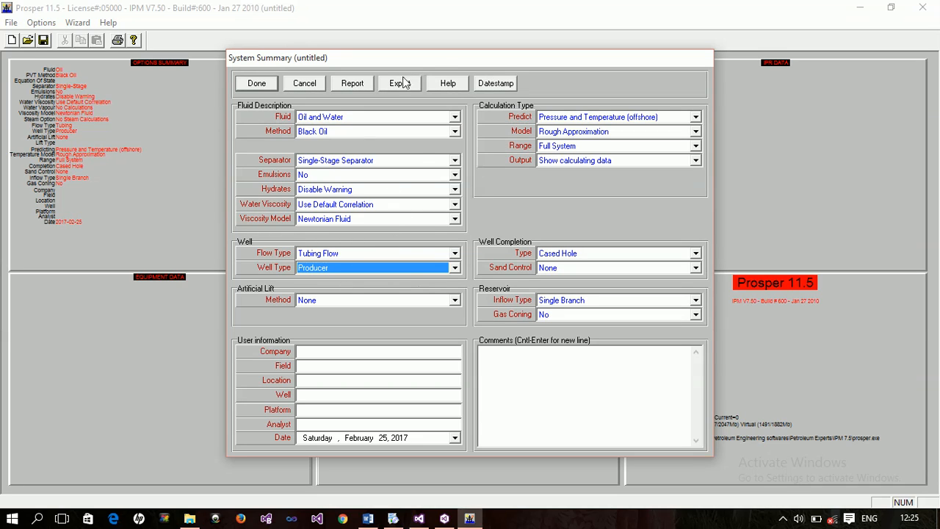
pyautogui.moveTo(470, 191)
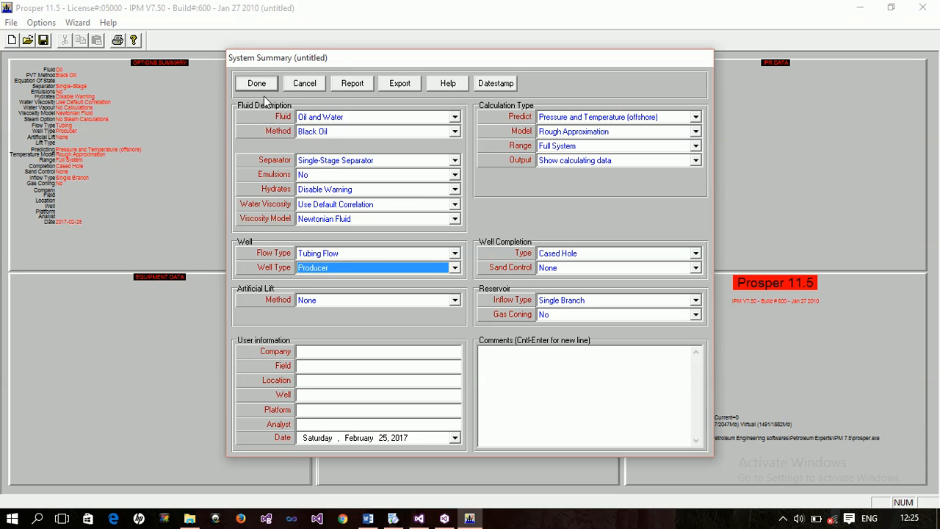
pyautogui.moveTo(146, 349)
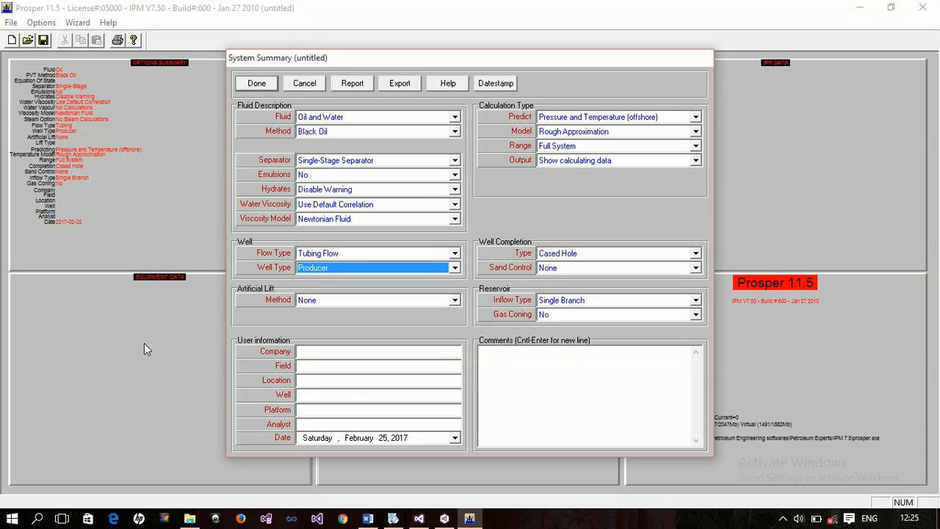
pyautogui.moveTo(709, 83)
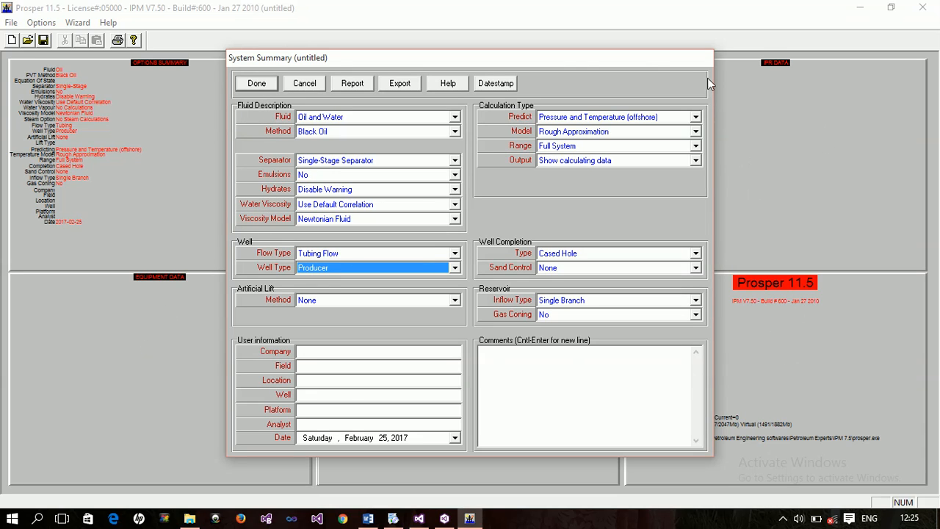
pyautogui.moveTo(387, 268)
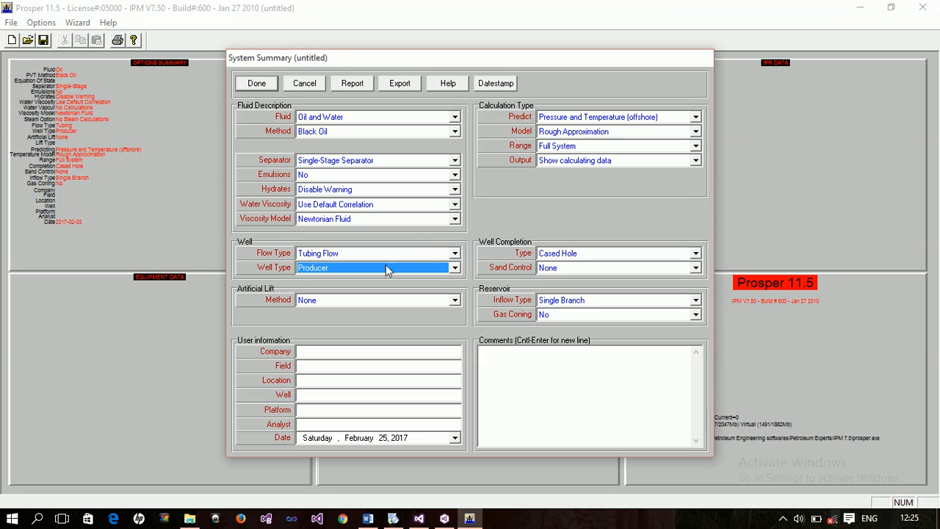
pyautogui.moveTo(265, 292)
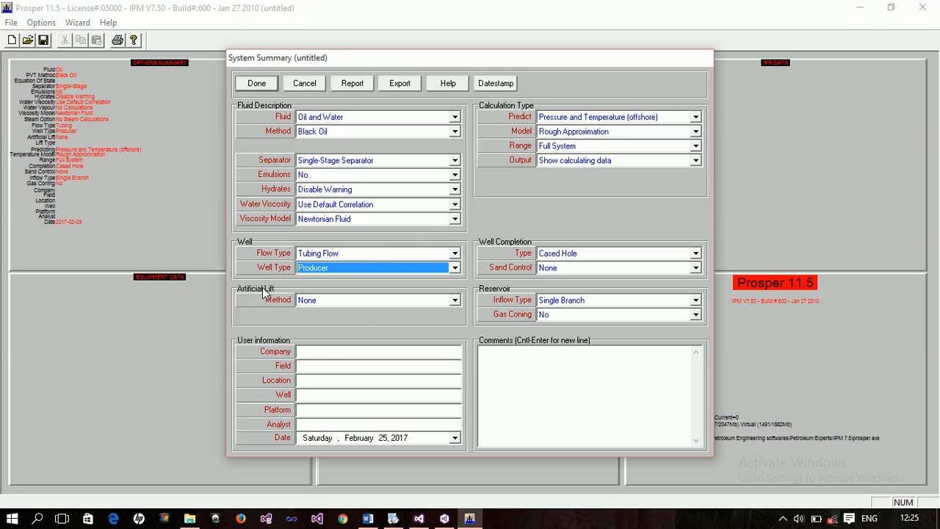
pyautogui.moveTo(314, 310)
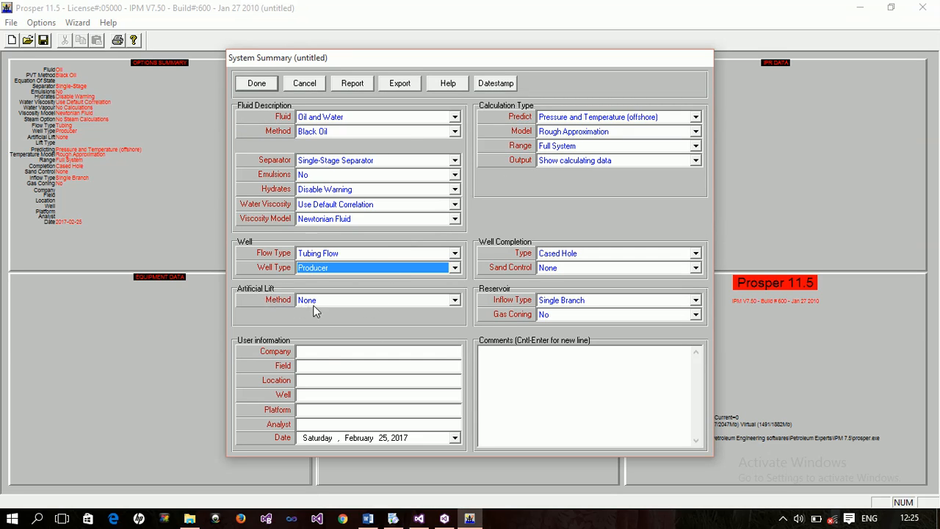
pyautogui.moveTo(320, 307)
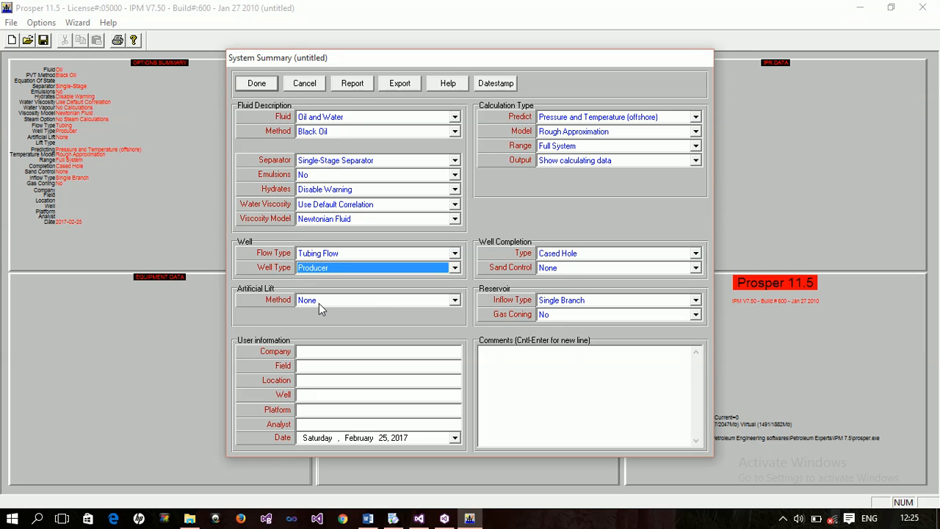
pyautogui.moveTo(312, 305)
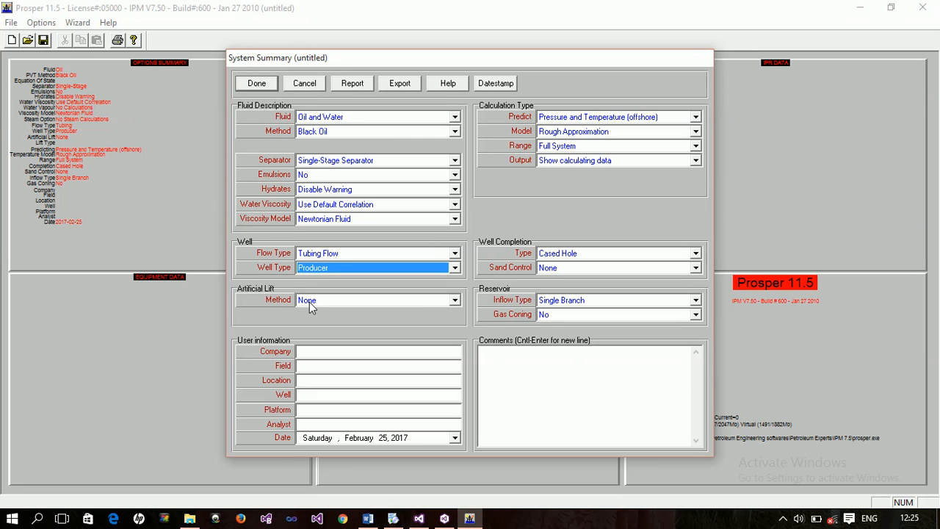
pyautogui.click(454, 299)
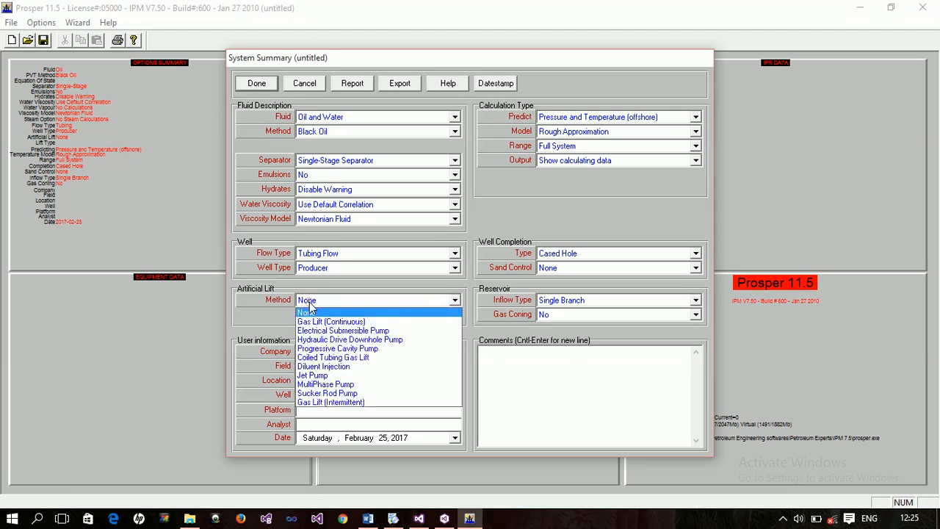
pyautogui.moveTo(330, 321)
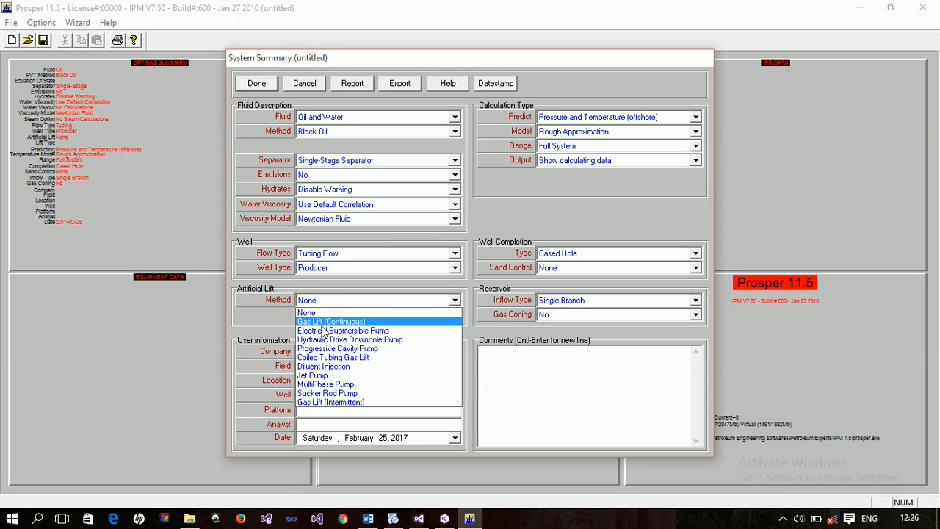
pyautogui.moveTo(330, 402)
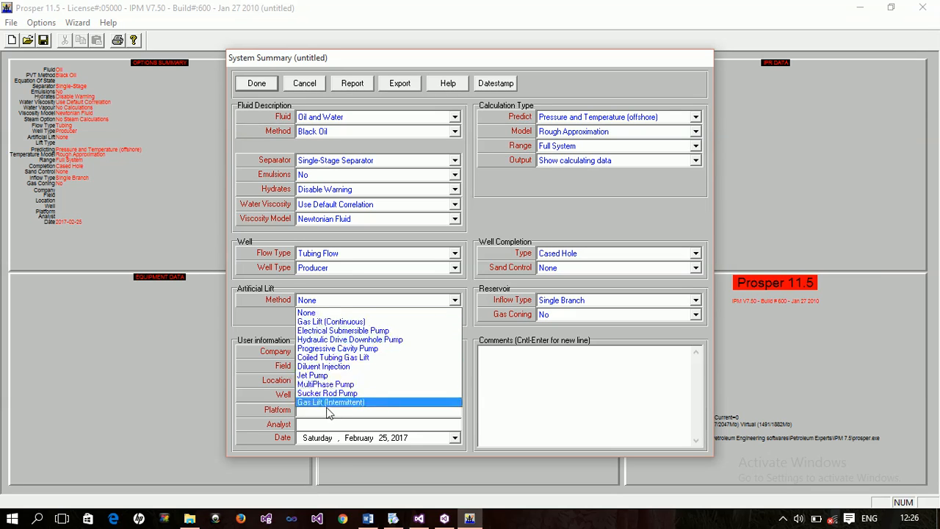
pyautogui.moveTo(343, 330)
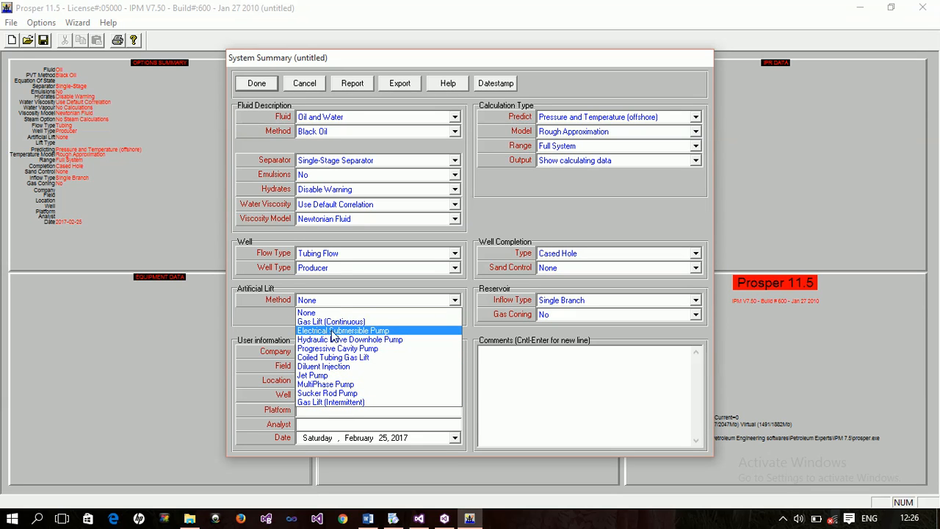
pyautogui.moveTo(351, 340)
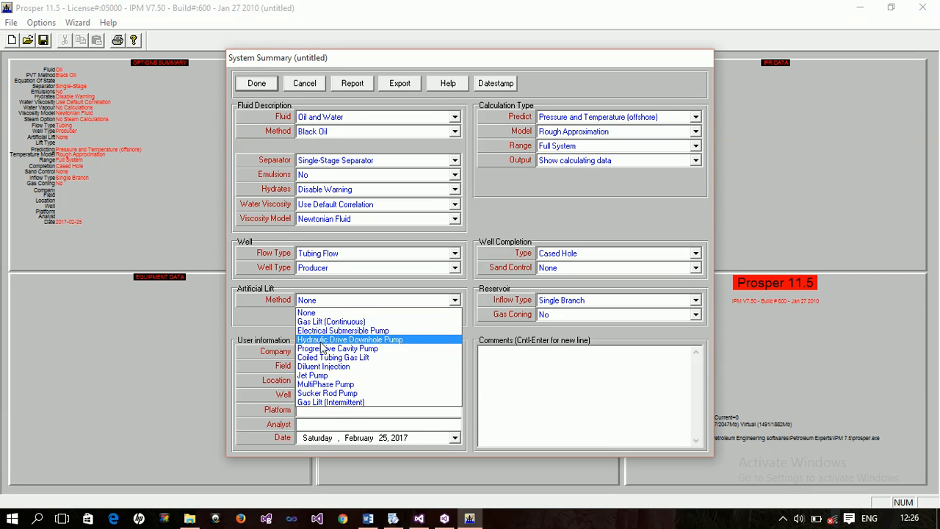
pyautogui.moveTo(338, 348)
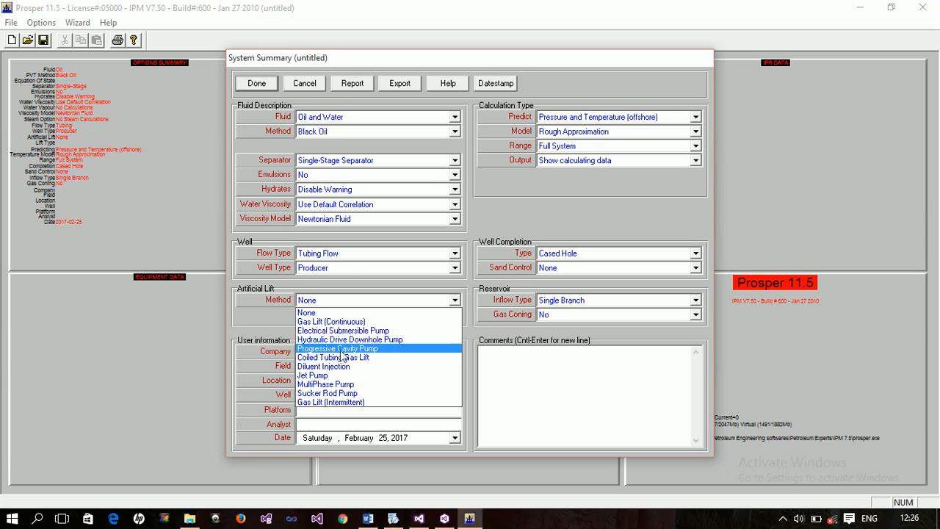
pyautogui.moveTo(360, 357)
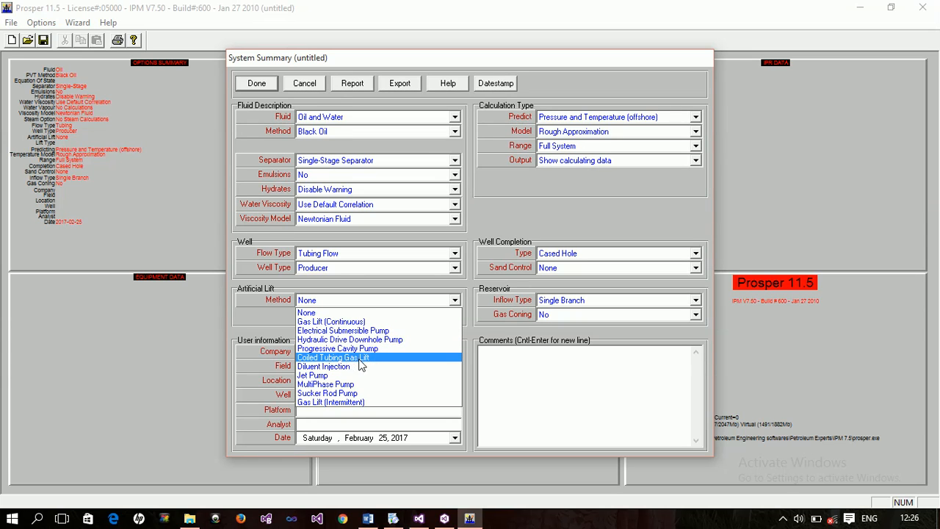
pyautogui.moveTo(341, 367)
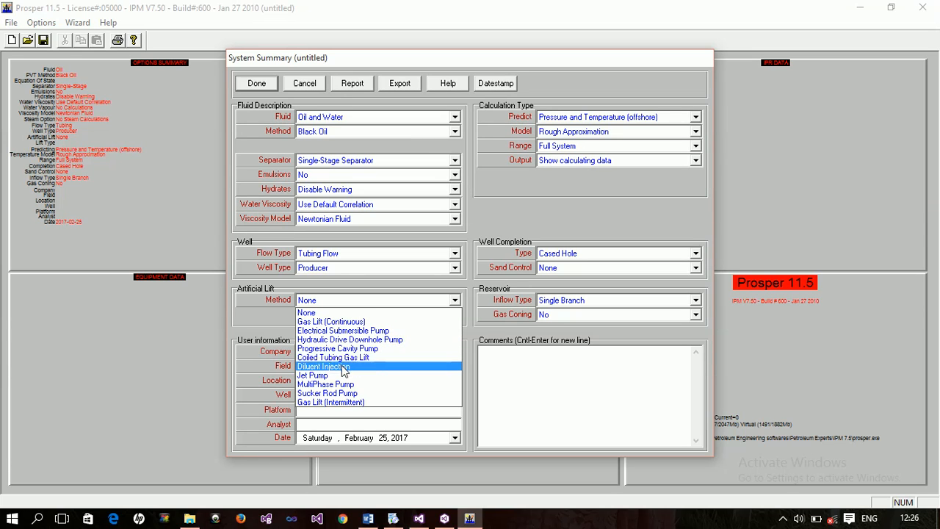
pyautogui.moveTo(341, 384)
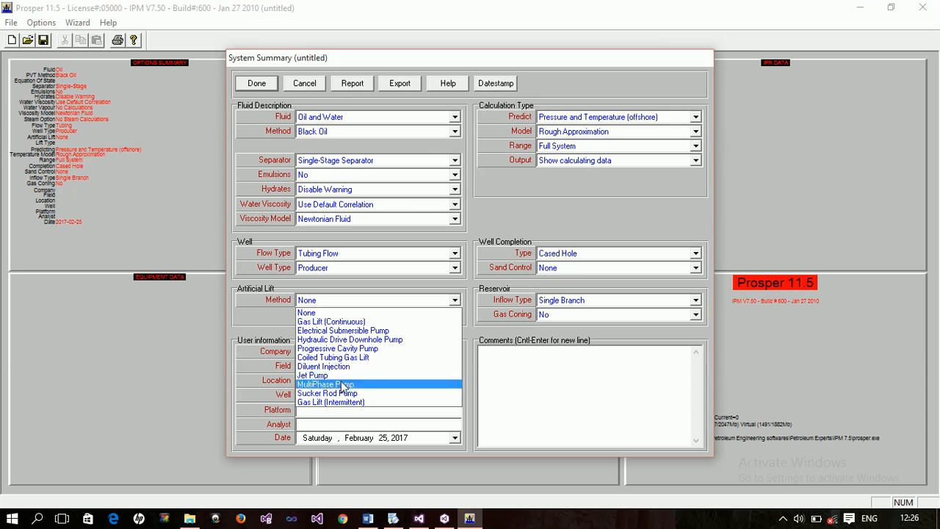
pyautogui.moveTo(323, 312)
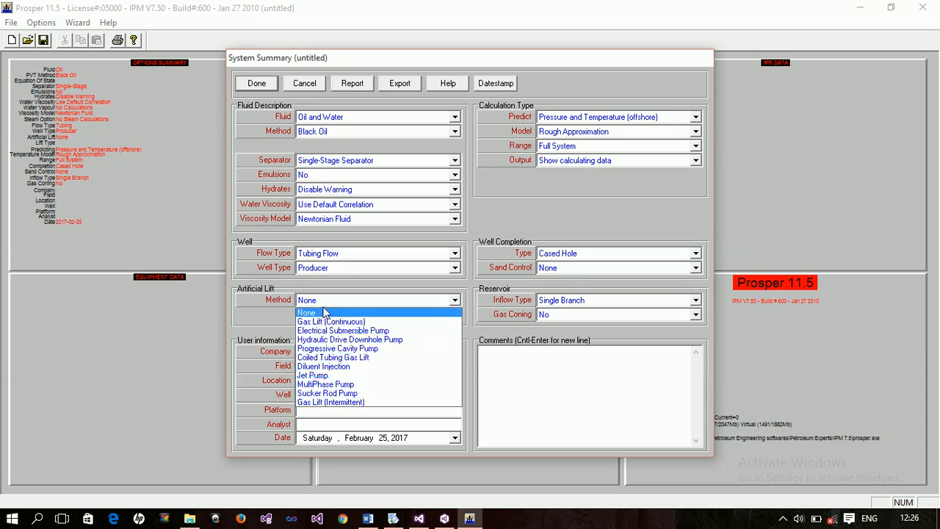
pyautogui.click(306, 312)
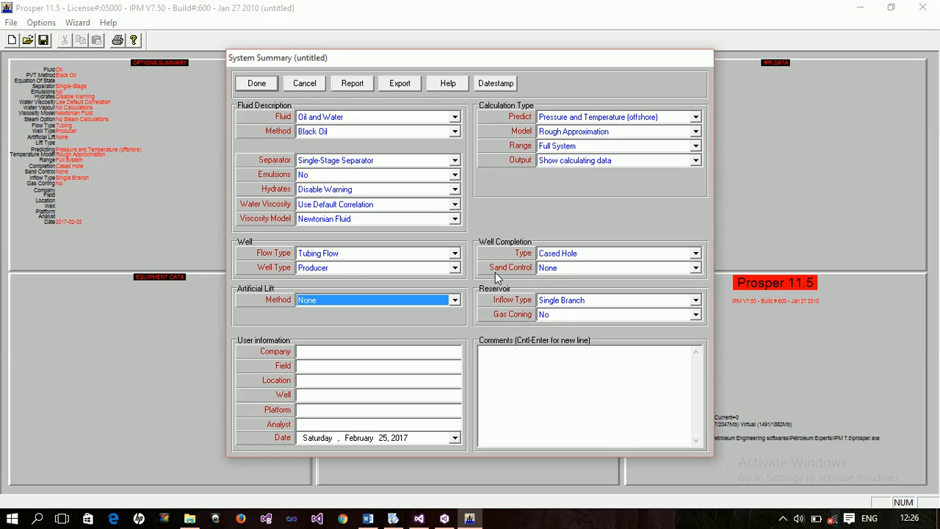
pyautogui.moveTo(352, 408)
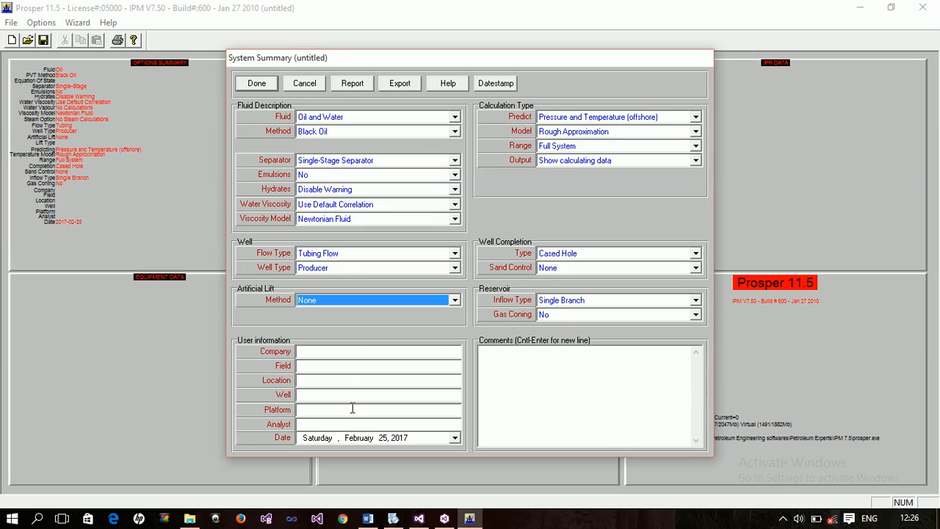
pyautogui.moveTo(330, 380)
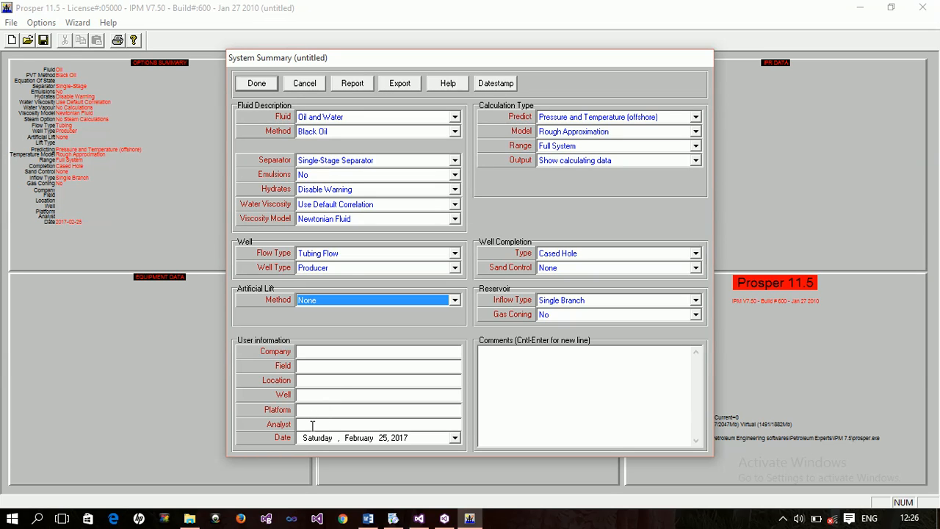
pyautogui.moveTo(593, 194)
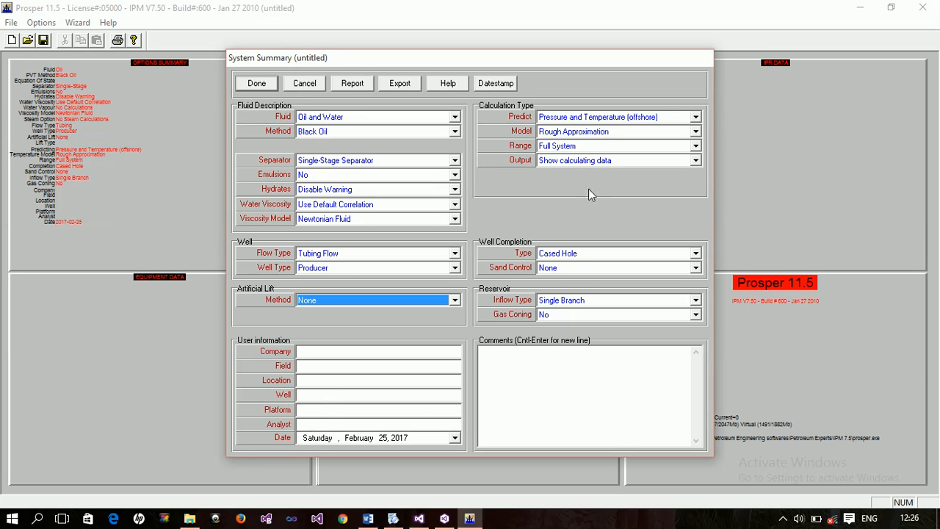
pyautogui.moveTo(536, 111)
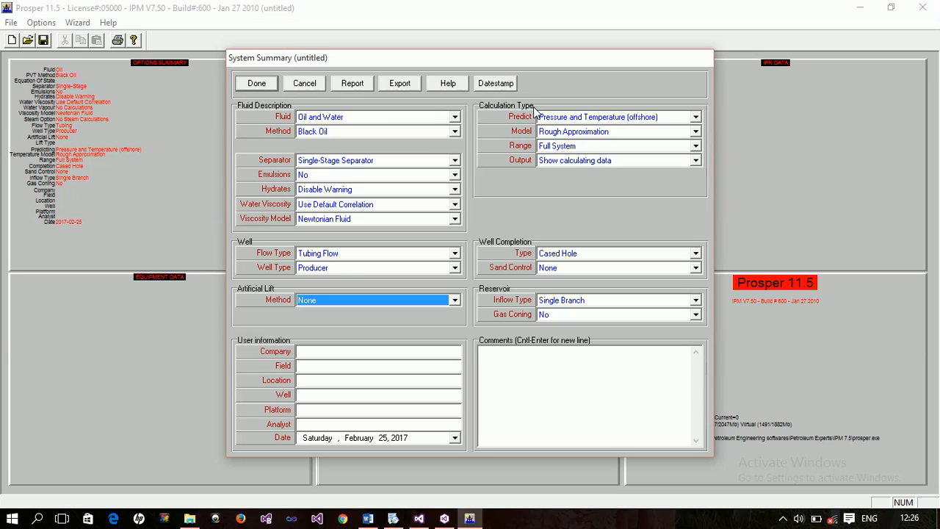
pyautogui.moveTo(560, 131)
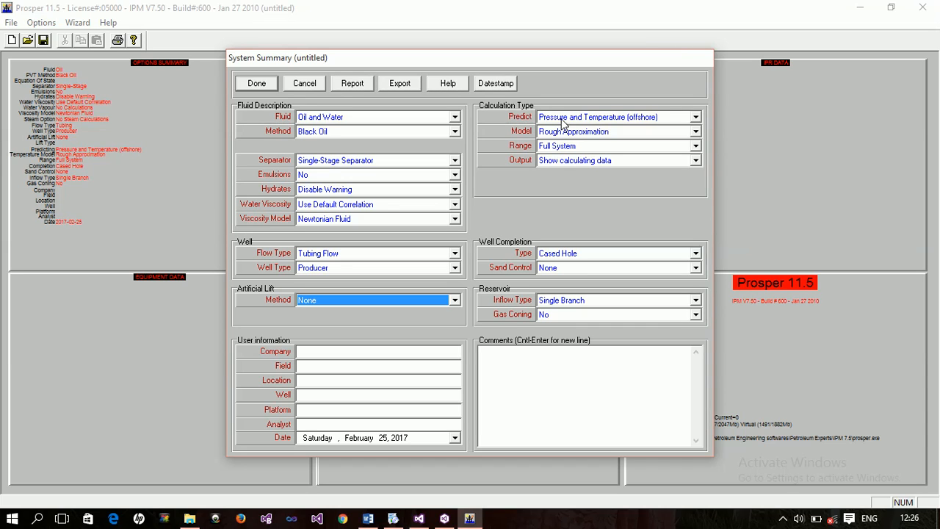
pyautogui.click(695, 117)
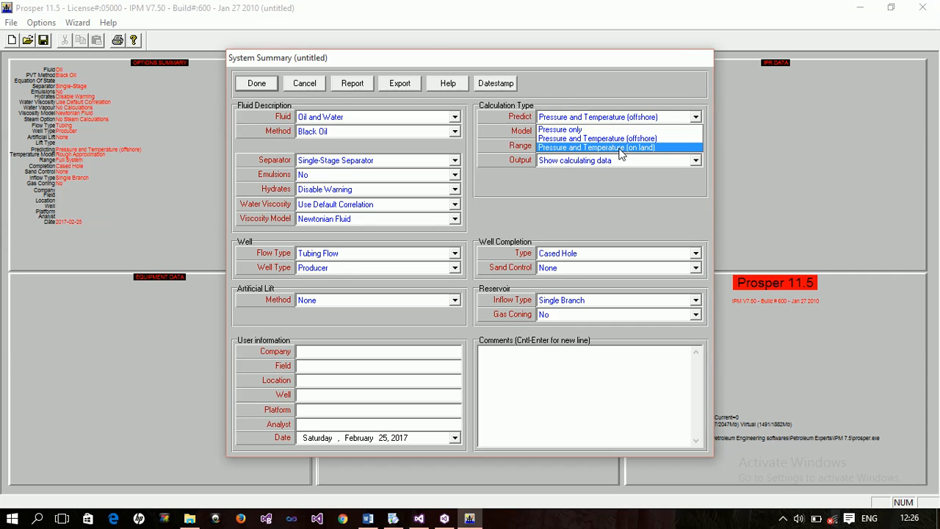
pyautogui.moveTo(596, 139)
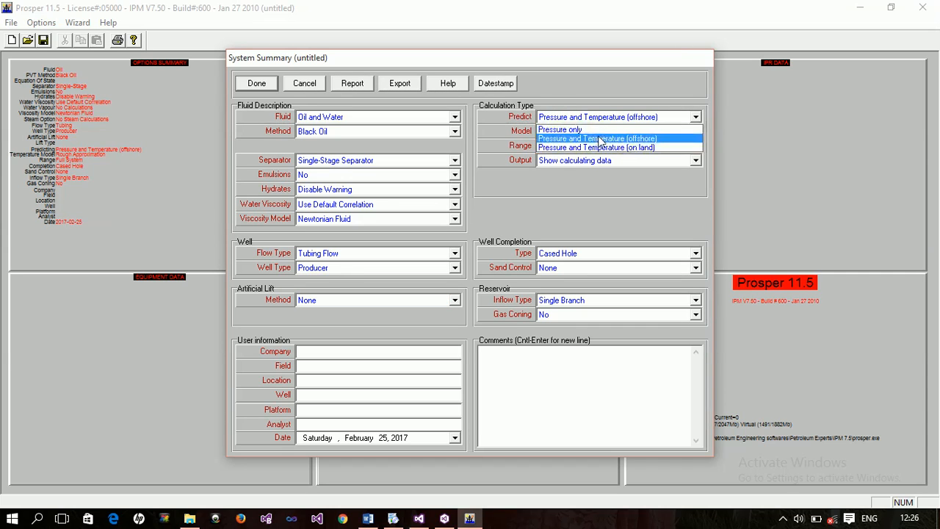
pyautogui.click(596, 138)
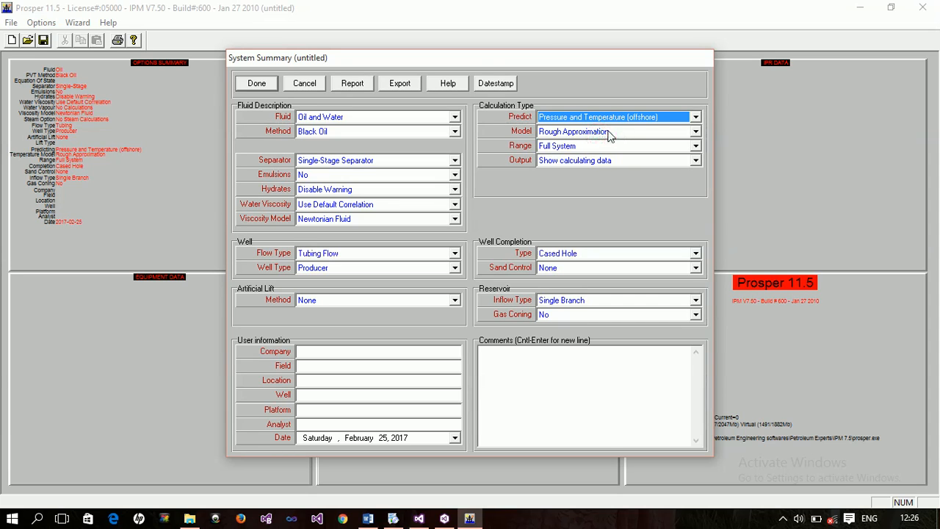
pyautogui.click(694, 130)
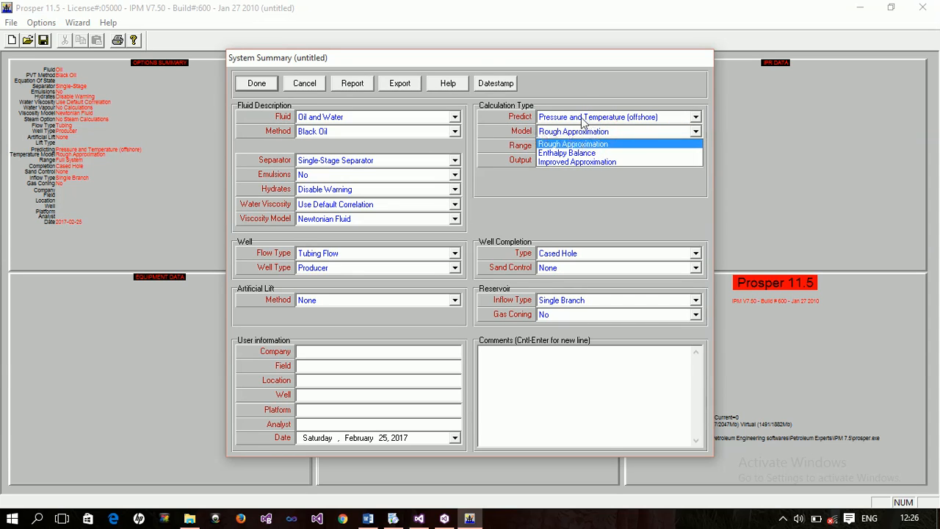
pyautogui.moveTo(577, 152)
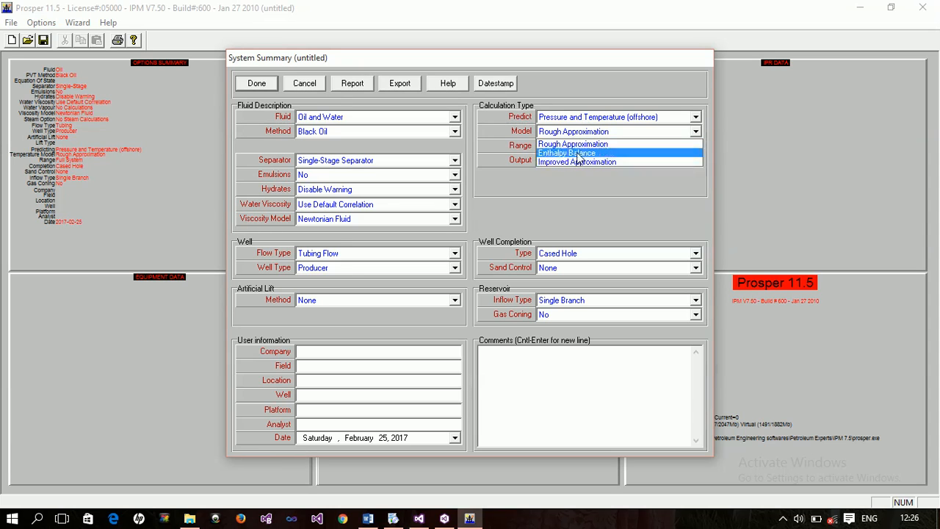
pyautogui.moveTo(577, 161)
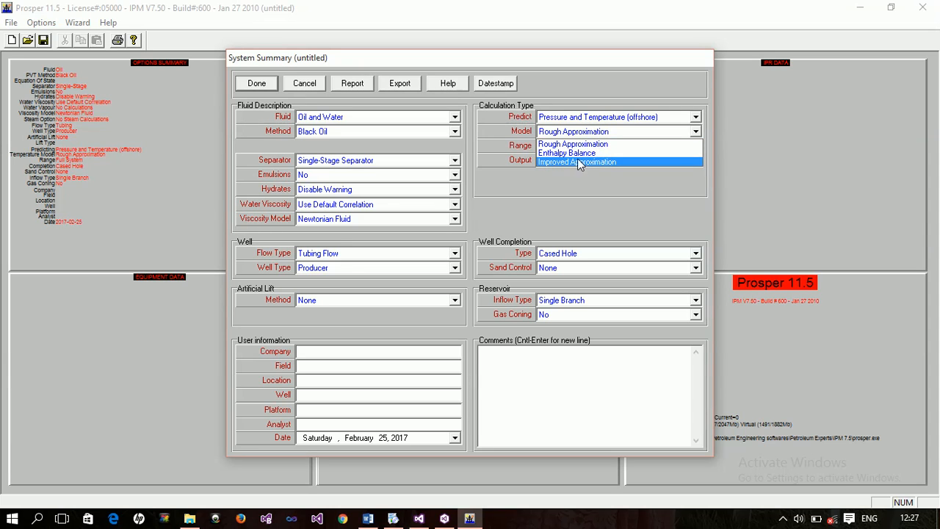
pyautogui.moveTo(572, 143)
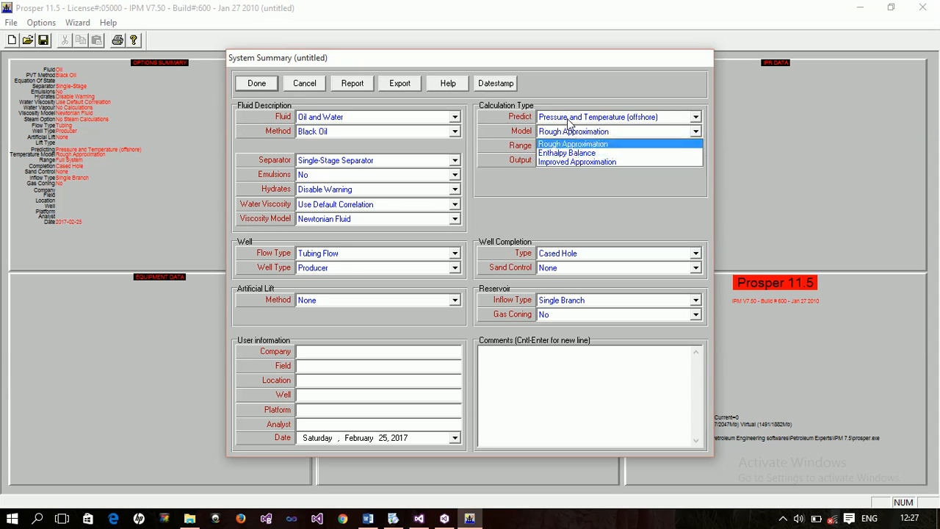
pyautogui.click(572, 143)
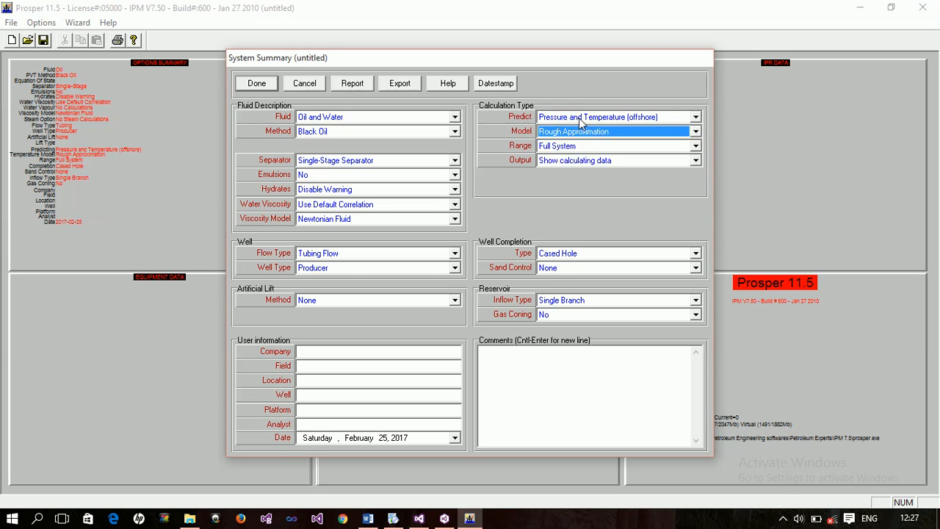
pyautogui.click(617, 116)
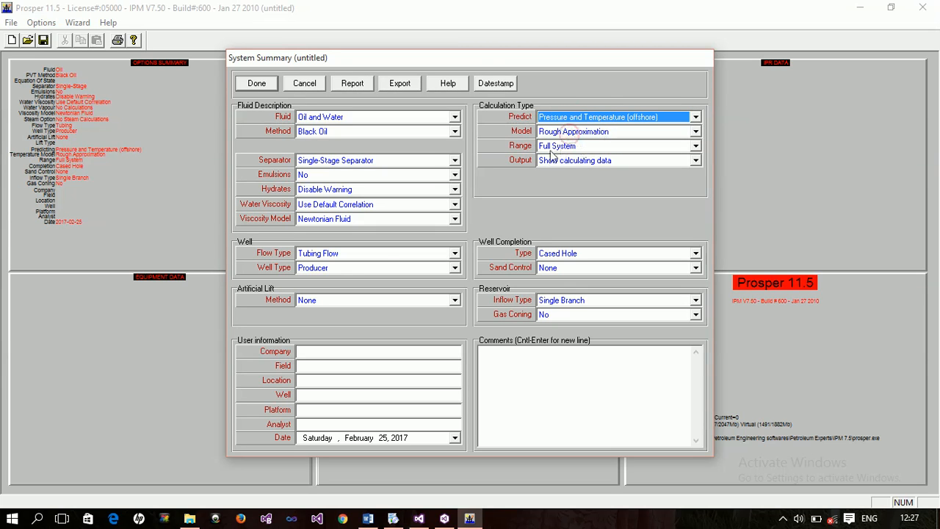
pyautogui.moveTo(558, 153)
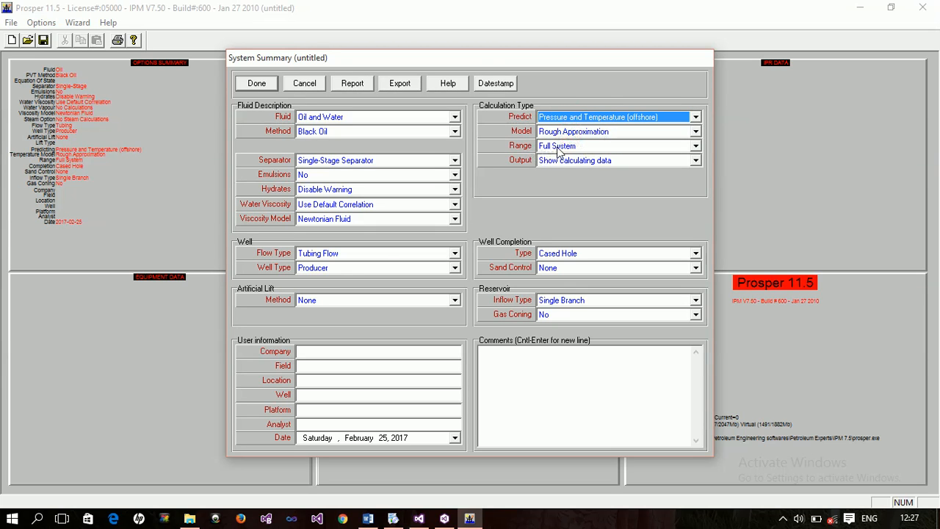
pyautogui.click(694, 145)
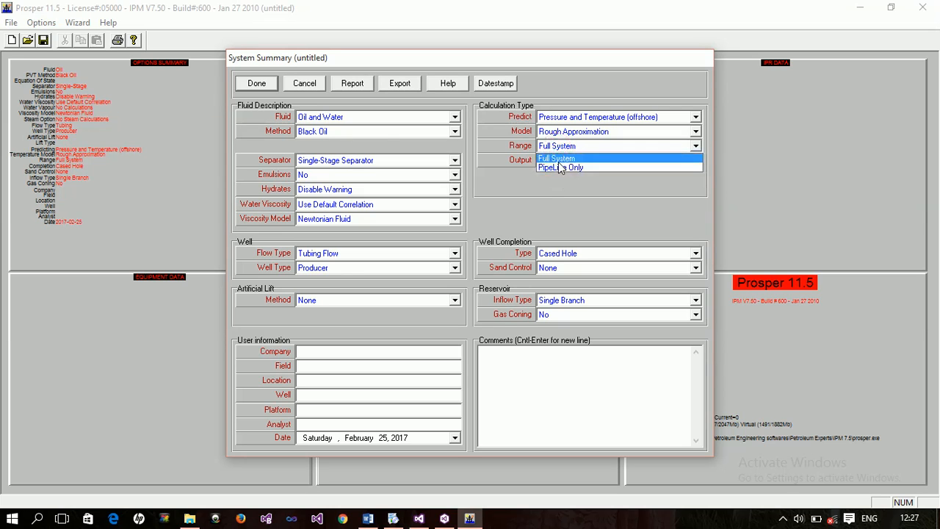
pyautogui.click(556, 158)
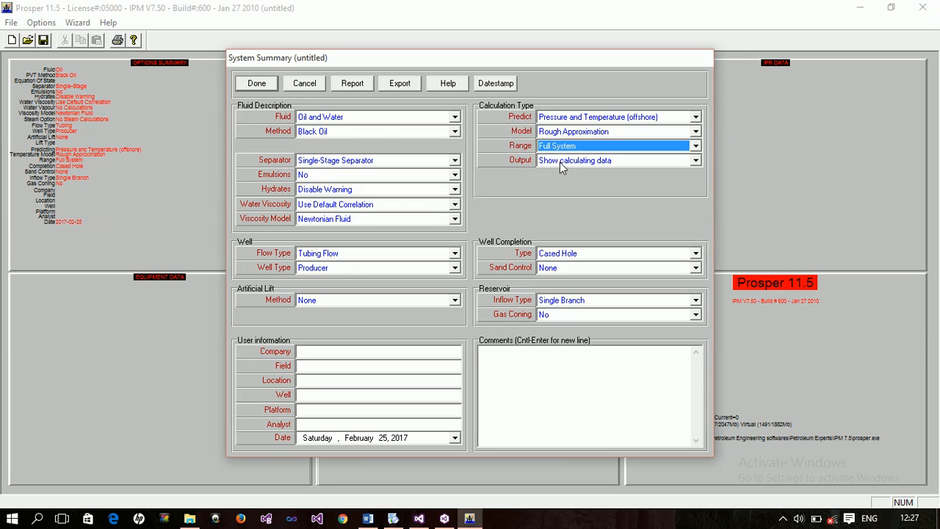
pyautogui.click(693, 160)
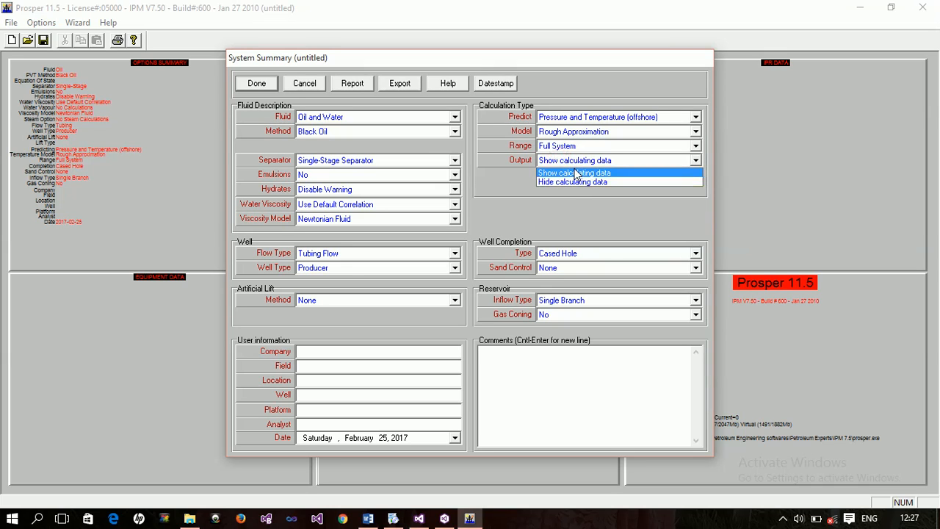
pyautogui.click(573, 172)
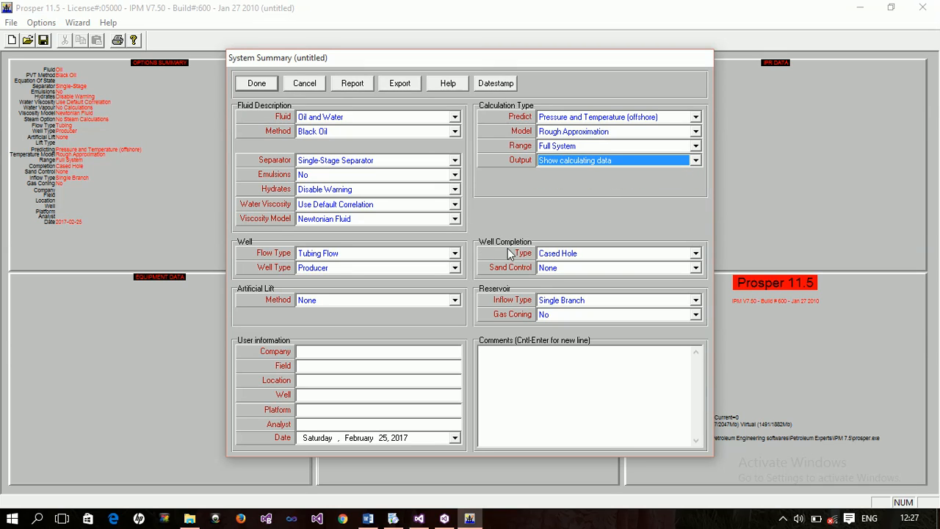
pyautogui.moveTo(561, 259)
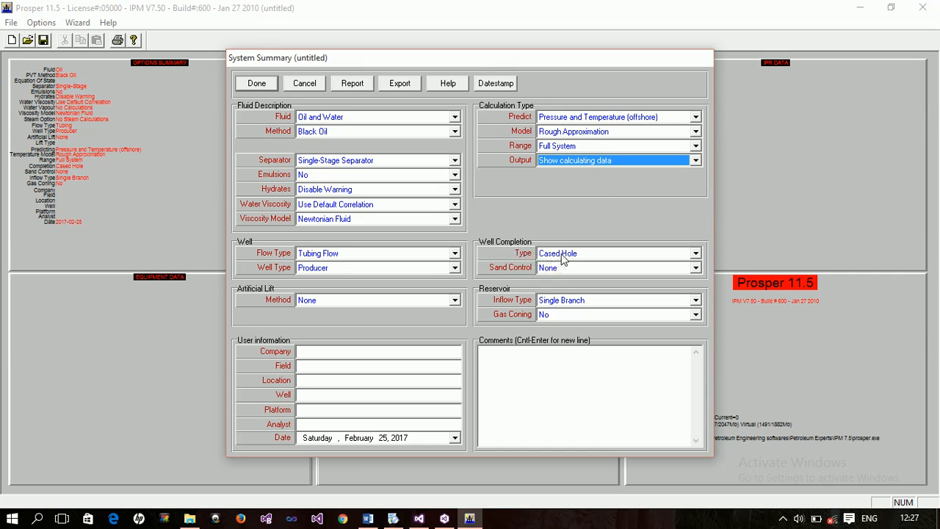
pyautogui.click(694, 253)
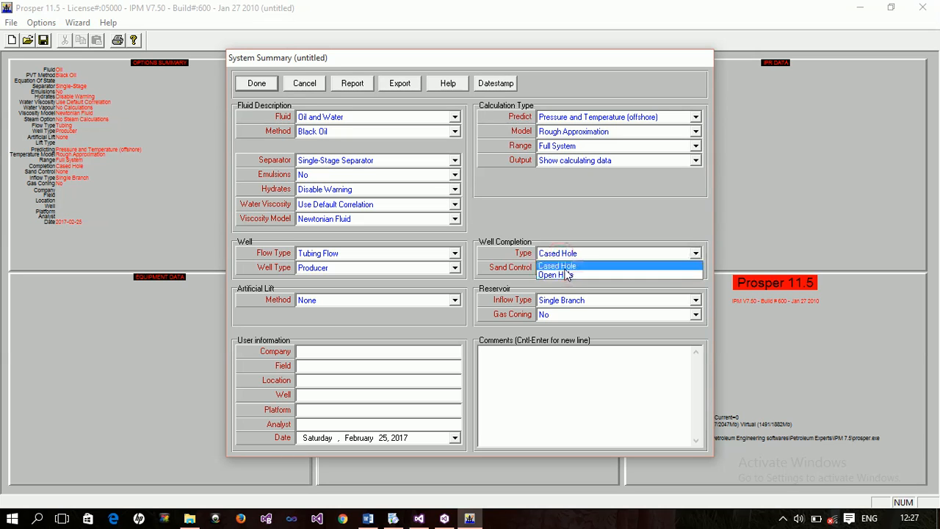
pyautogui.click(557, 253)
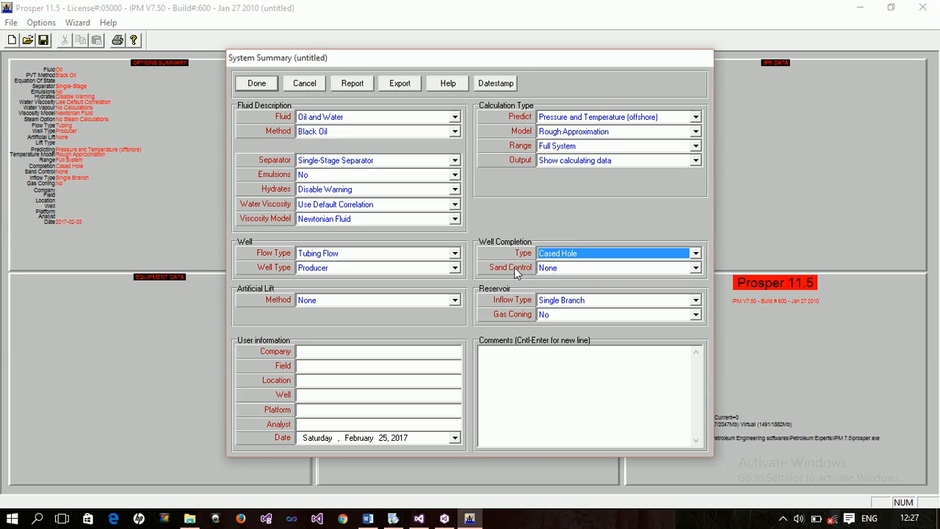
pyautogui.moveTo(543, 273)
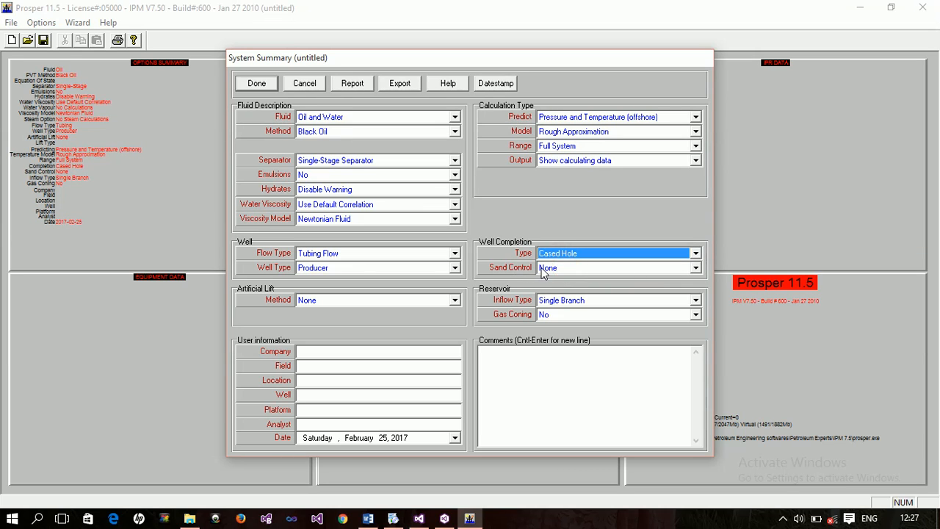
pyautogui.click(694, 267)
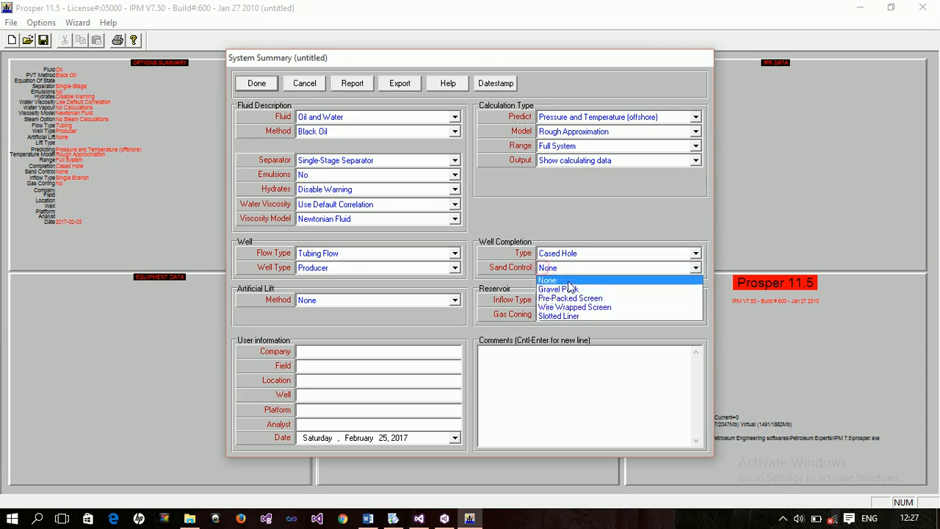
pyautogui.moveTo(586, 306)
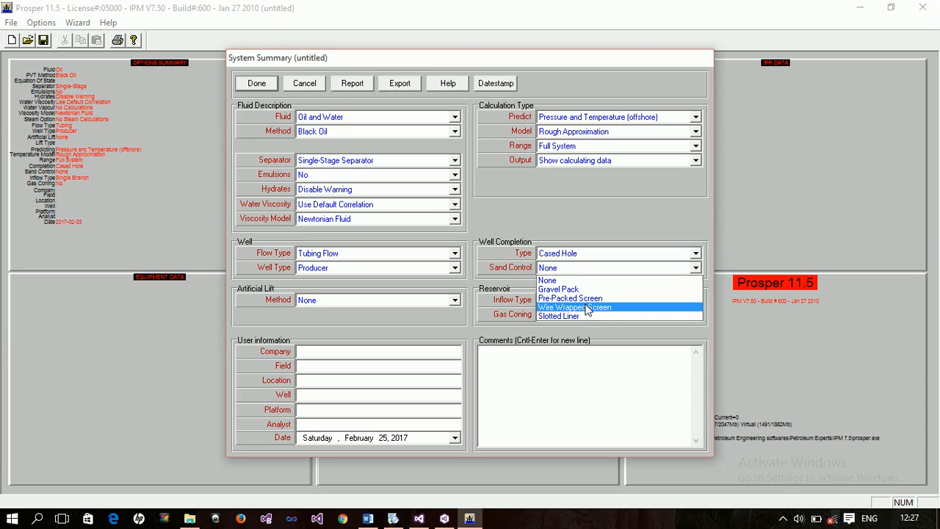
pyautogui.moveTo(577, 316)
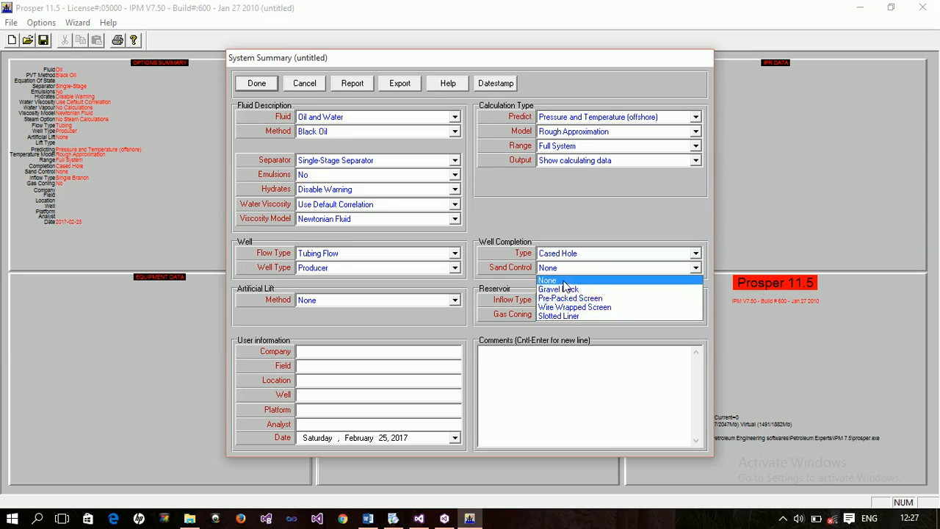
pyautogui.click(548, 280)
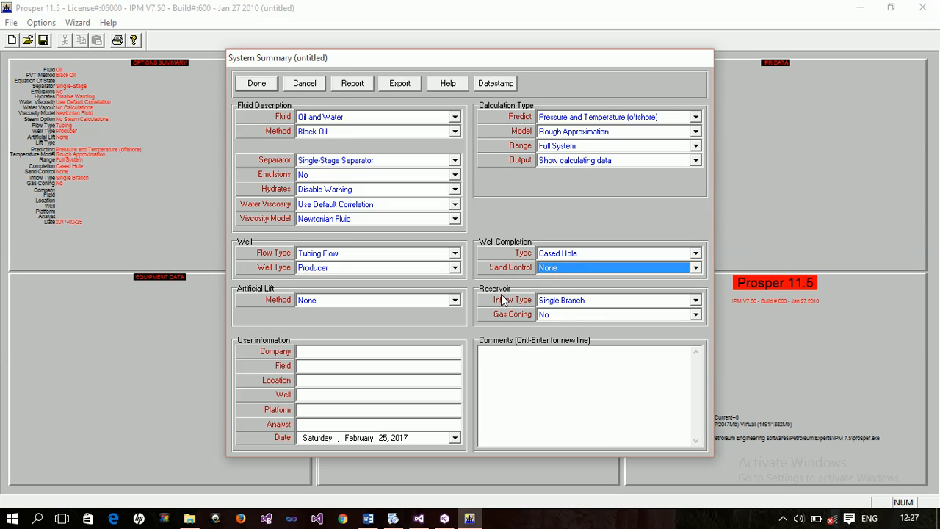
pyautogui.moveTo(561, 304)
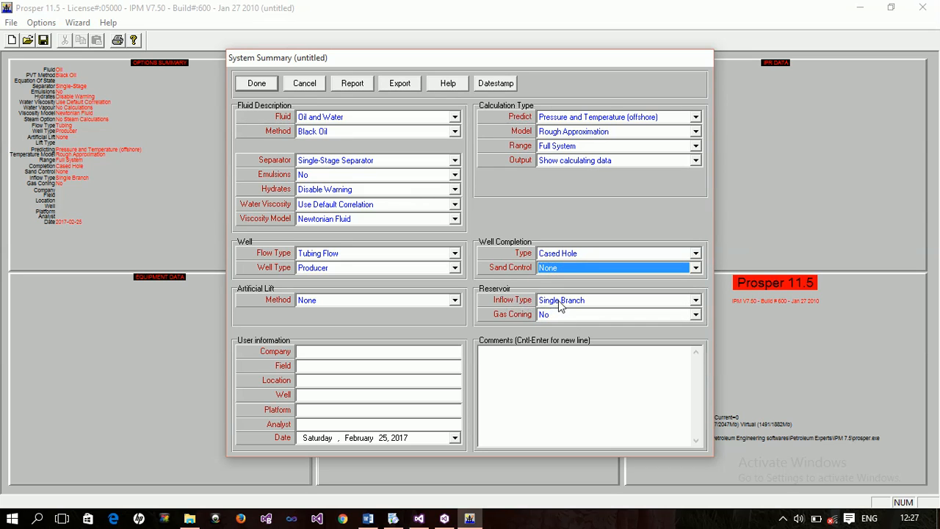
pyautogui.click(693, 299)
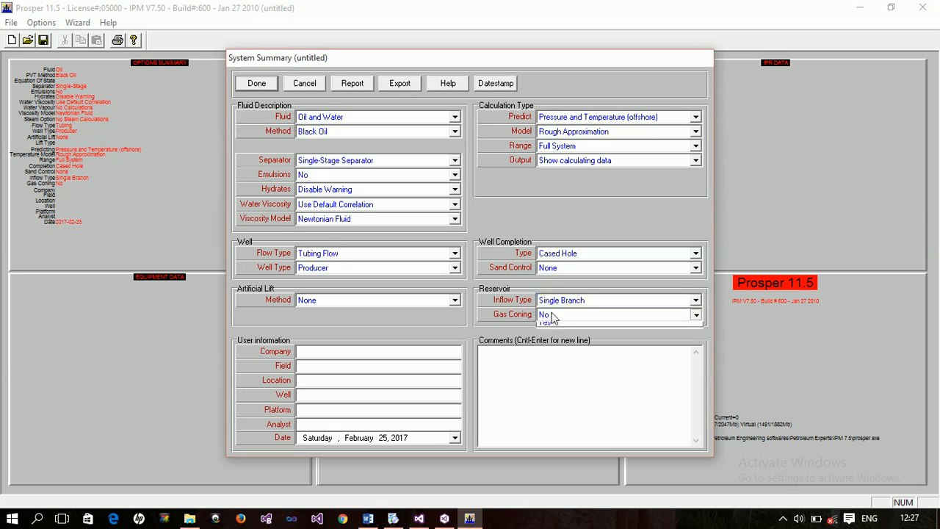
pyautogui.click(617, 314)
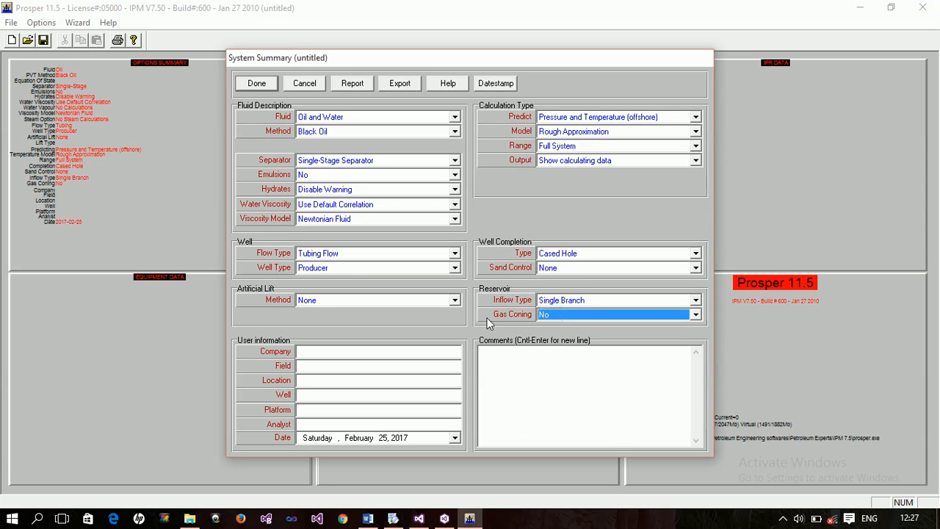
pyautogui.moveTo(329, 161)
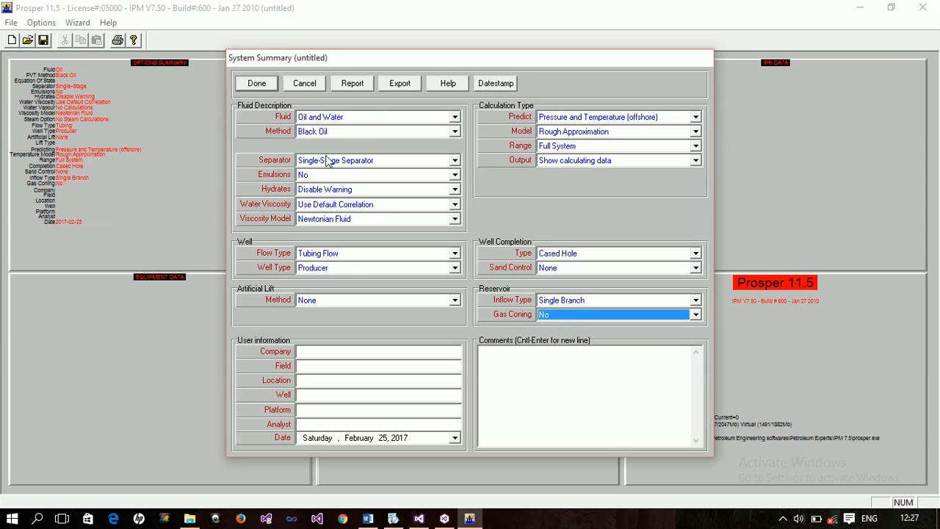
pyautogui.moveTo(402, 131)
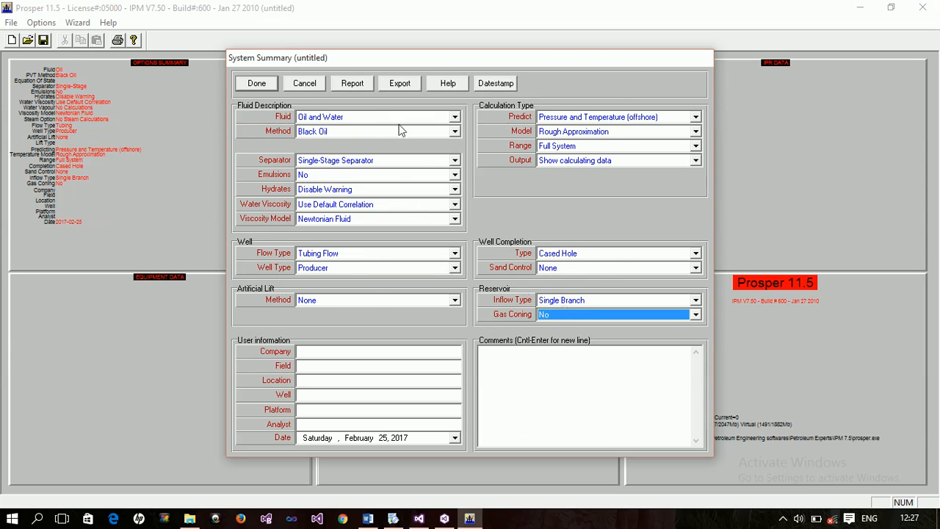
pyautogui.moveTo(456, 286)
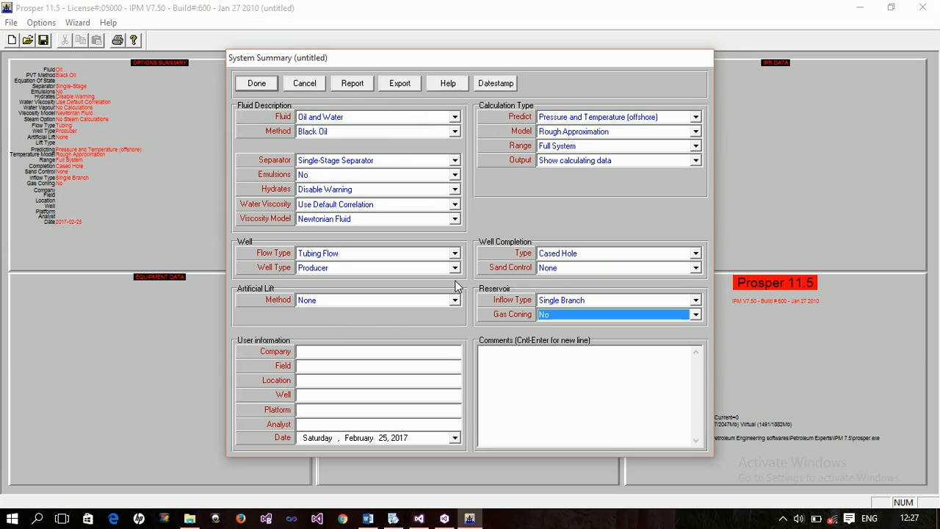
pyautogui.moveTo(470, 360)
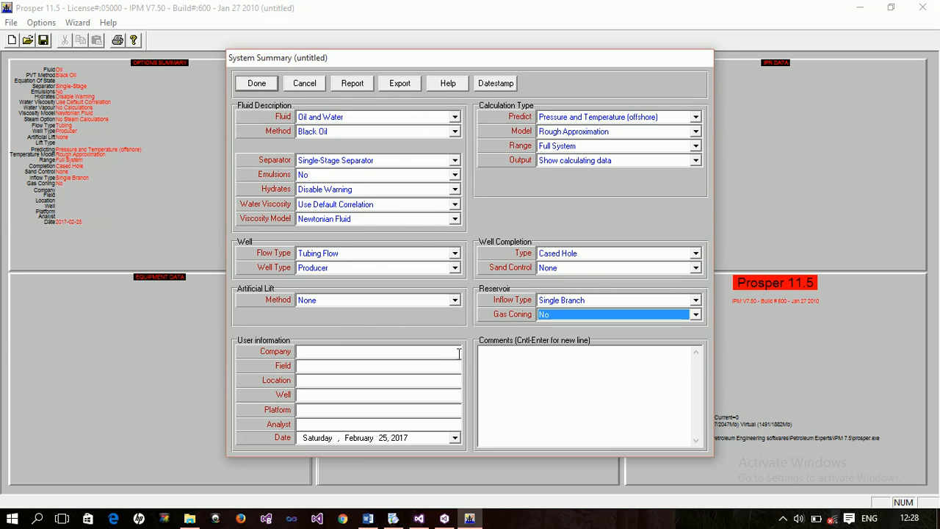
pyautogui.moveTo(300, 411)
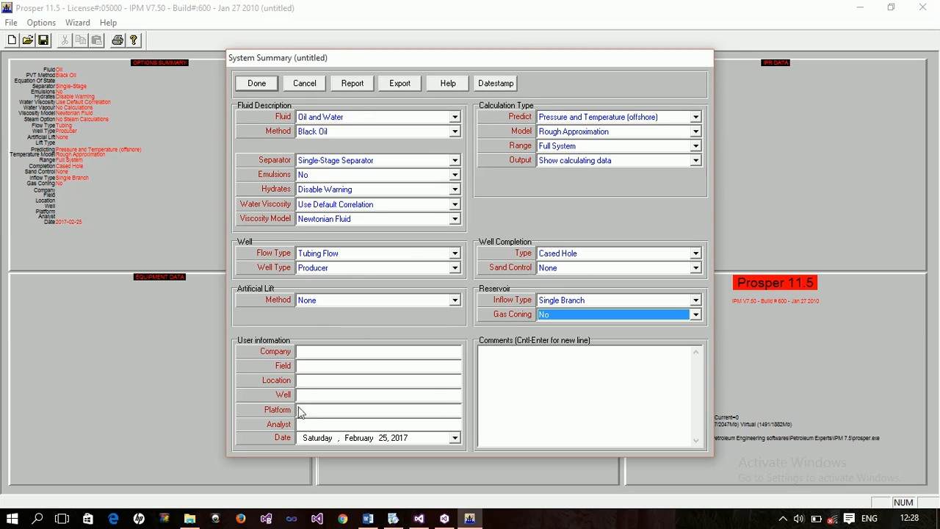
pyautogui.moveTo(308, 233)
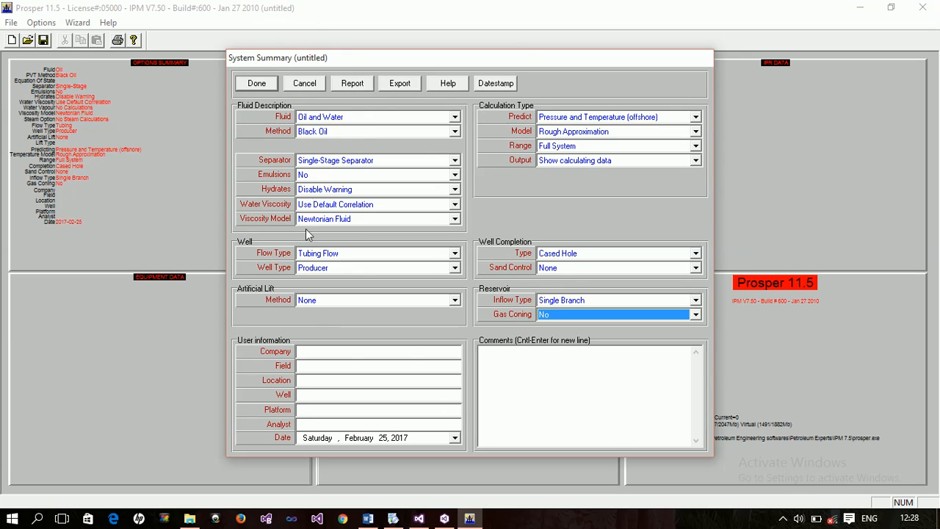
pyautogui.moveTo(484, 189)
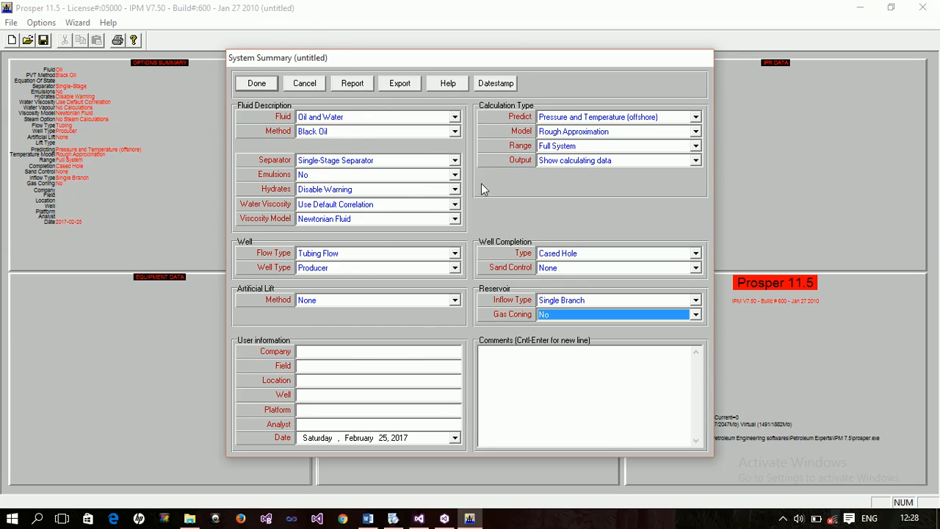
pyautogui.moveTo(382, 145)
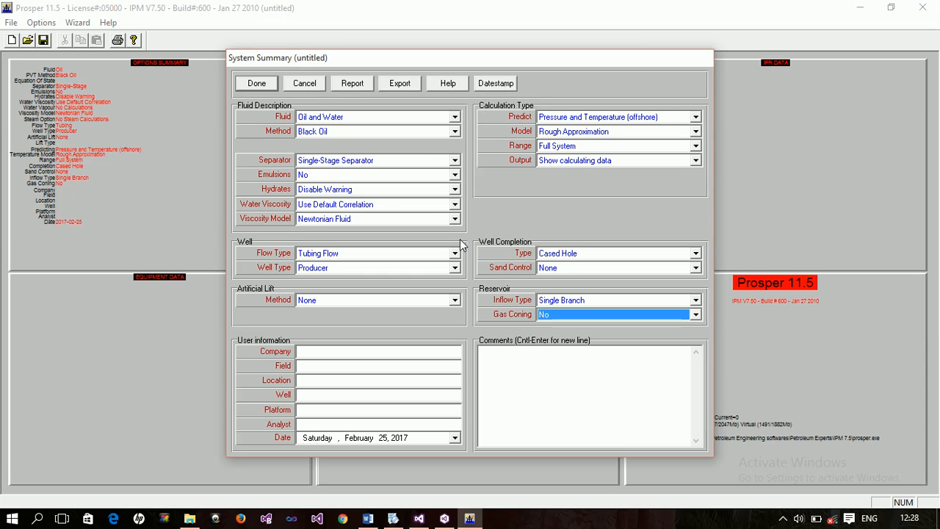
pyautogui.moveTo(475, 154)
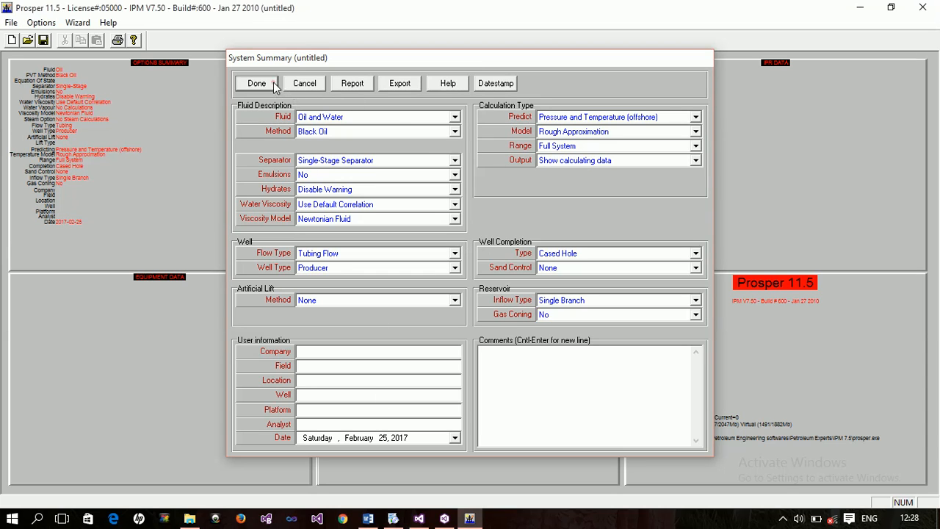
# Step: Close the System Summary with Done, returning to the main summary screen
pyautogui.click(257, 83)
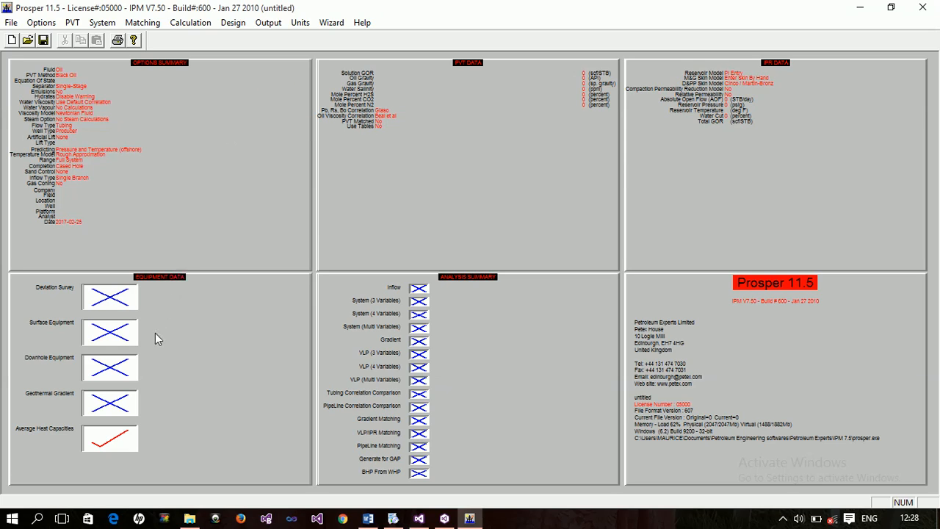
pyautogui.moveTo(434, 124)
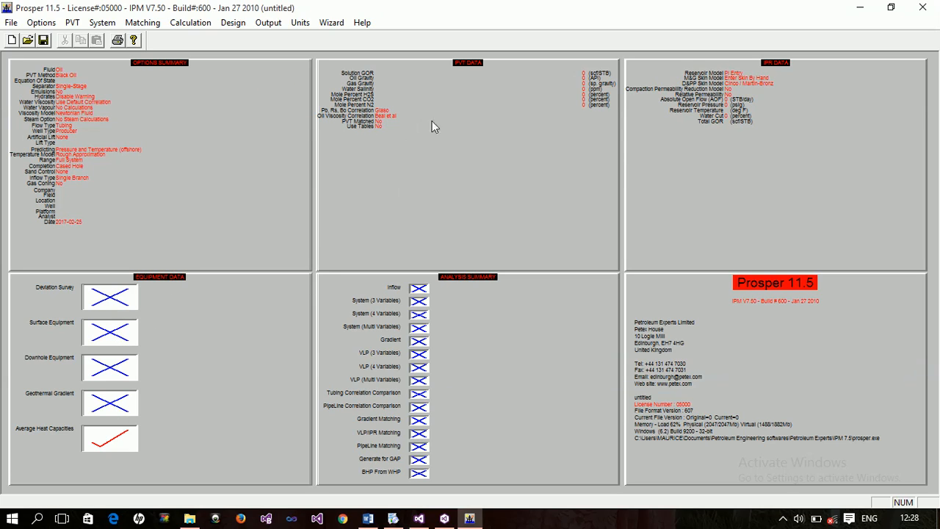
pyautogui.moveTo(763, 355)
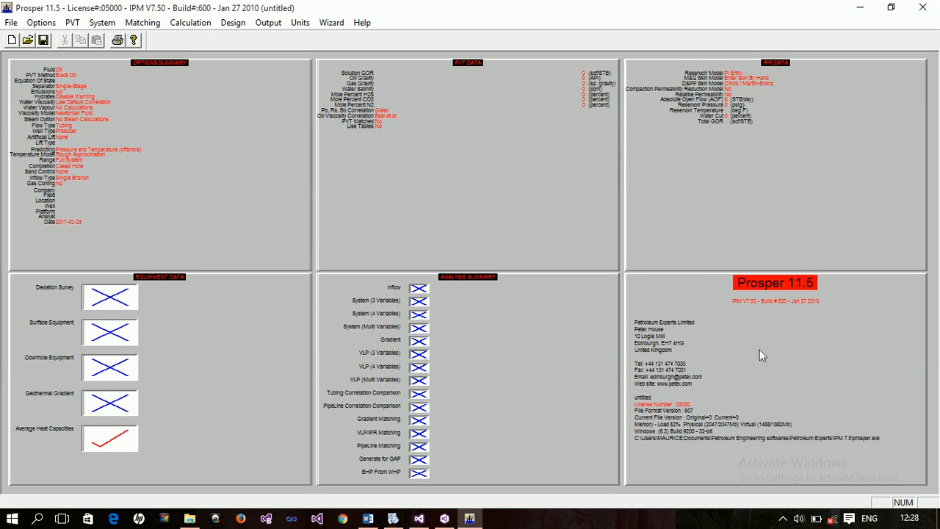
pyautogui.moveTo(248, 287)
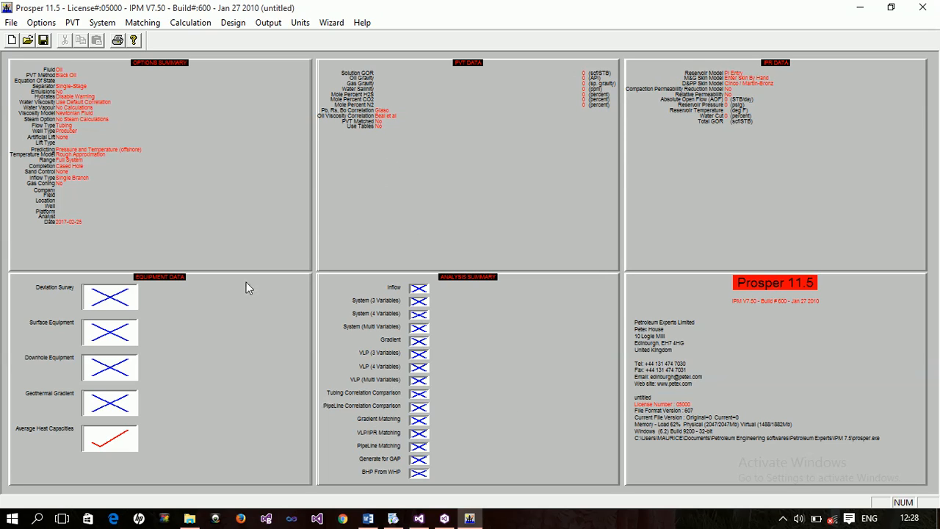
pyautogui.moveTo(238, 262)
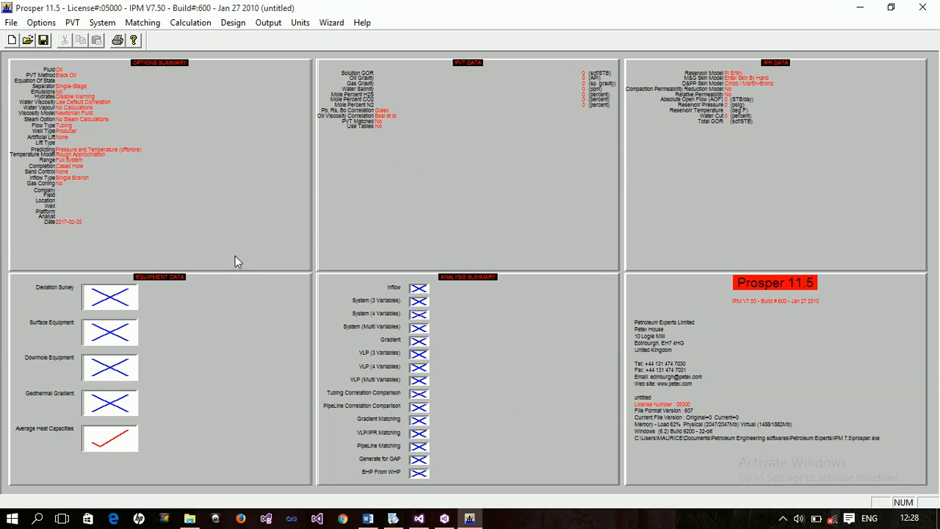
pyautogui.moveTo(216, 320)
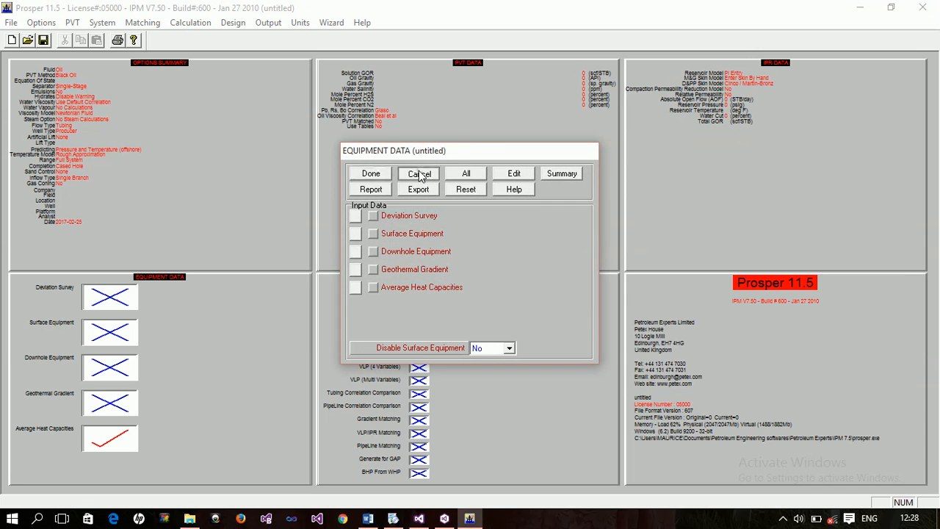
# Step: Bring up System > Equipment Data and tick Surface Equipment as an input item
pyautogui.click(102, 22)
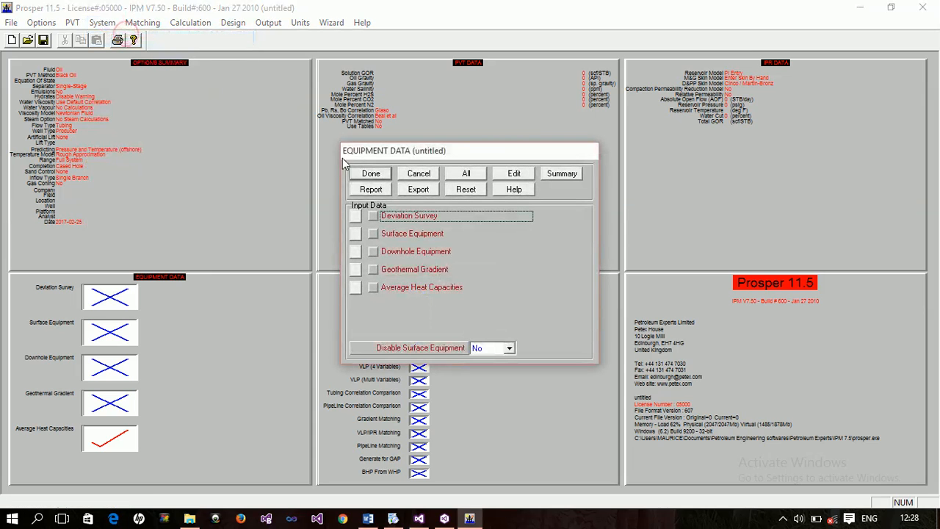
pyautogui.moveTo(428, 163)
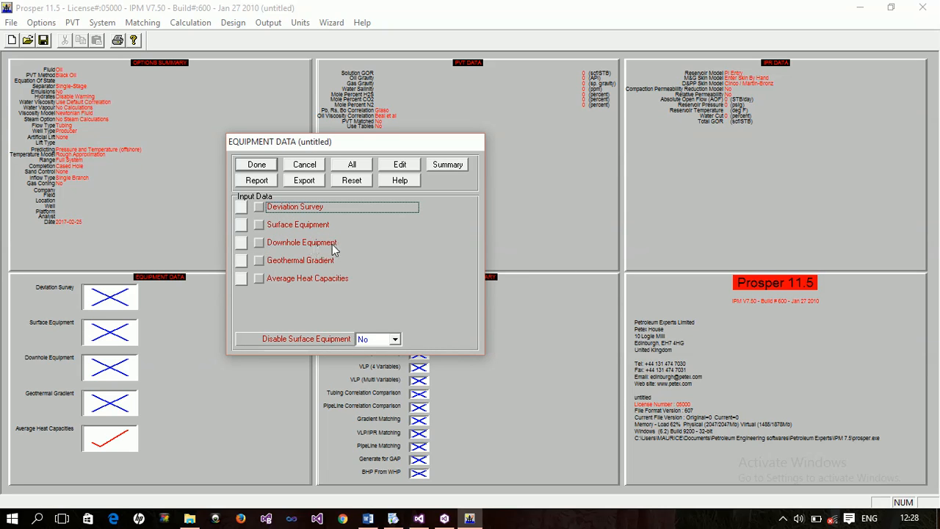
pyautogui.moveTo(301, 283)
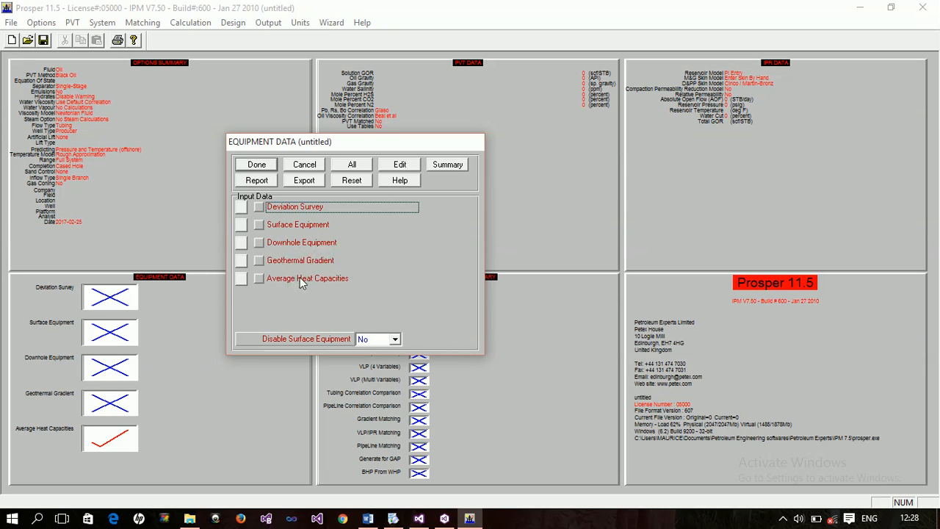
pyautogui.moveTo(351, 283)
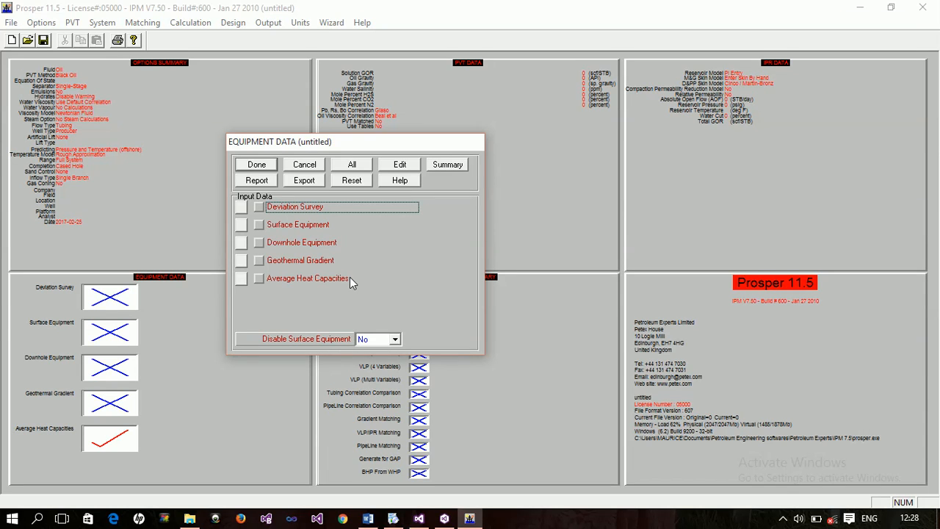
pyautogui.moveTo(286, 227)
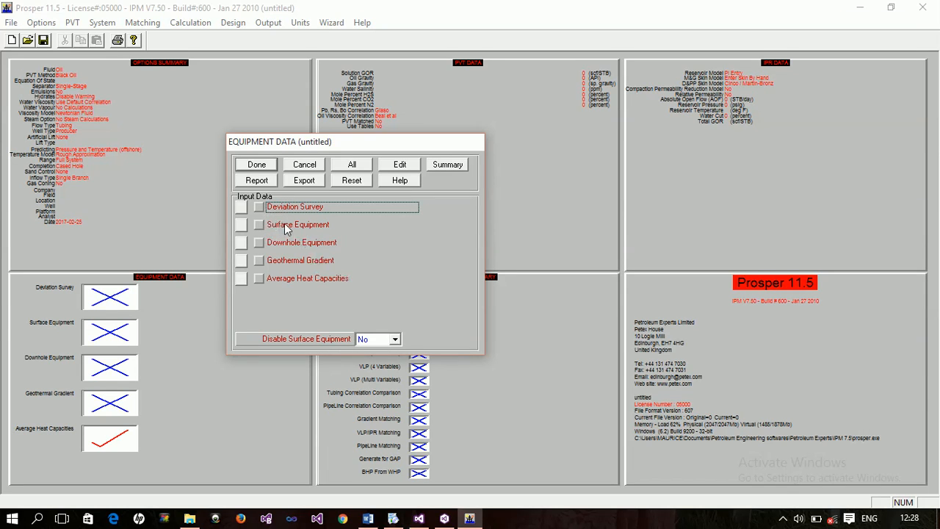
pyautogui.click(258, 224)
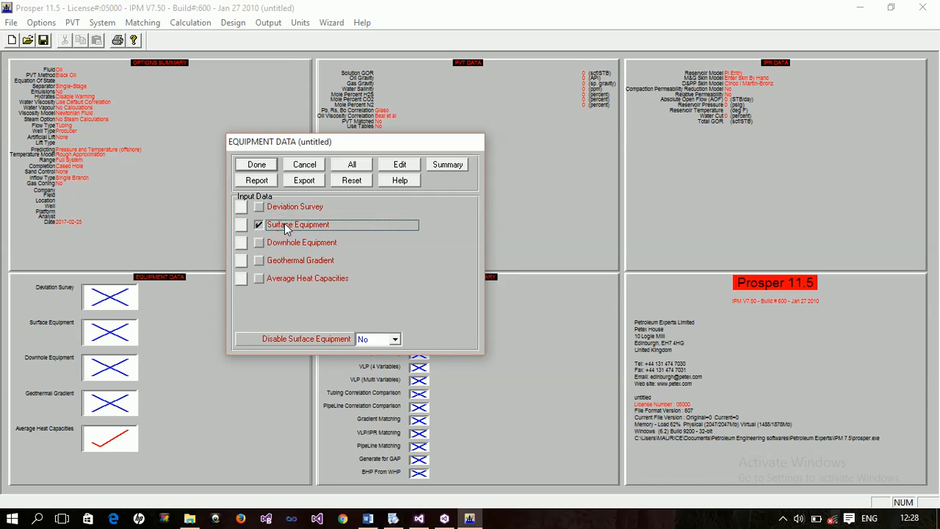
pyautogui.moveTo(329, 226)
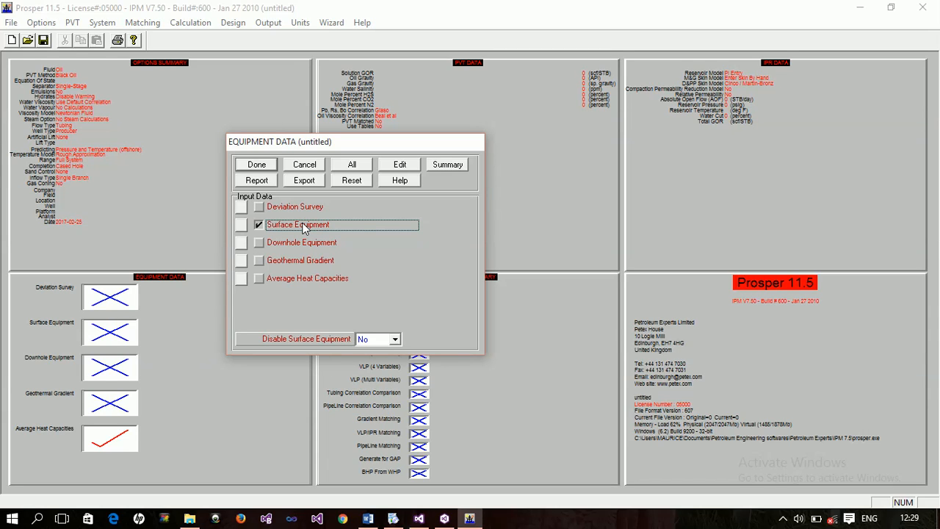
pyautogui.moveTo(290, 227)
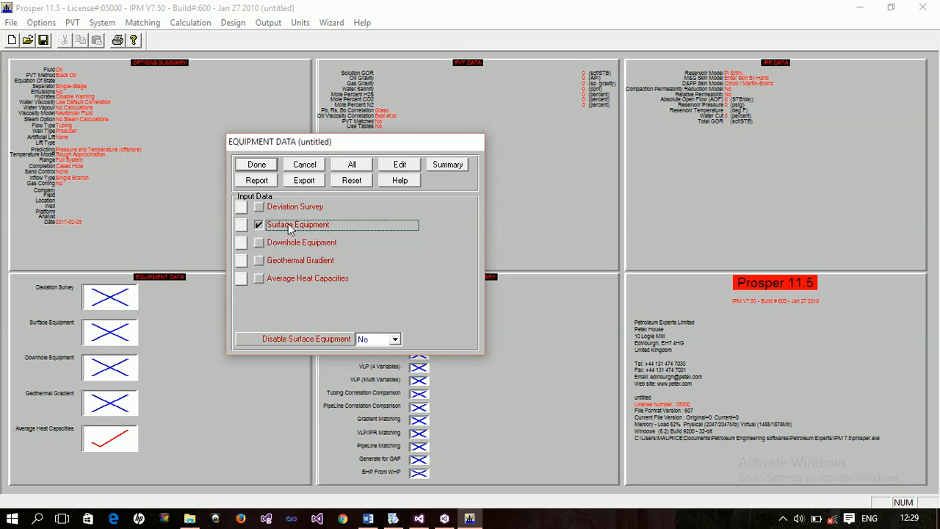
pyautogui.moveTo(188, 203)
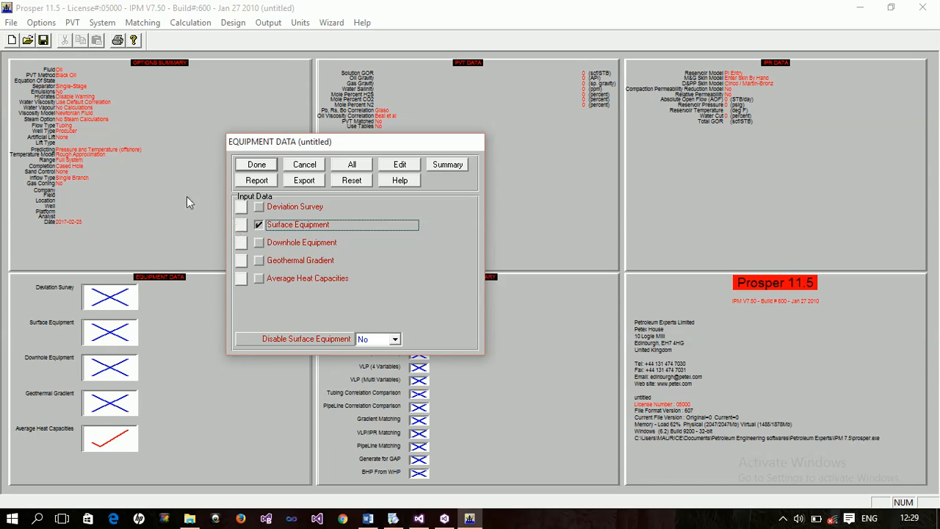
pyautogui.moveTo(219, 226)
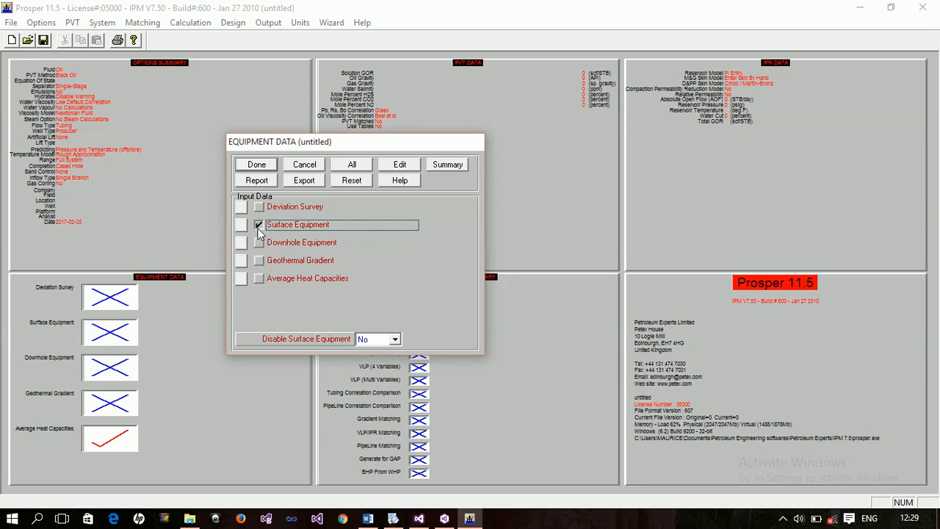
pyautogui.click(258, 224)
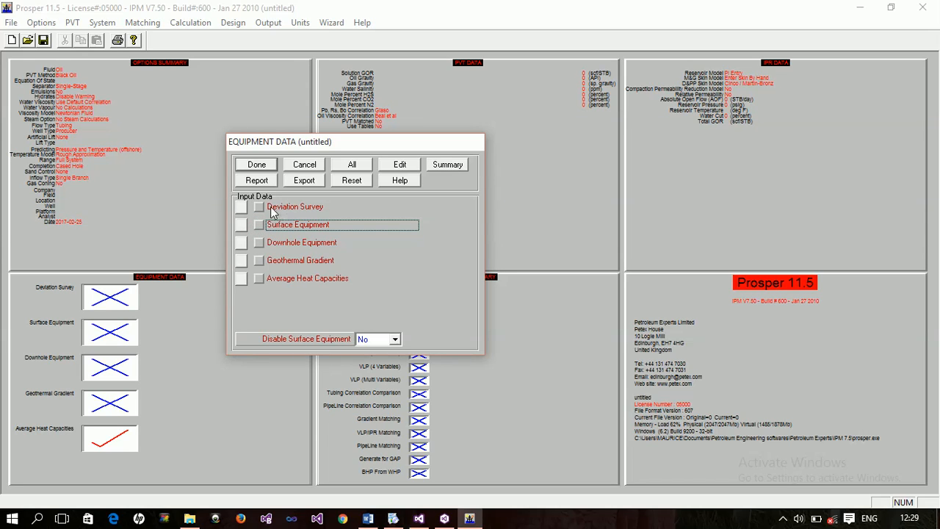
pyautogui.moveTo(320, 212)
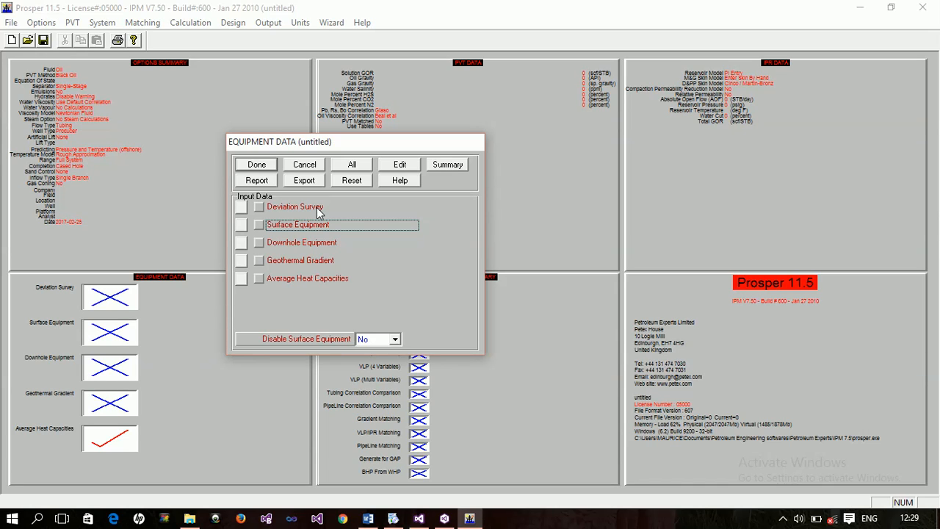
pyautogui.moveTo(284, 211)
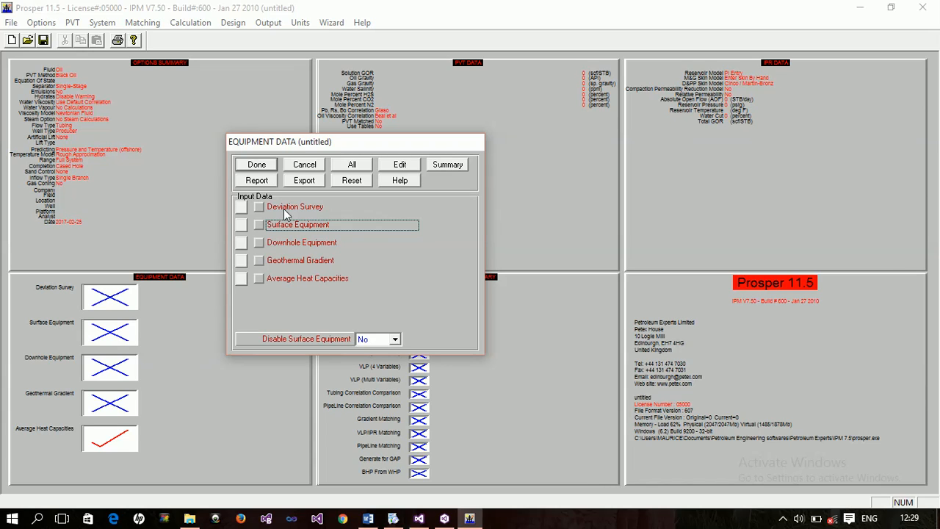
pyautogui.moveTo(297, 218)
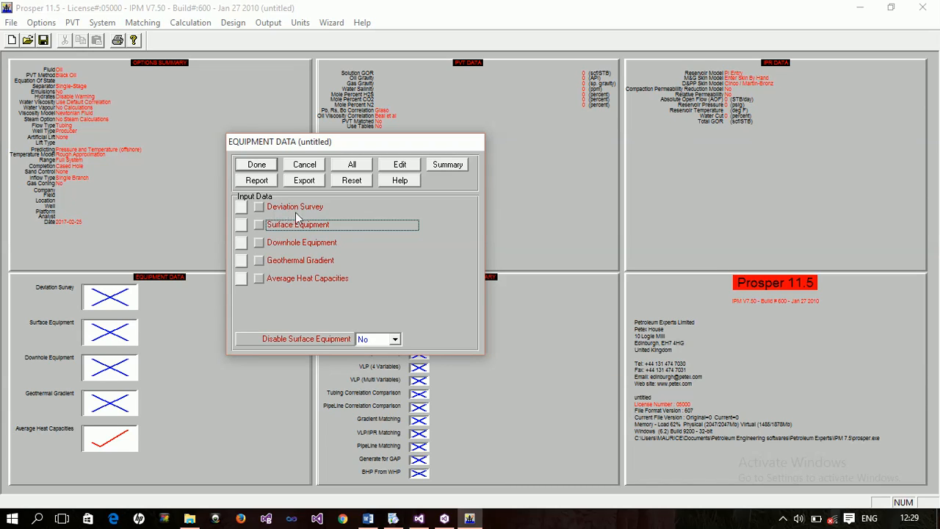
pyautogui.moveTo(312, 254)
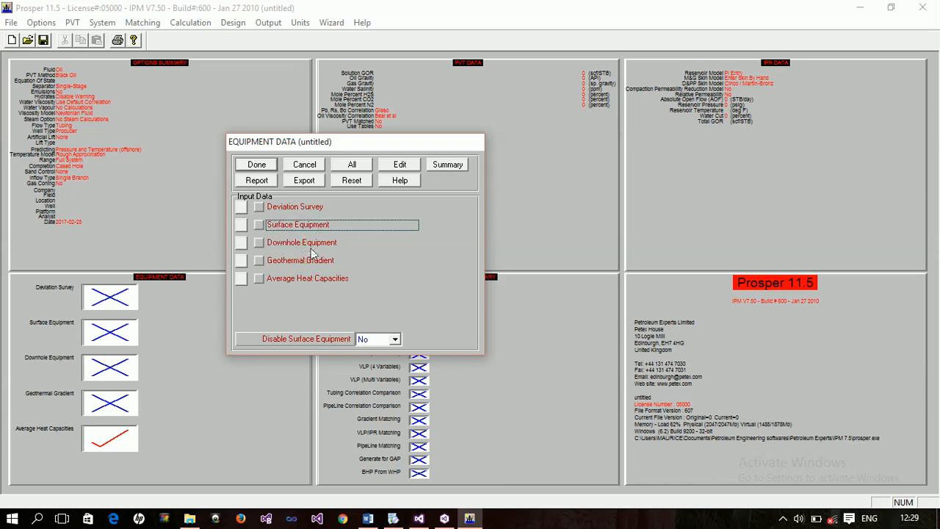
pyautogui.moveTo(272, 244)
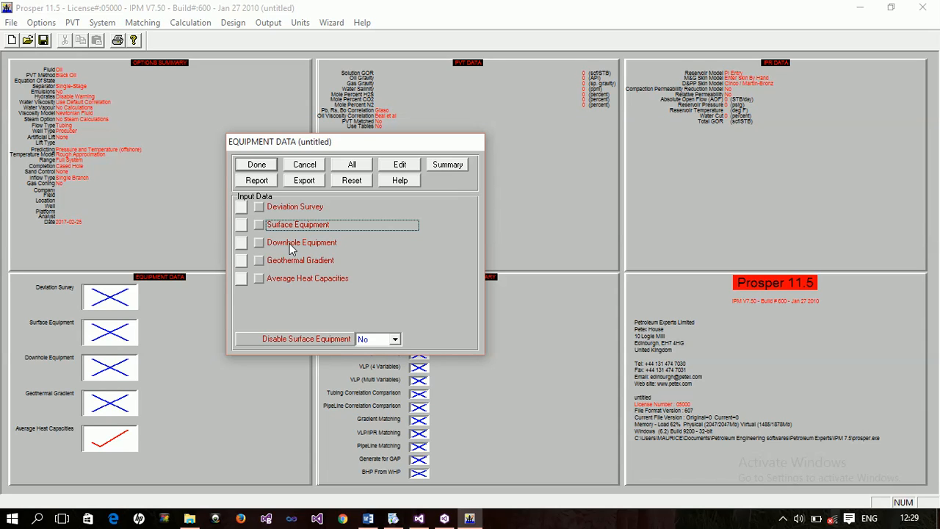
pyautogui.moveTo(285, 267)
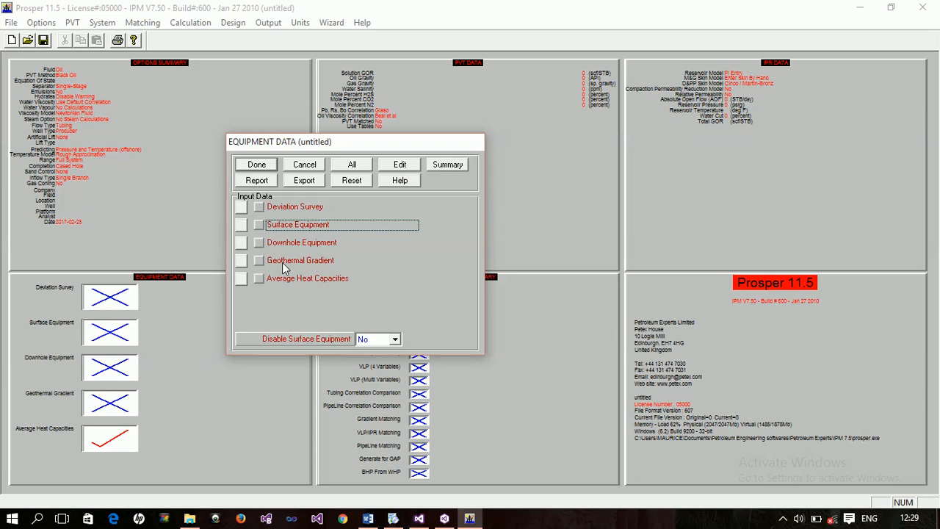
pyautogui.moveTo(334, 281)
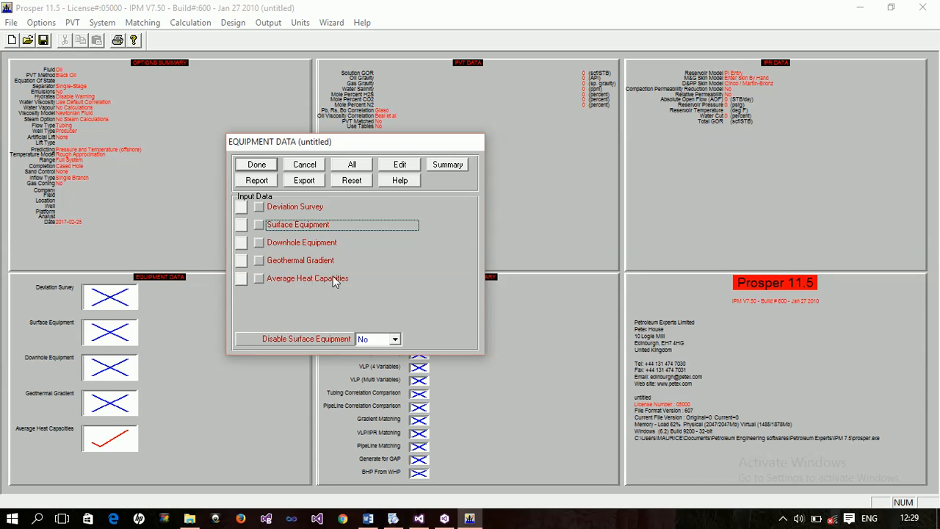
pyautogui.moveTo(315, 282)
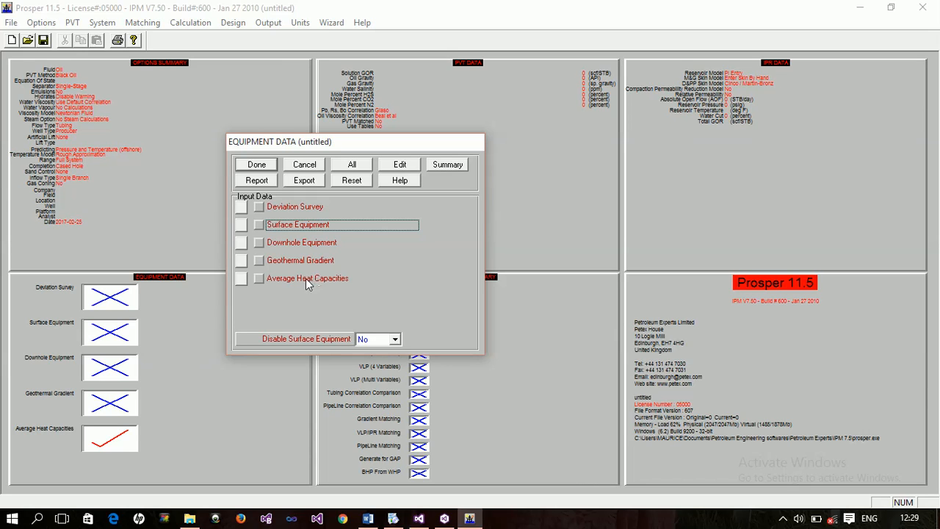
pyautogui.moveTo(357, 237)
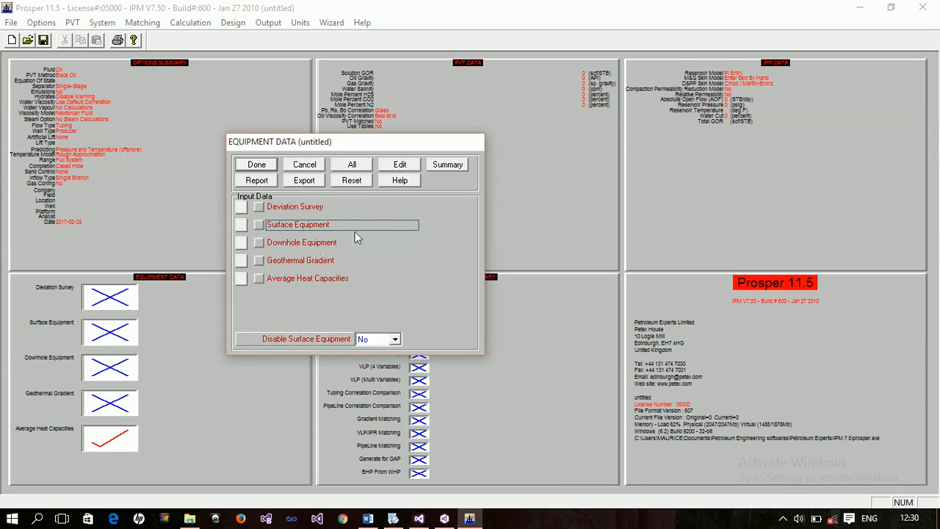
pyautogui.moveTo(292, 278)
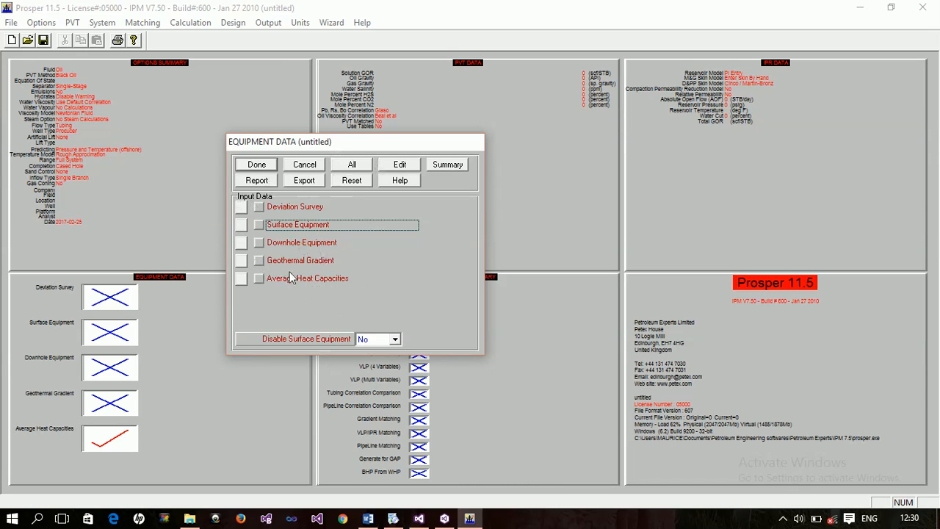
pyautogui.moveTo(408, 274)
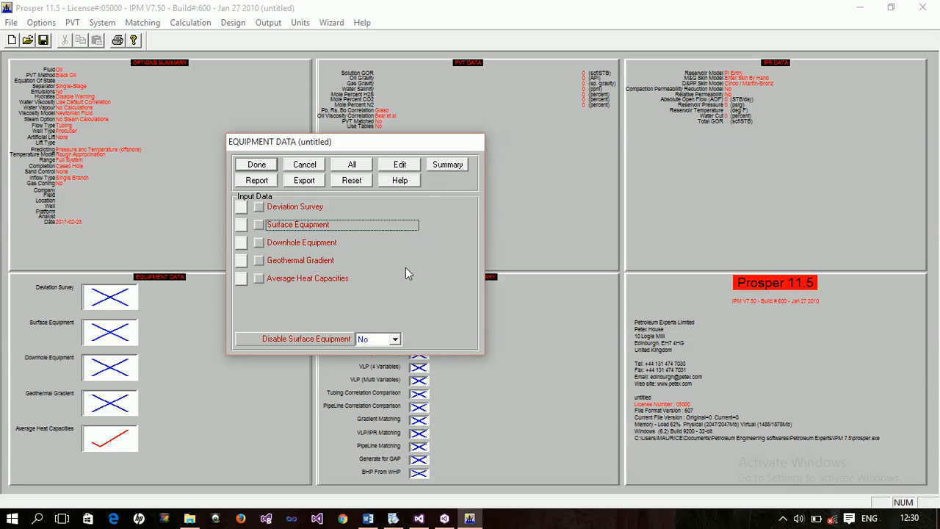
pyautogui.moveTo(327, 338)
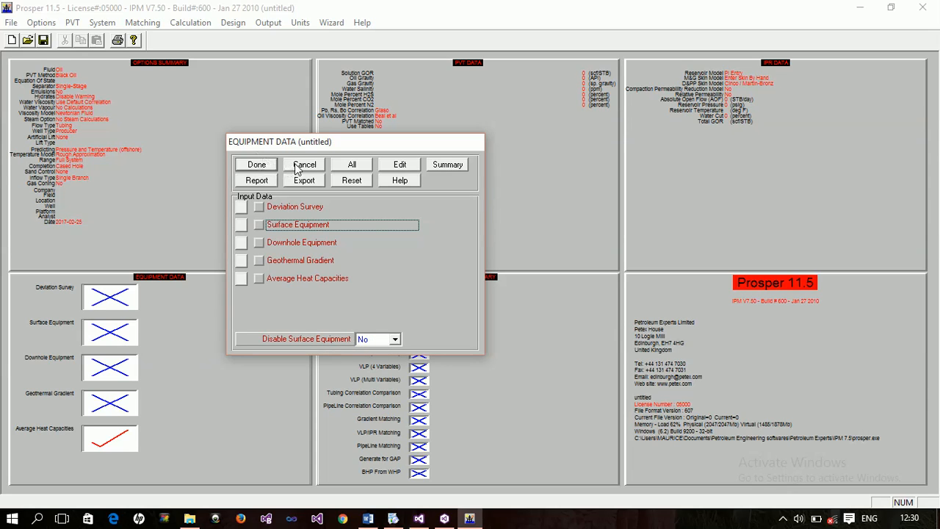
# Step: Cancel the Equipment Data form, then briefly show PVT Input Data and cancel it too
pyautogui.click(304, 164)
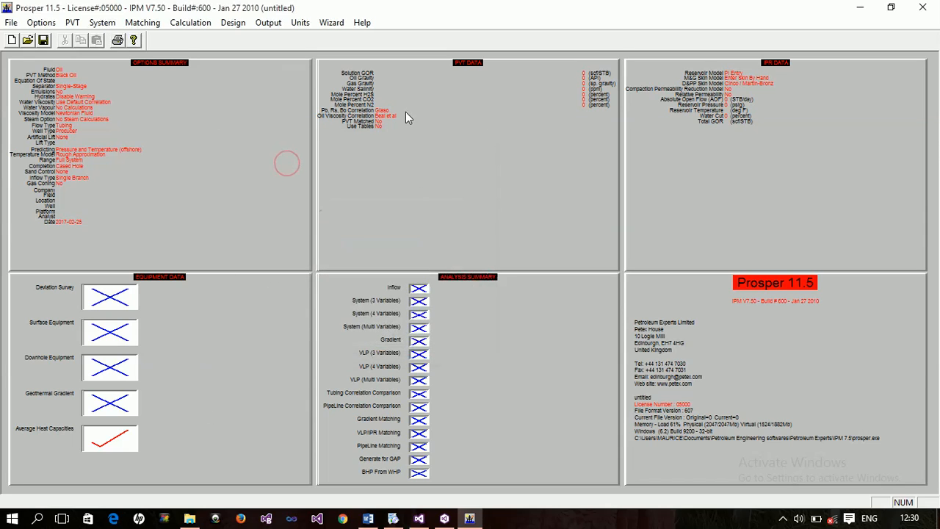
pyautogui.moveTo(415, 149)
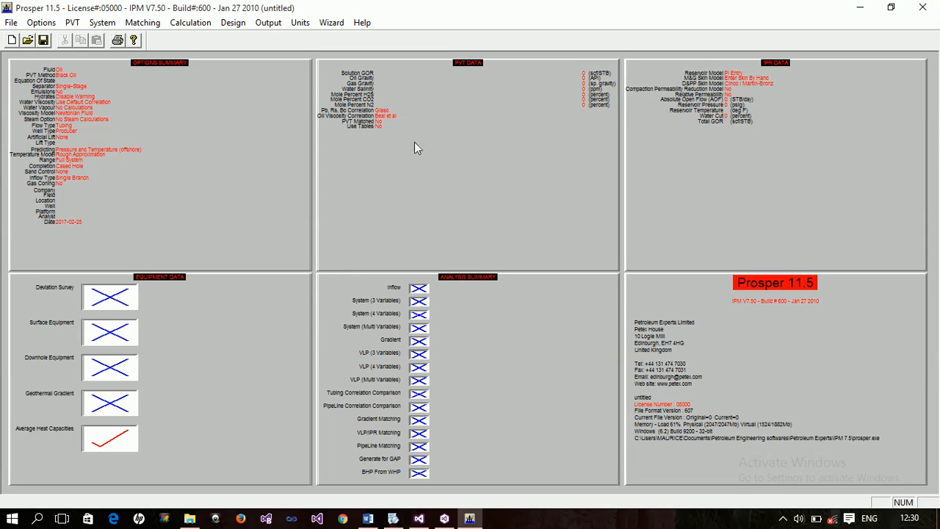
pyautogui.moveTo(442, 134)
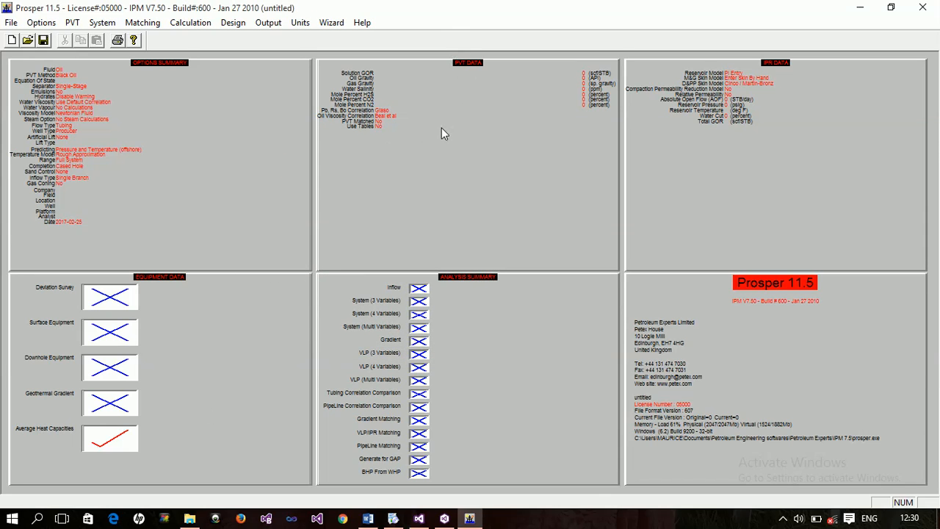
pyautogui.click(72, 22)
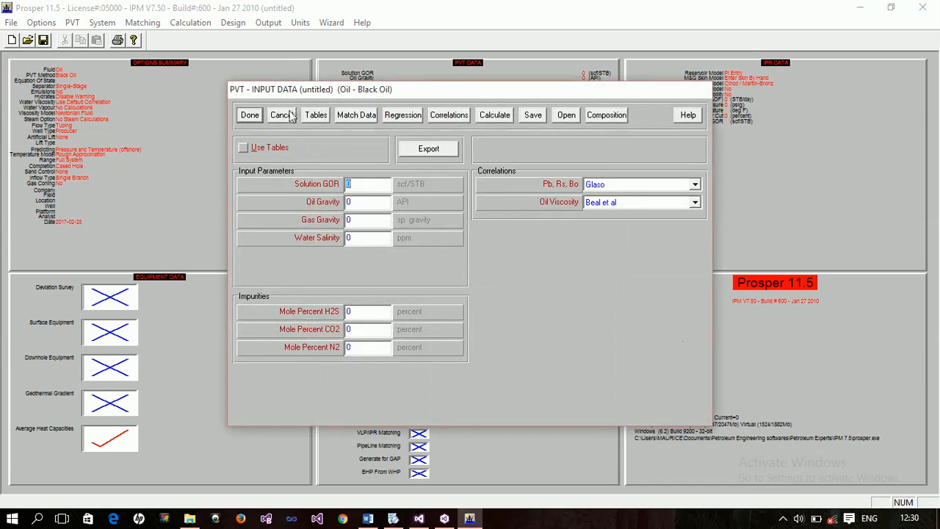
pyautogui.click(279, 115)
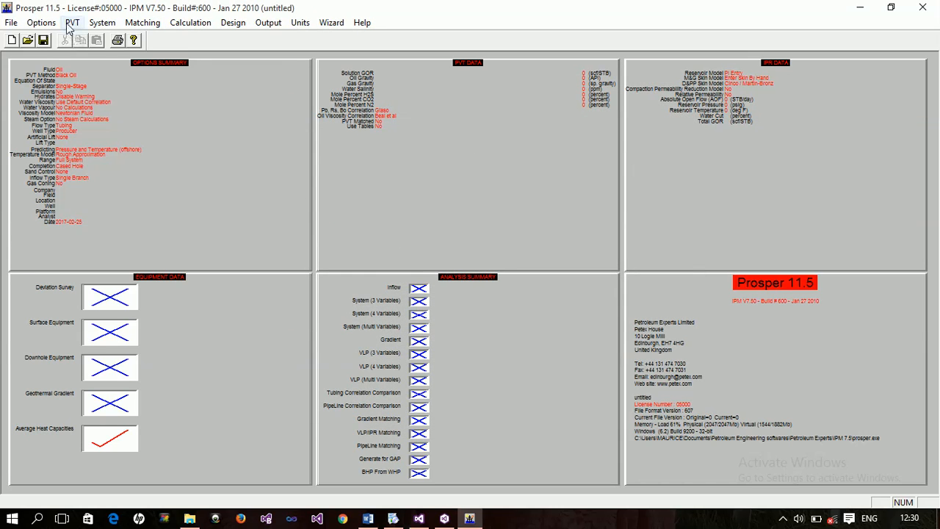
# Step: Show the Black Oil PVT Input Data form with its fluid parameters and correlations
pyautogui.click(72, 22)
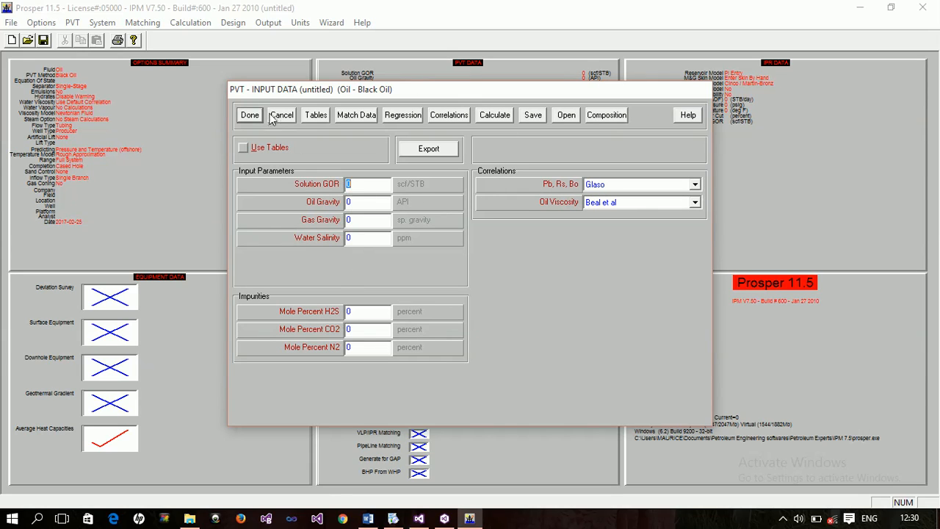
pyautogui.moveTo(310, 120)
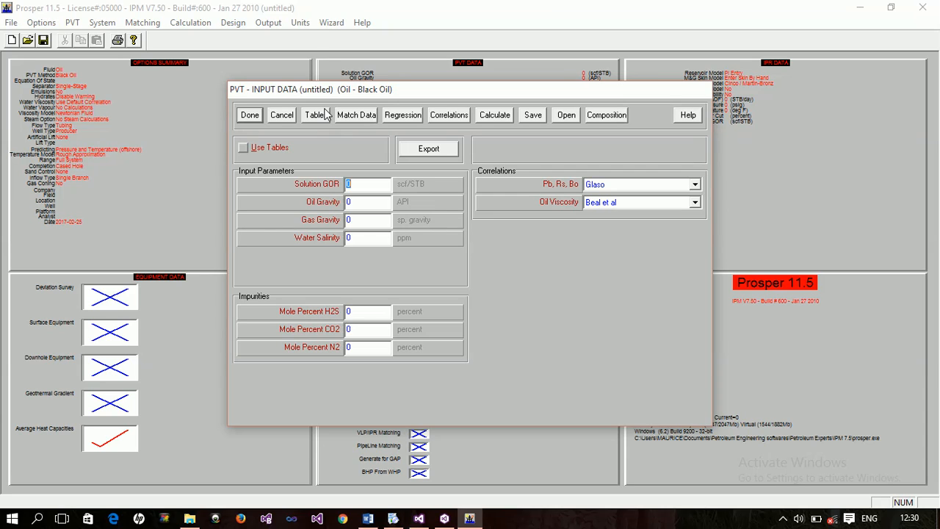
pyautogui.moveTo(455, 404)
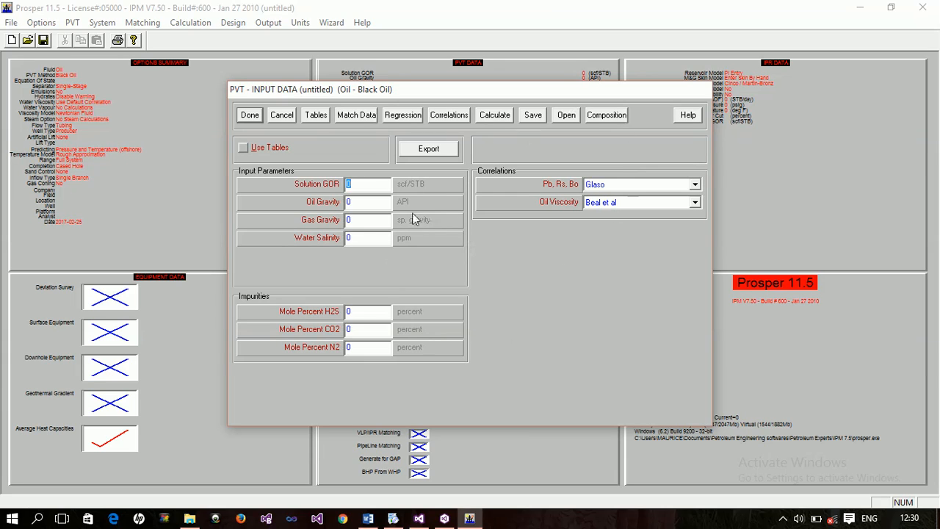
pyautogui.moveTo(518, 183)
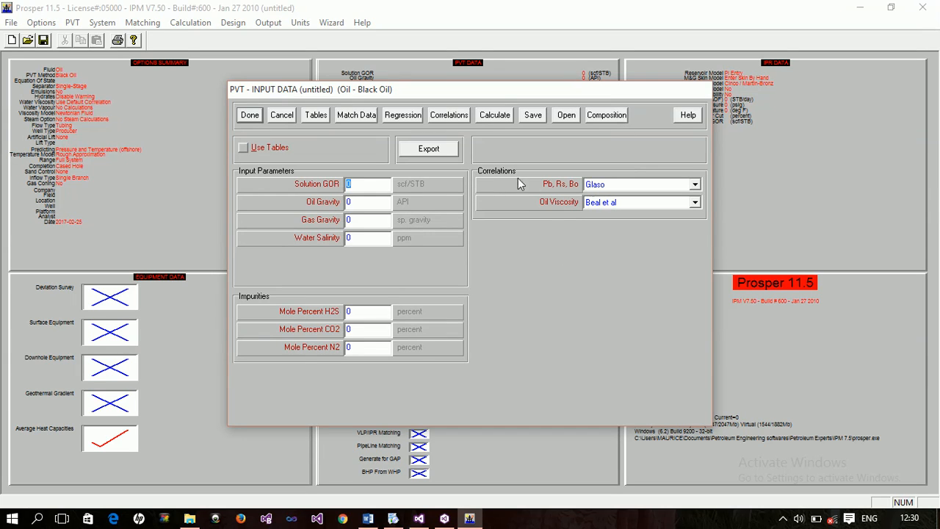
pyautogui.moveTo(555, 194)
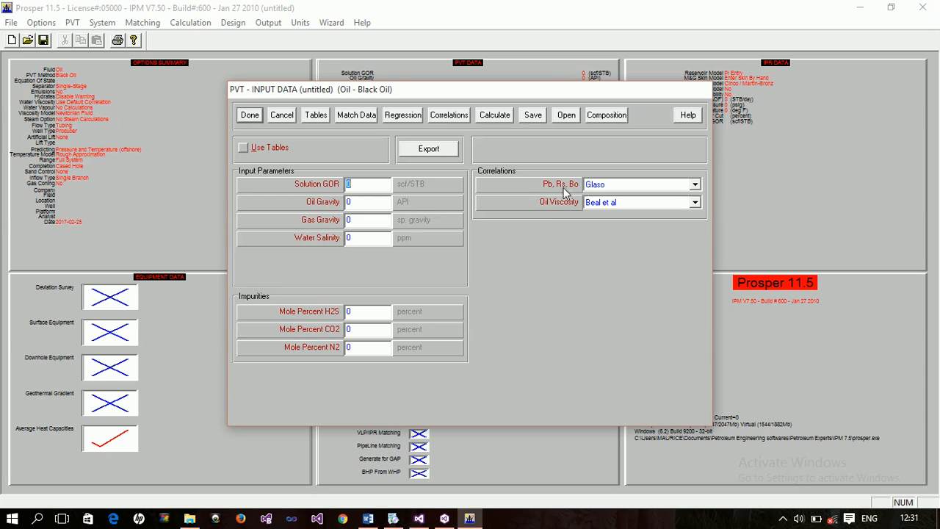
pyautogui.moveTo(581, 195)
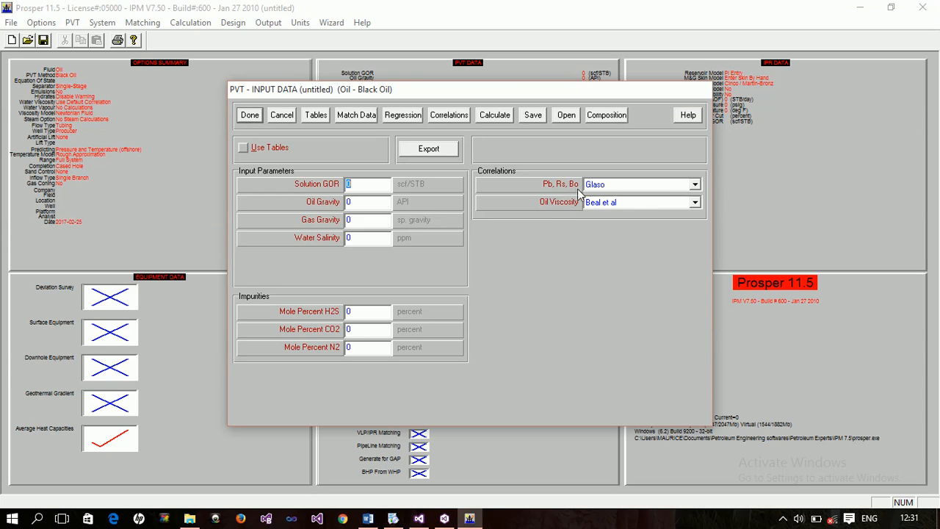
pyautogui.moveTo(654, 195)
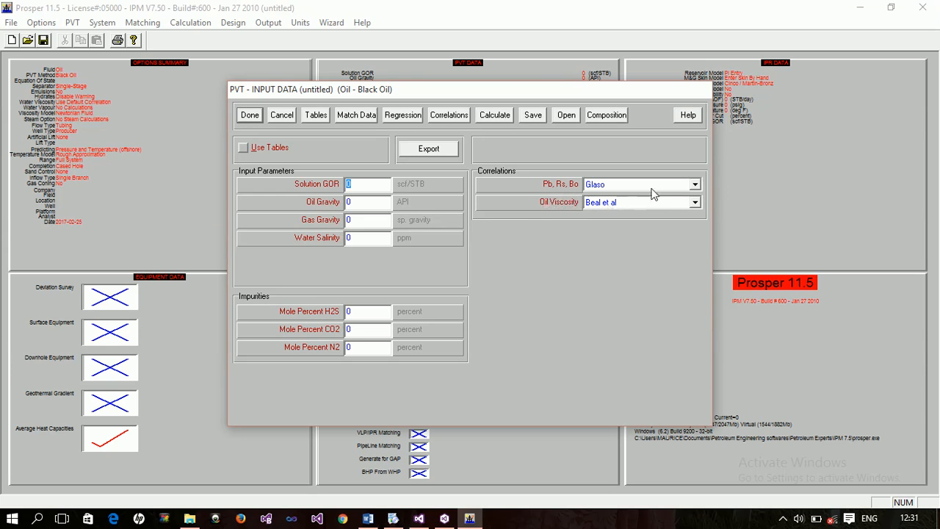
pyautogui.click(693, 185)
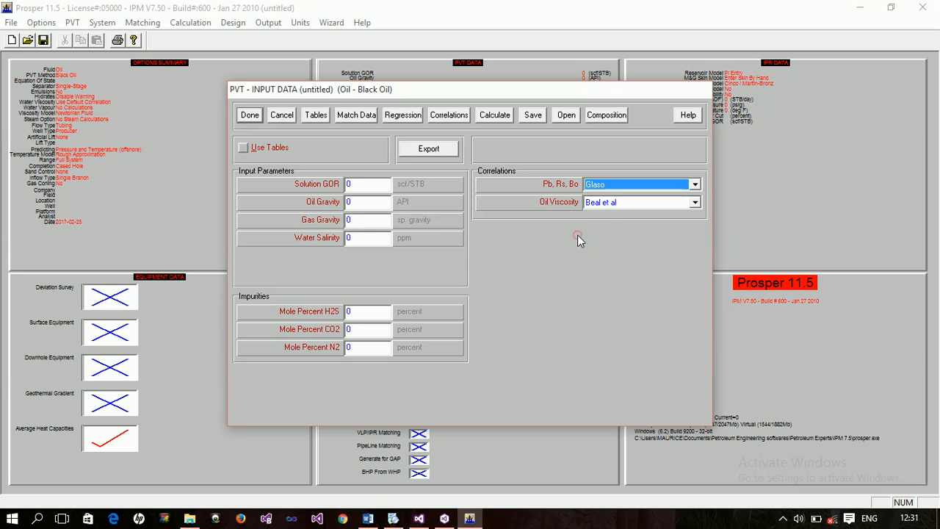
pyautogui.click(693, 202)
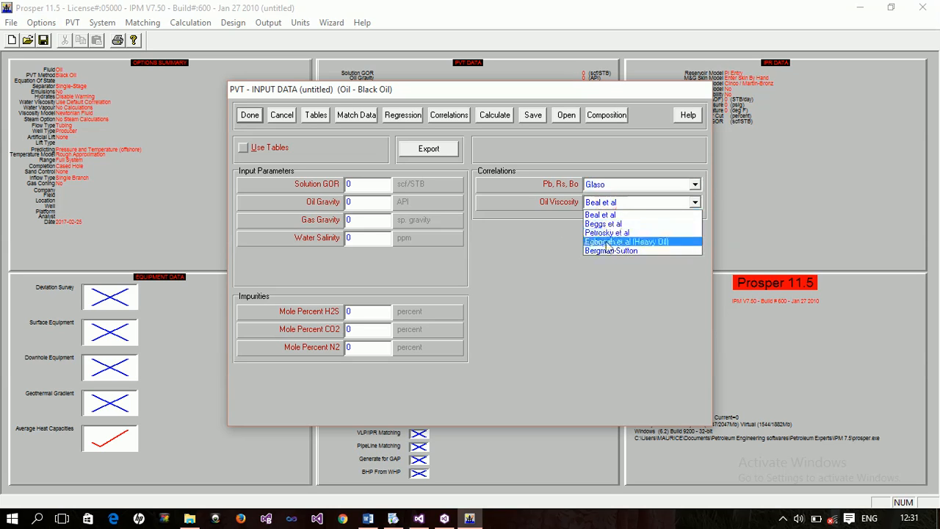
pyautogui.click(601, 202)
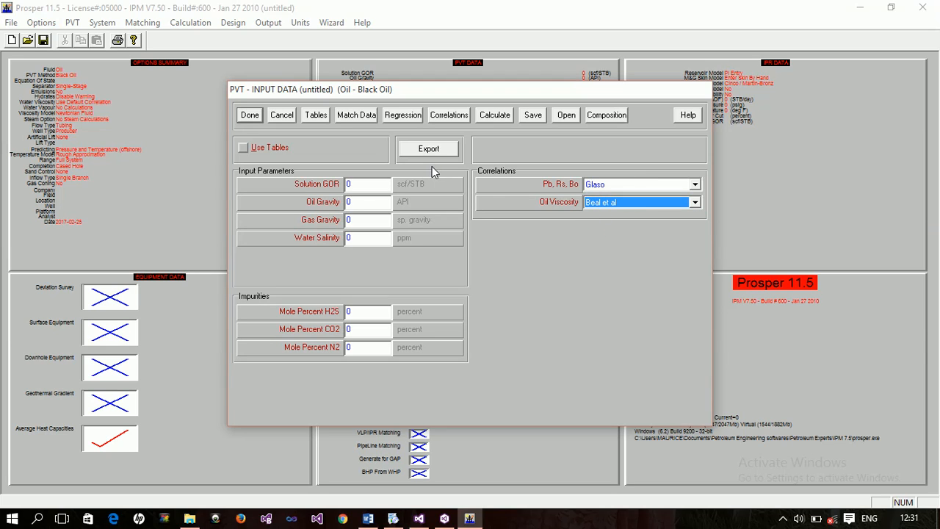
pyautogui.moveTo(508, 174)
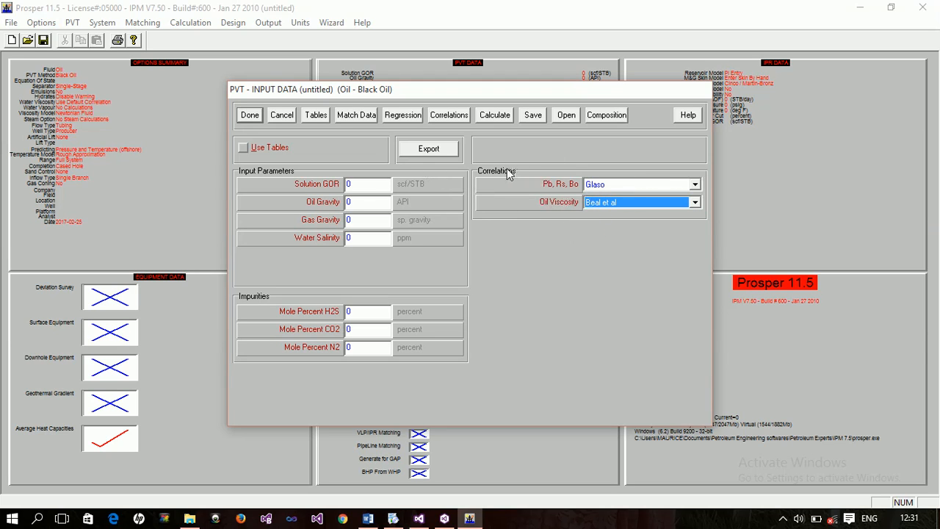
pyautogui.moveTo(354, 121)
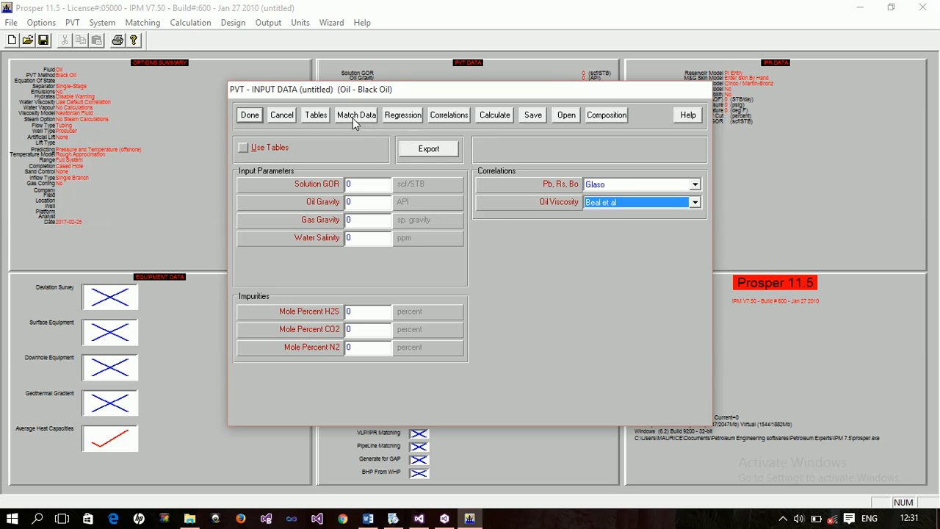
pyautogui.moveTo(318, 122)
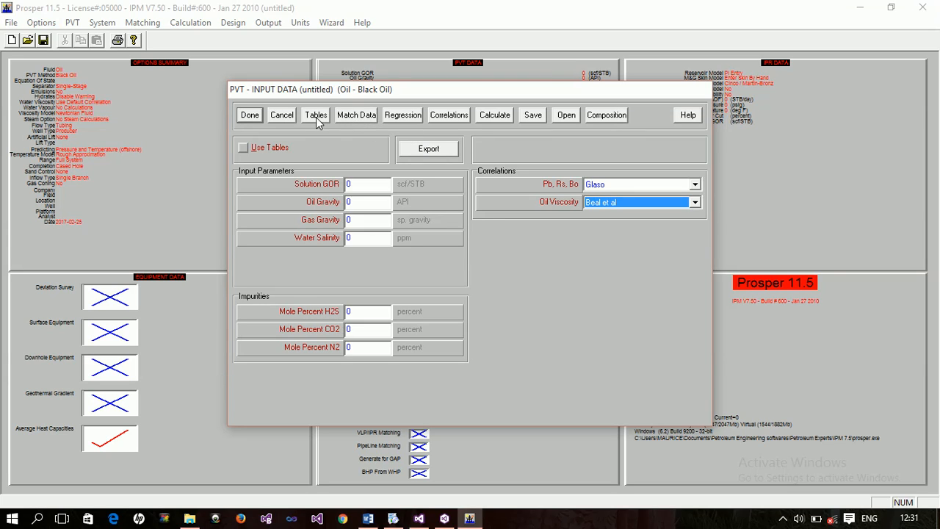
pyautogui.moveTo(388, 129)
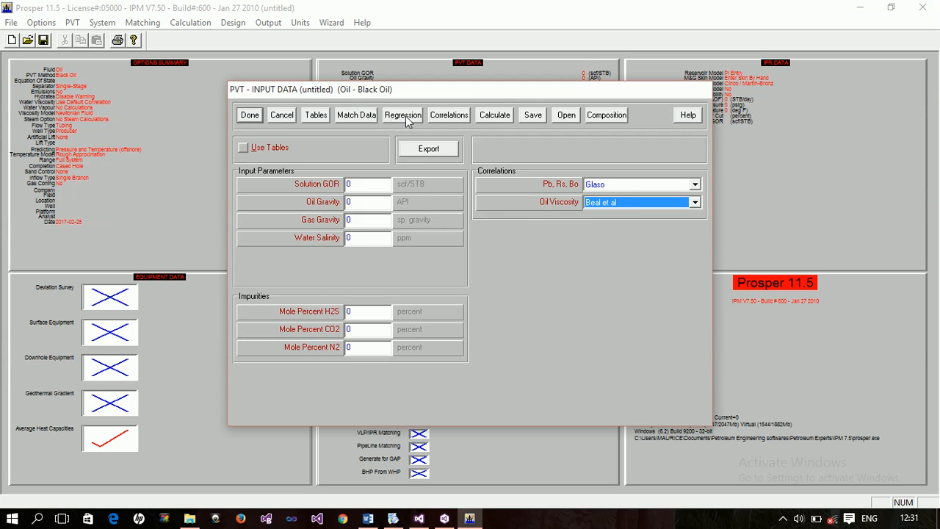
pyautogui.moveTo(485, 188)
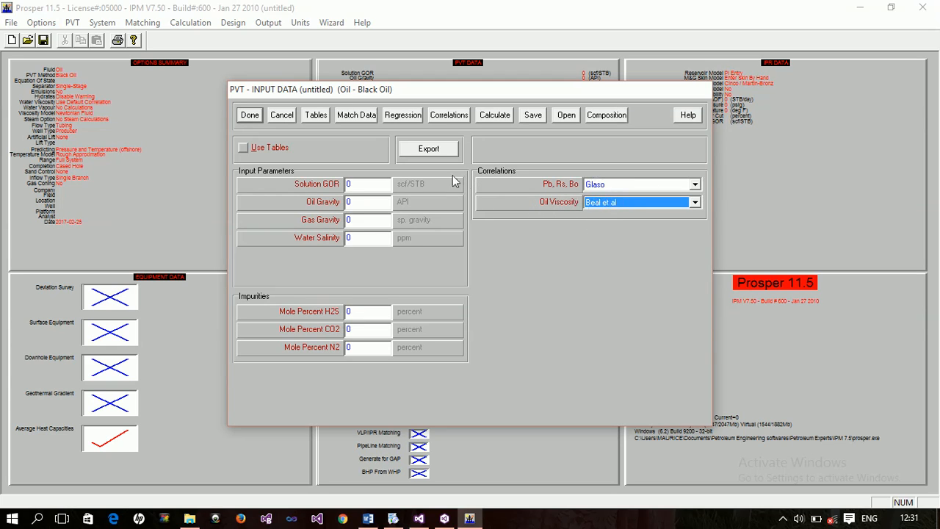
pyautogui.moveTo(495, 231)
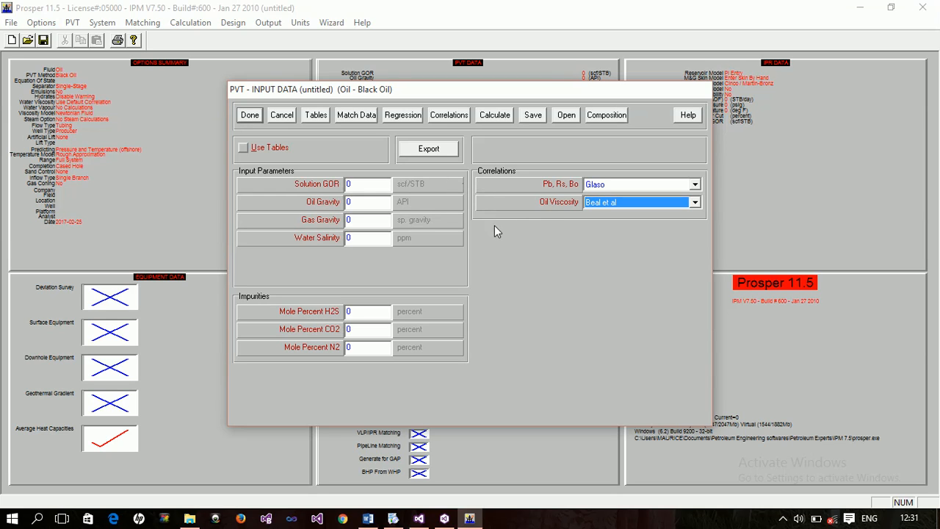
pyautogui.moveTo(555, 186)
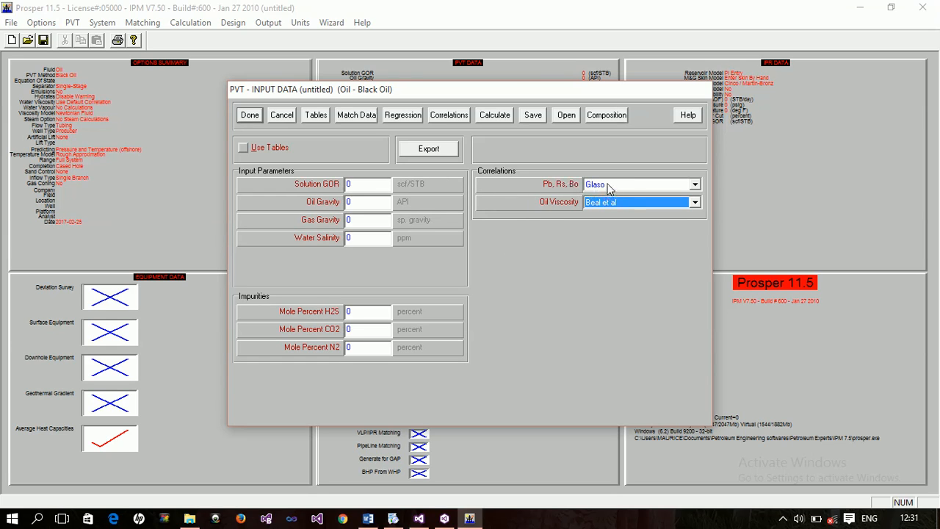
pyautogui.moveTo(504, 351)
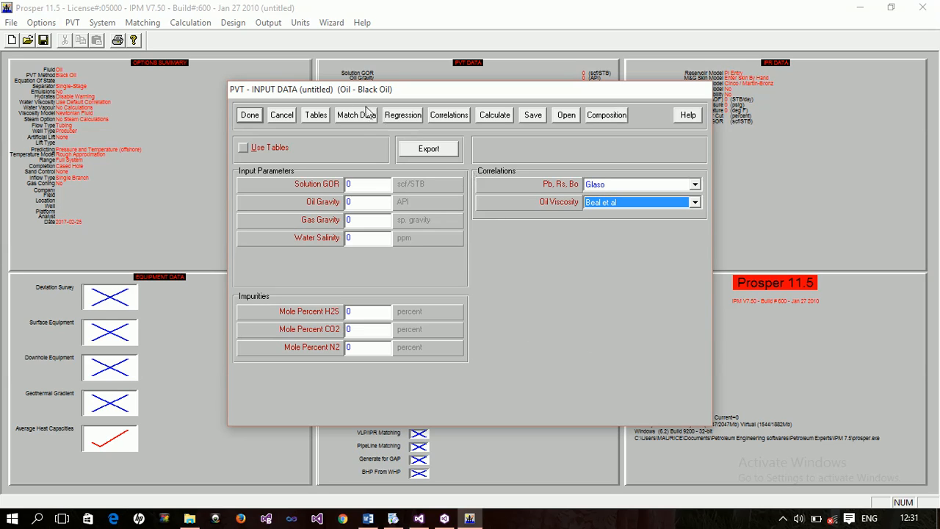
pyautogui.moveTo(583, 217)
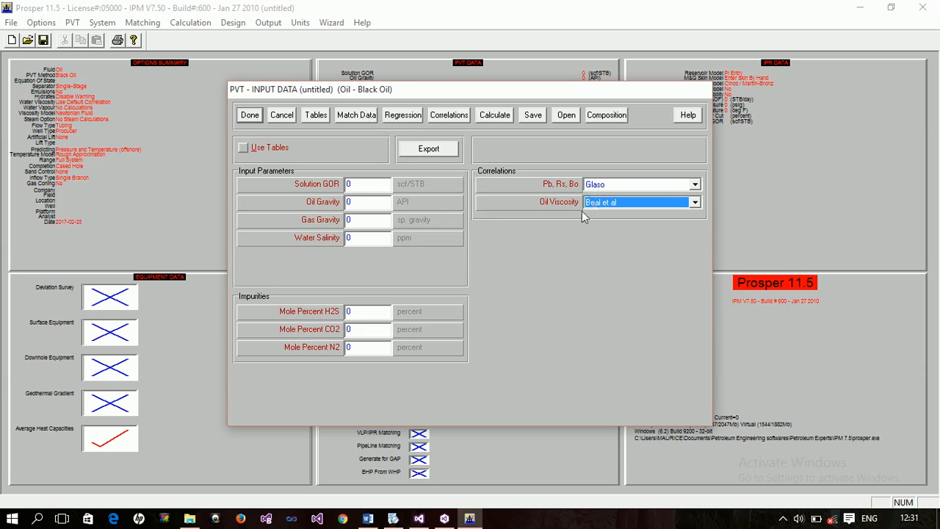
pyautogui.moveTo(538, 318)
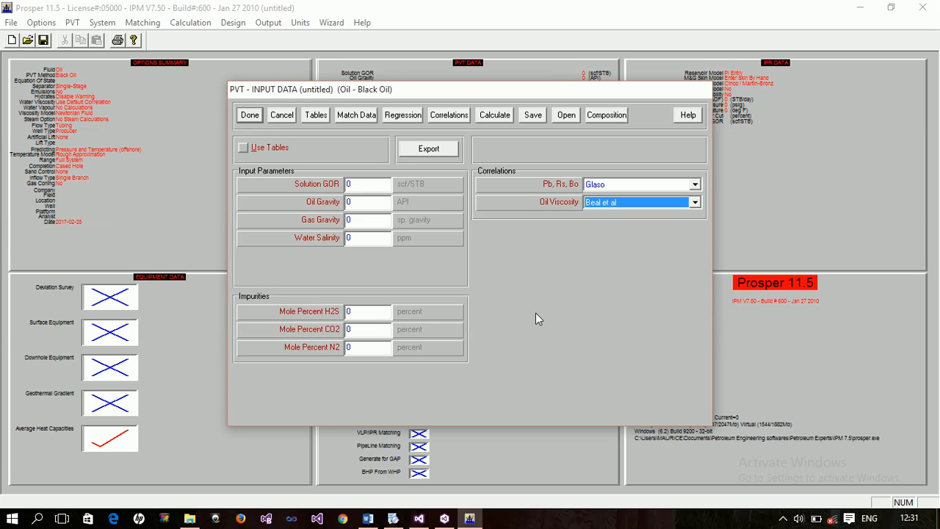
pyautogui.moveTo(634, 233)
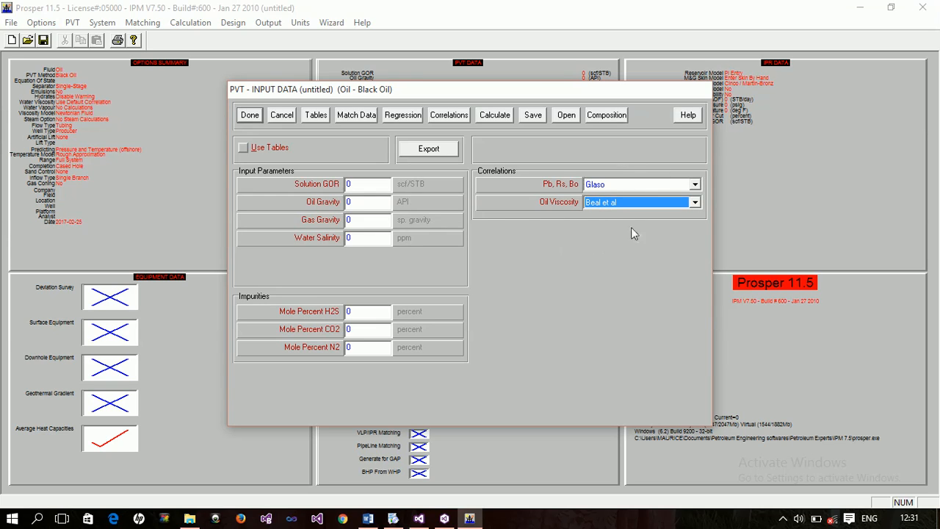
pyautogui.moveTo(257, 257)
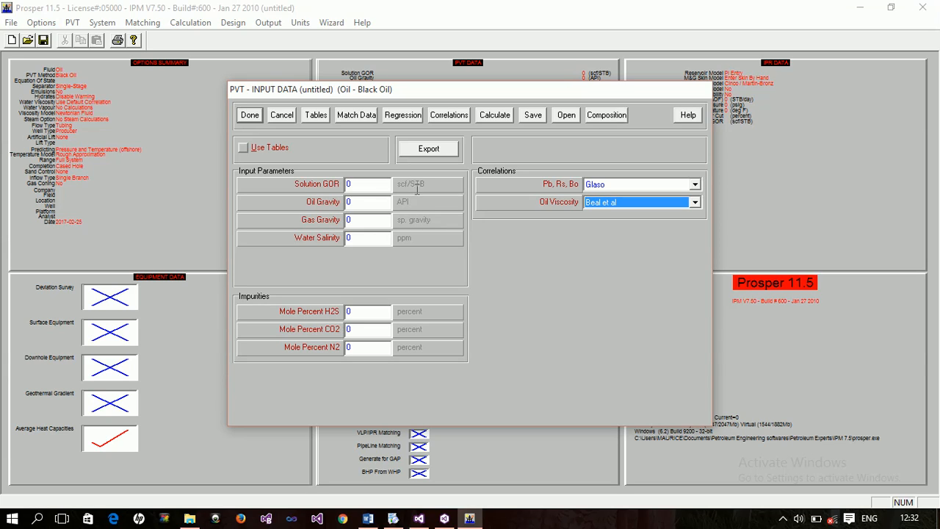
pyautogui.moveTo(320, 200)
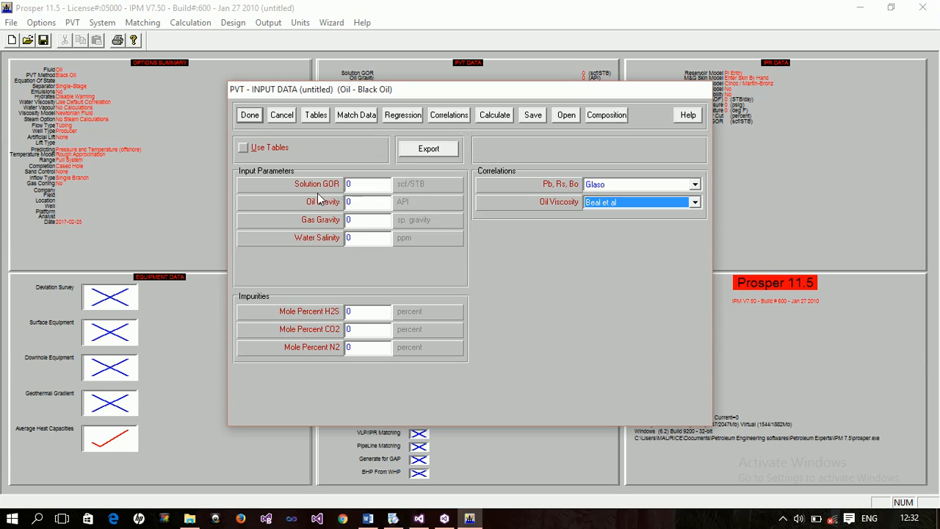
pyautogui.moveTo(293, 292)
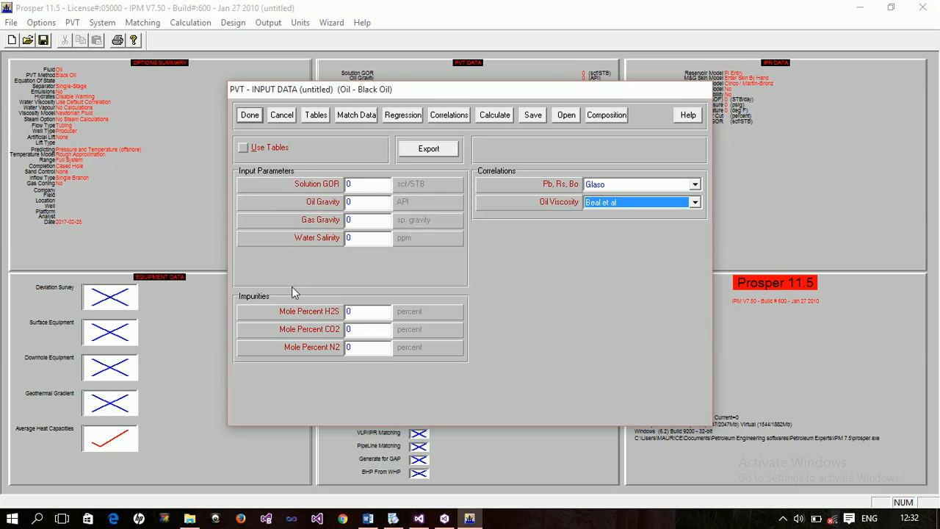
pyautogui.moveTo(367, 317)
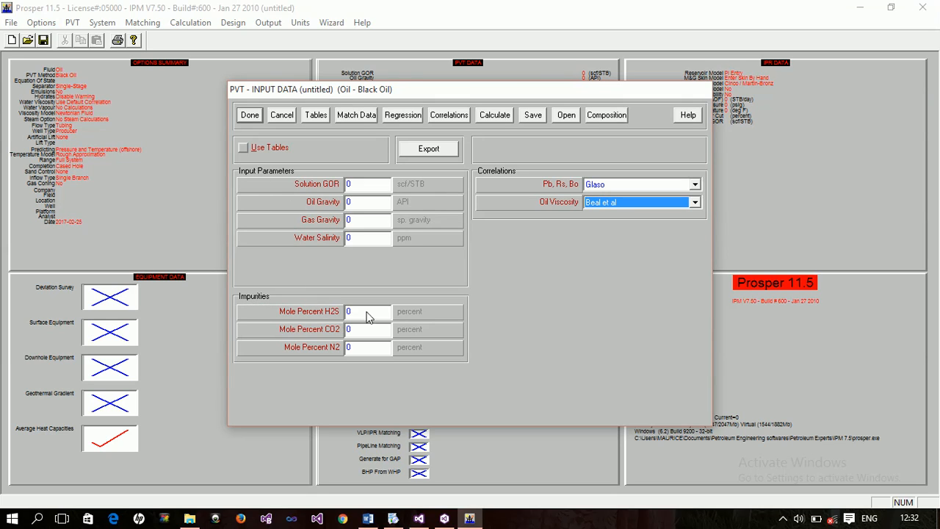
pyautogui.moveTo(340, 321)
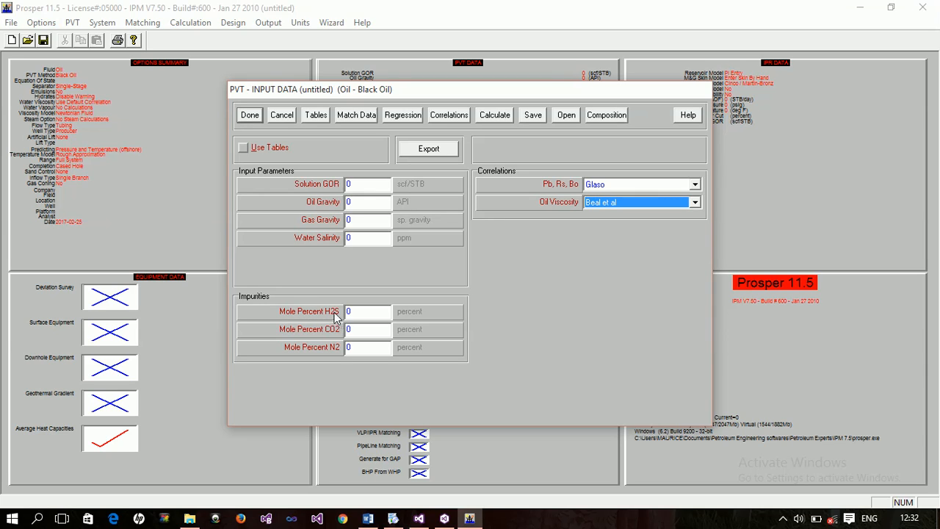
pyautogui.moveTo(335, 361)
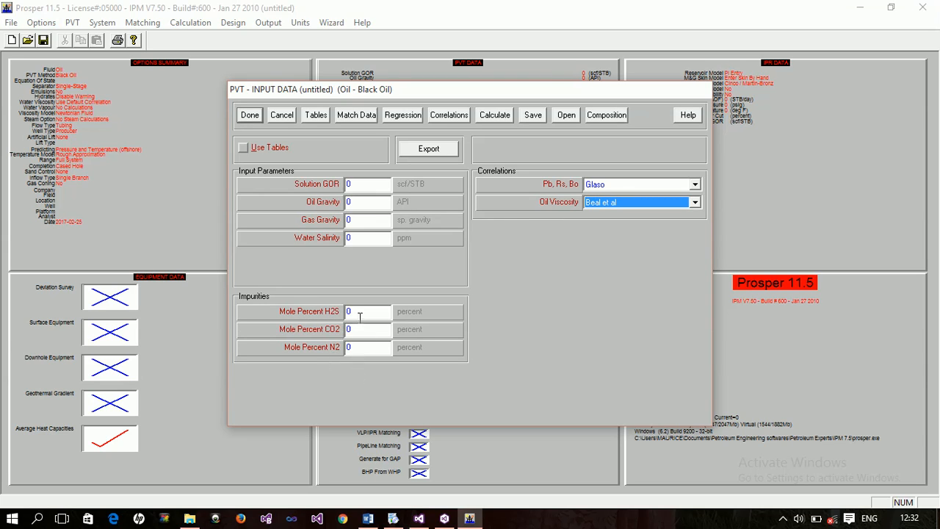
pyautogui.moveTo(374, 283)
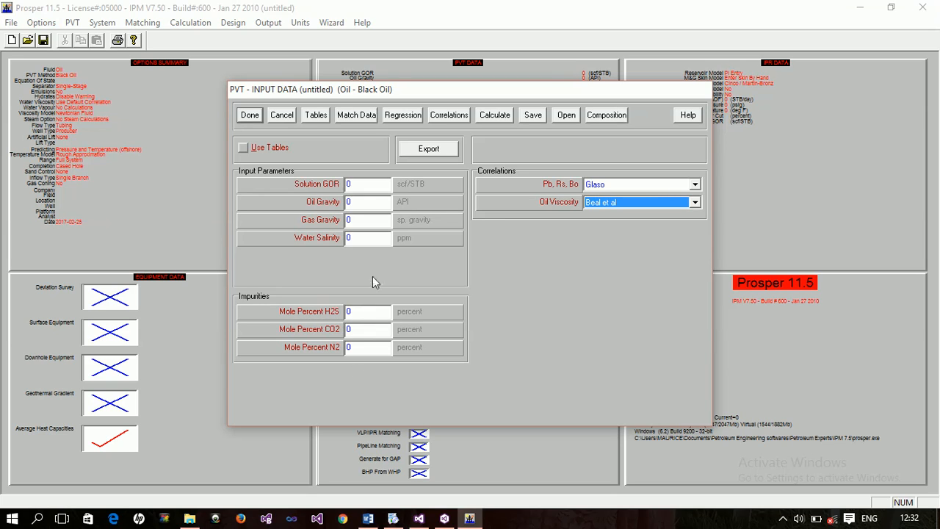
pyautogui.click(367, 311)
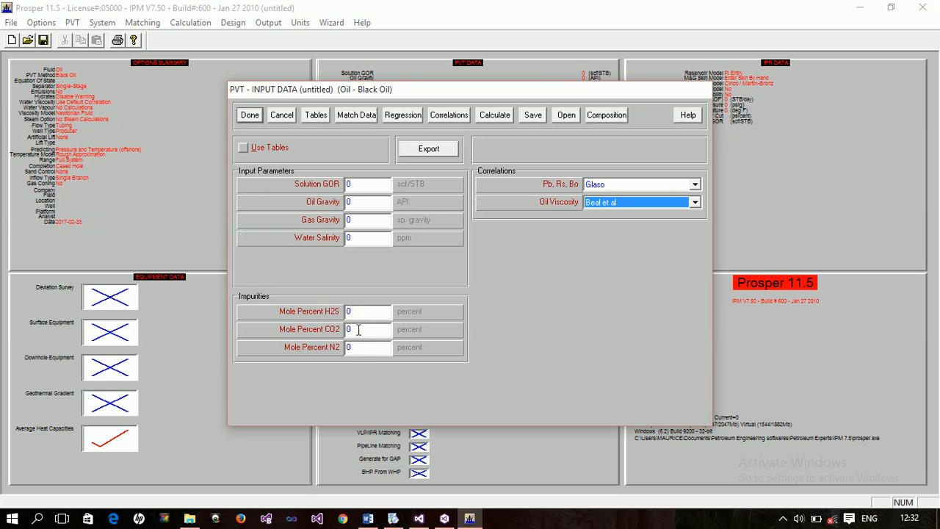
pyautogui.moveTo(327, 192)
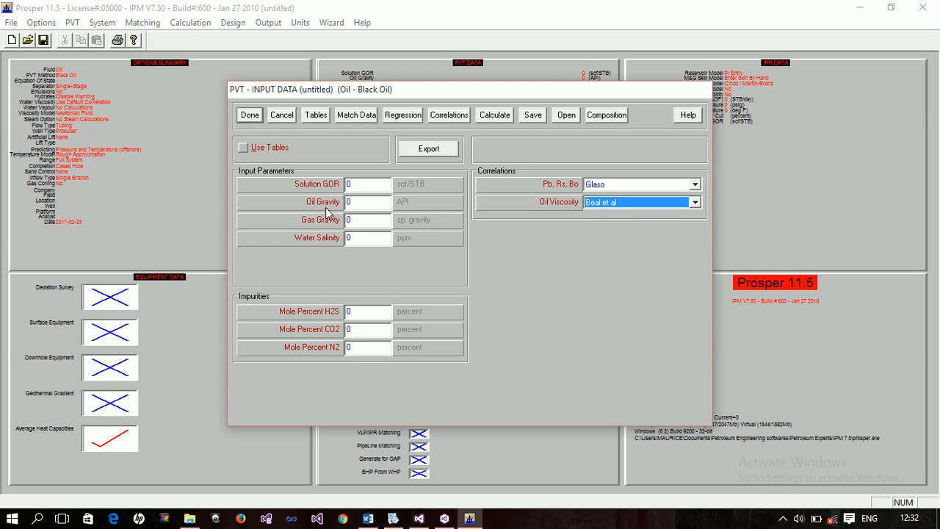
pyautogui.moveTo(313, 249)
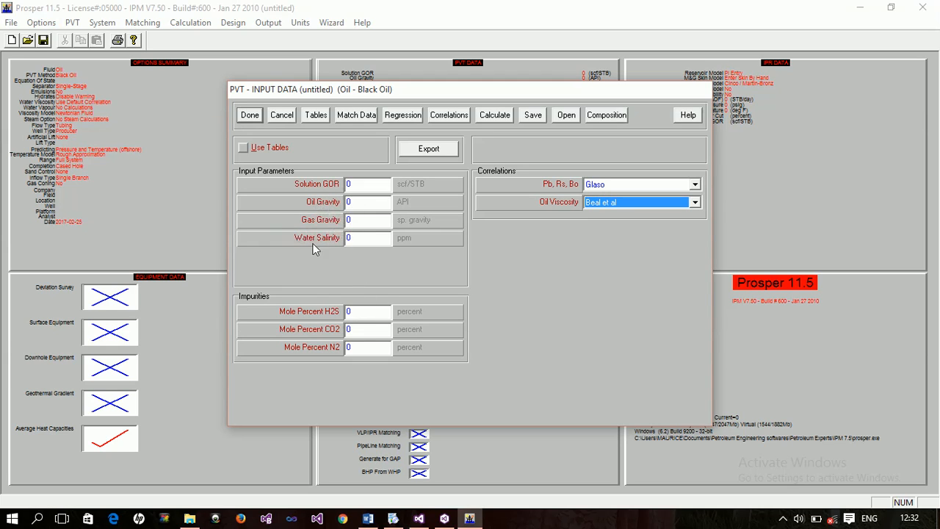
pyautogui.moveTo(404, 200)
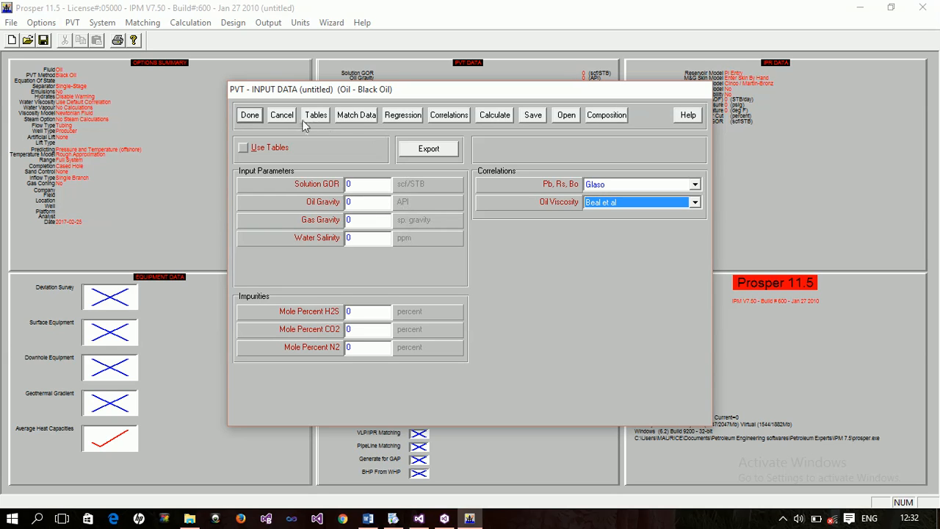
# Step: Close PVT Input Data with Done and review the Units menu, keeping the OilField system
pyautogui.click(249, 114)
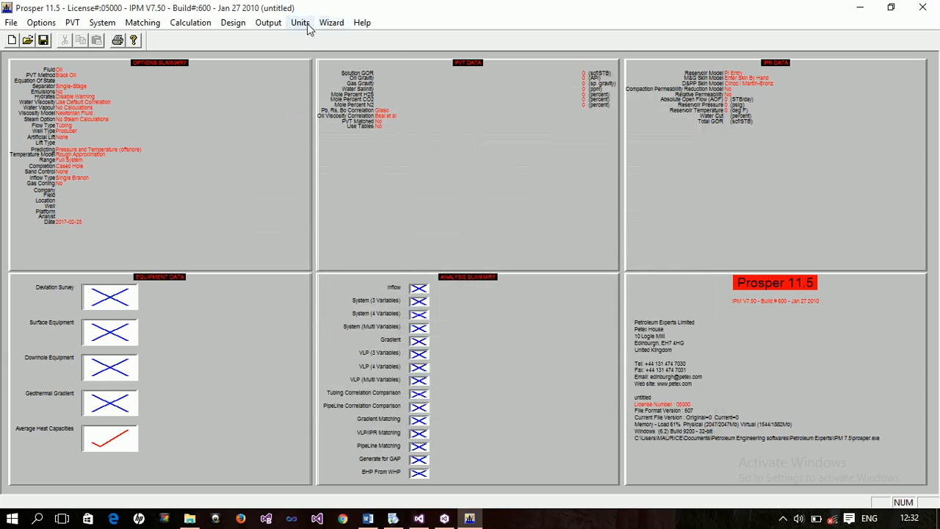
pyautogui.click(299, 22)
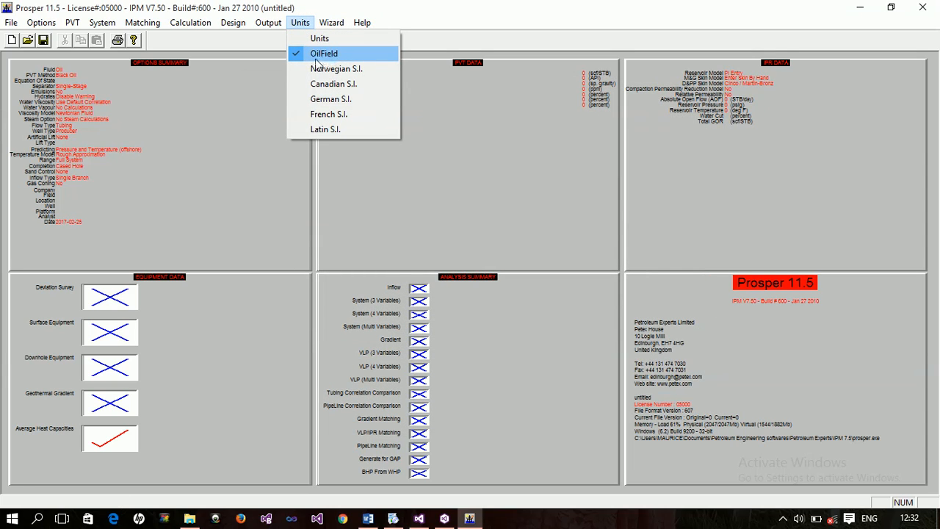
pyautogui.moveTo(325, 130)
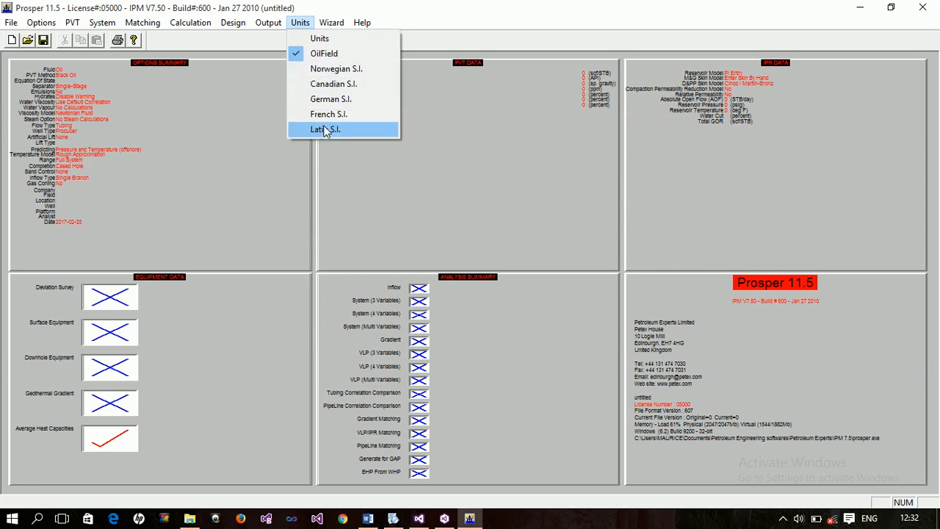
pyautogui.moveTo(330, 100)
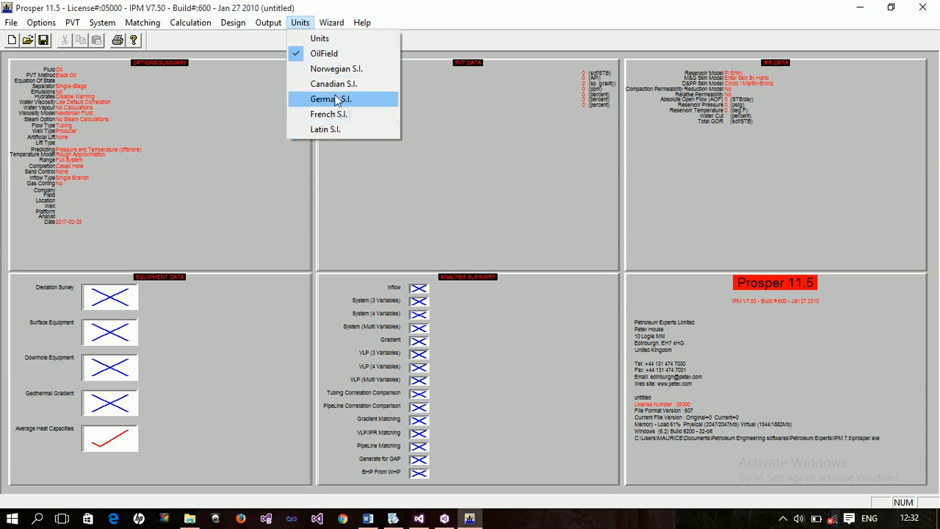
pyautogui.moveTo(324, 53)
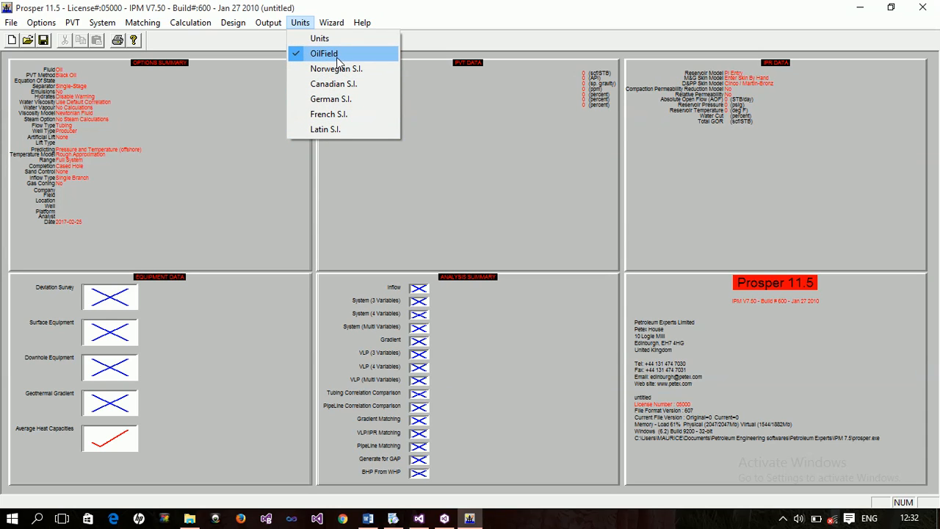
pyautogui.moveTo(337, 69)
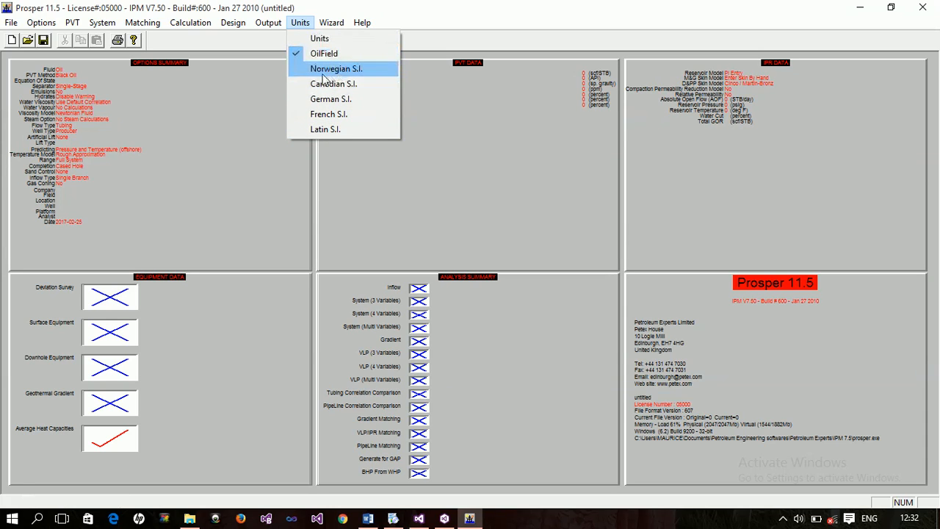
pyautogui.moveTo(371, 77)
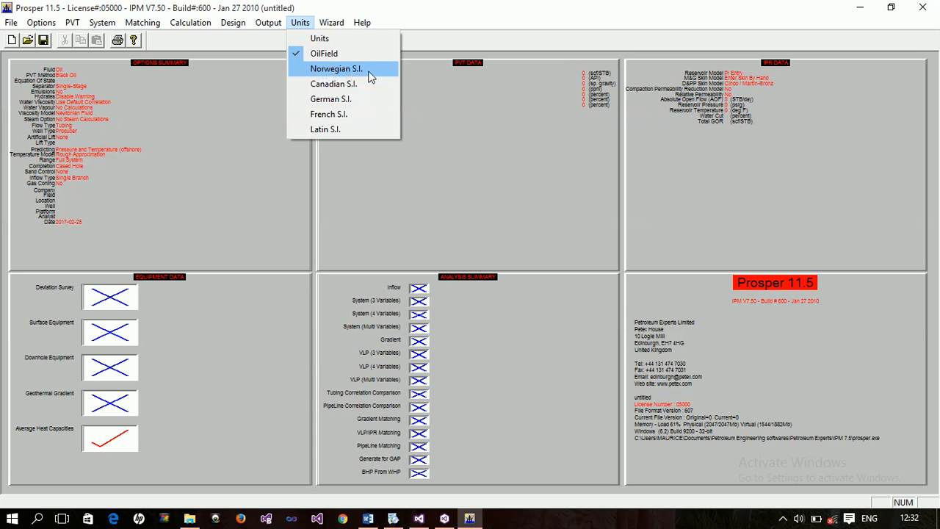
pyautogui.moveTo(323, 52)
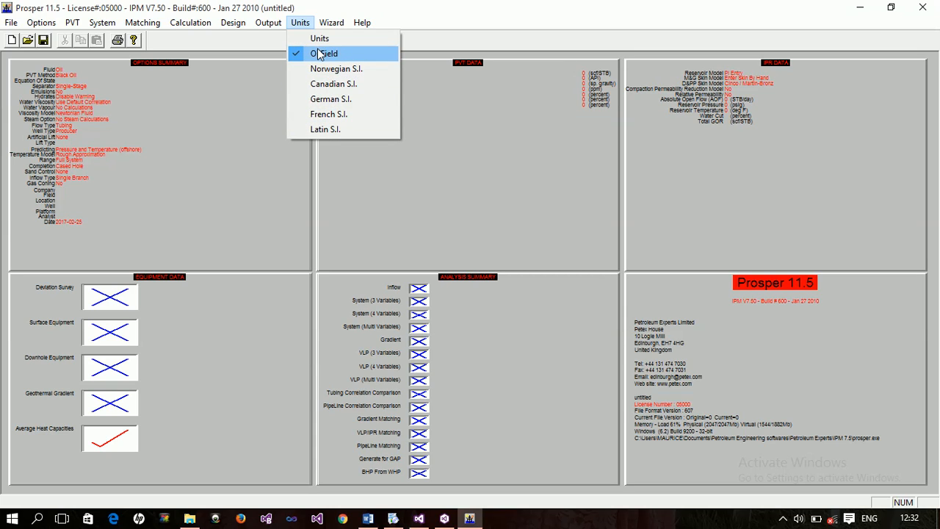
pyautogui.click(324, 52)
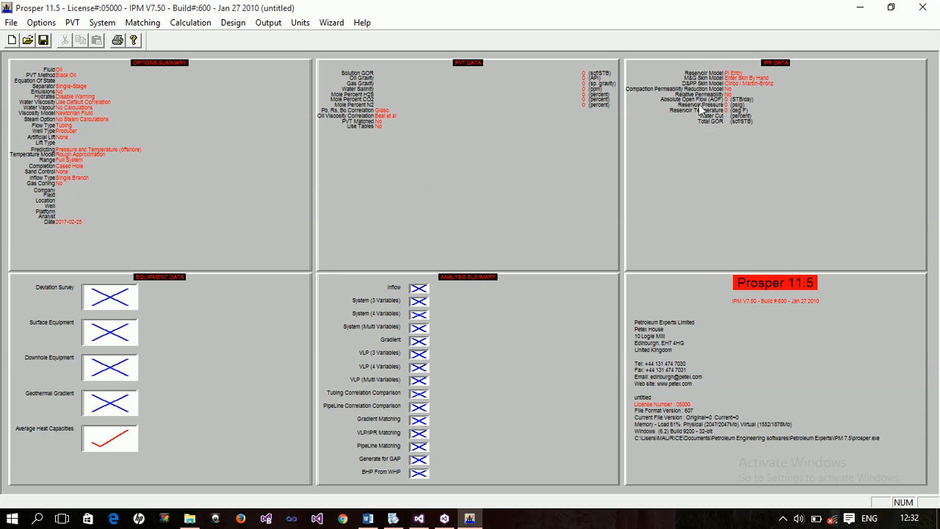
pyautogui.moveTo(517, 206)
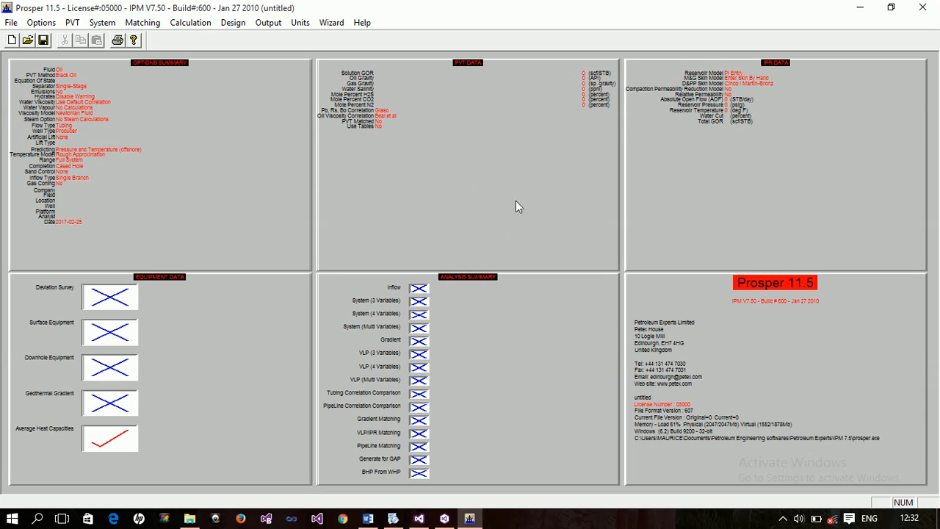
pyautogui.moveTo(824, 55)
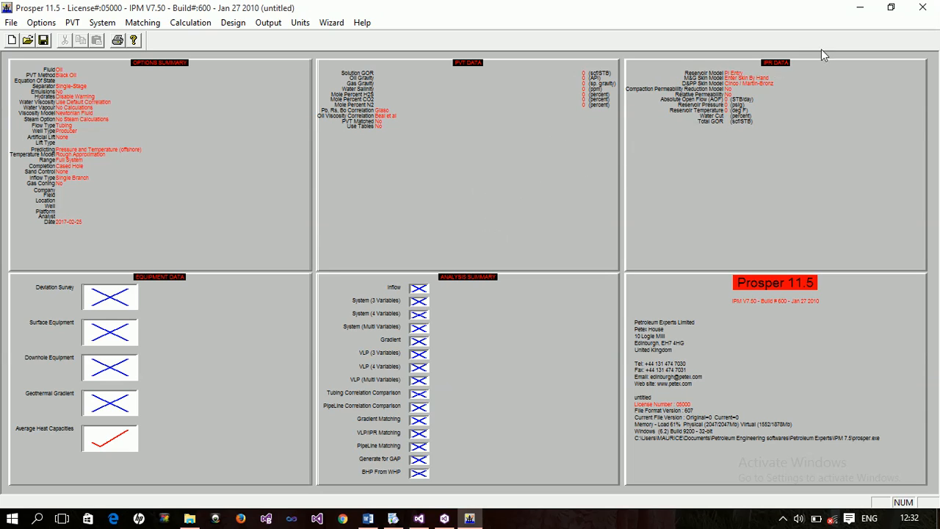
pyautogui.moveTo(775, 69)
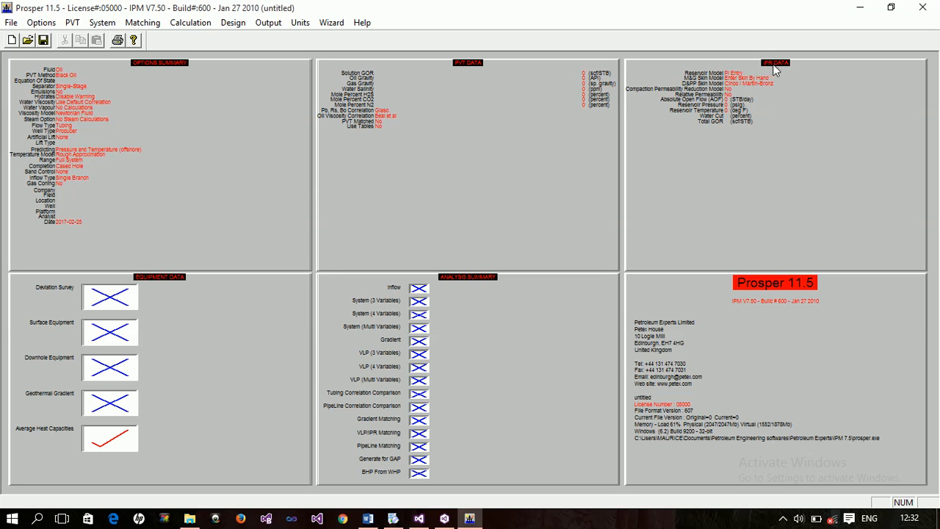
pyautogui.moveTo(725, 157)
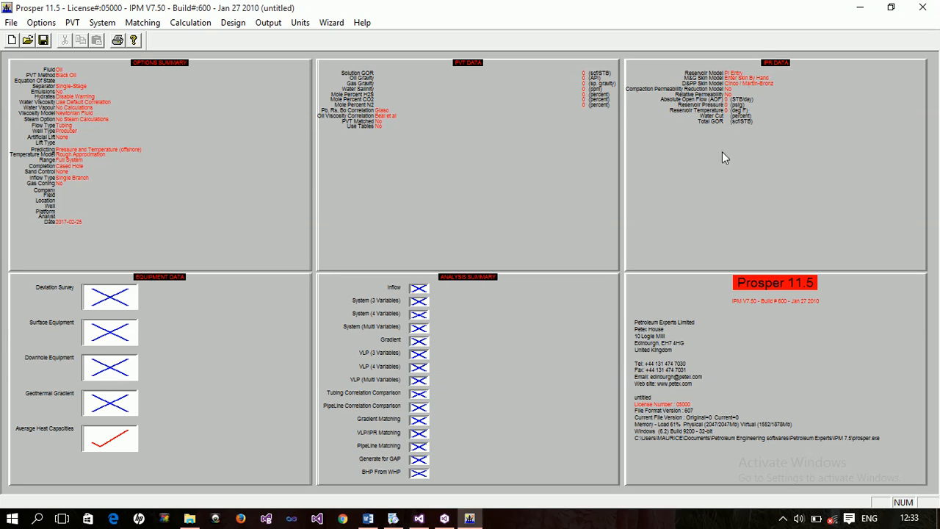
pyautogui.moveTo(649, 140)
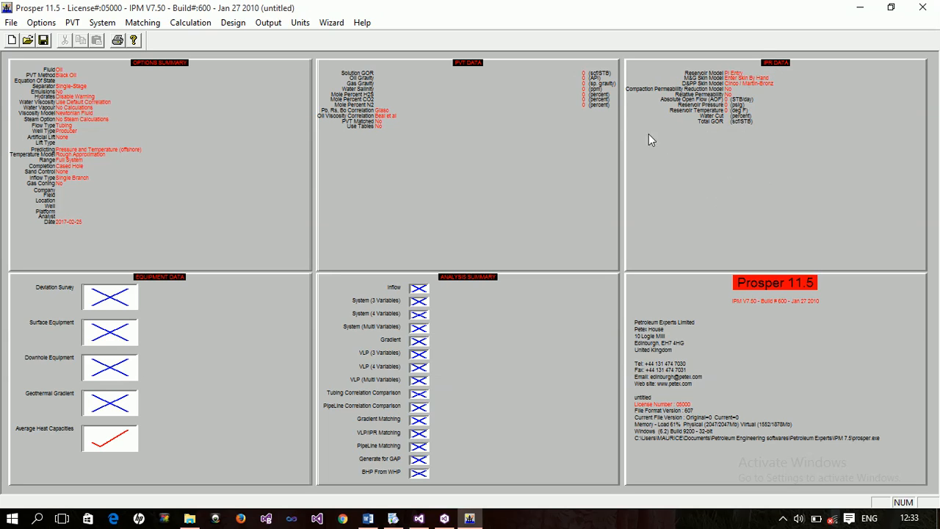
pyautogui.moveTo(658, 203)
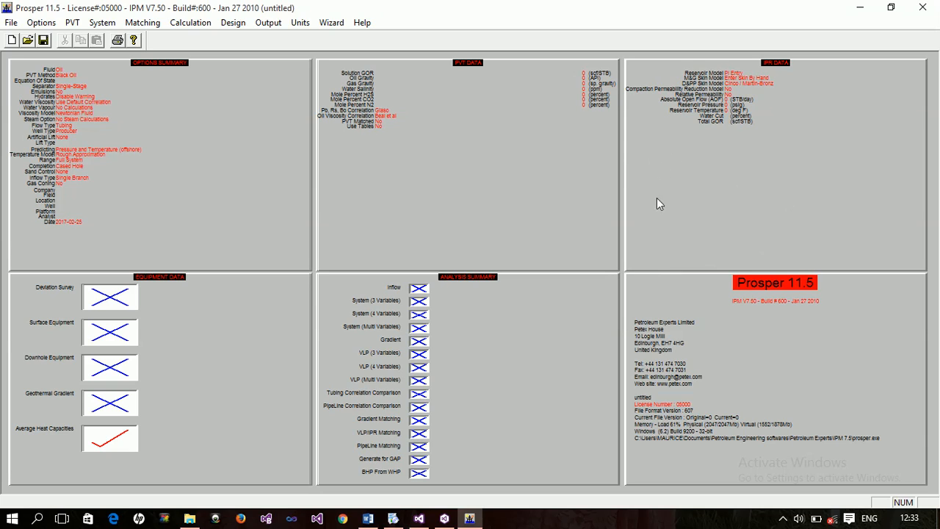
pyautogui.moveTo(655, 245)
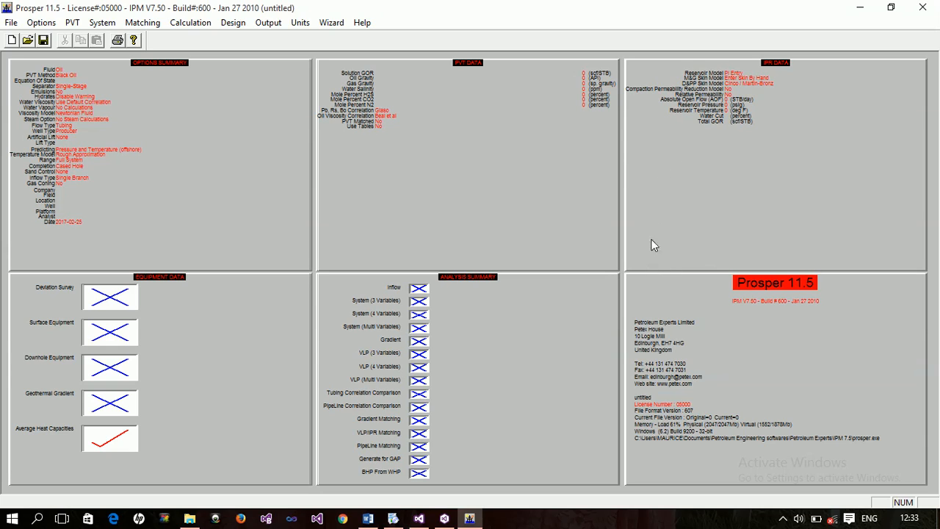
pyautogui.moveTo(797, 213)
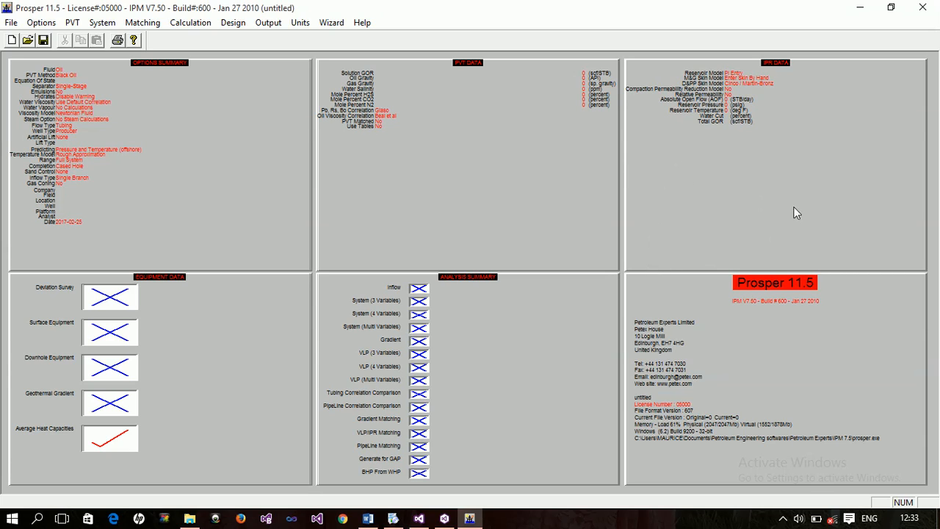
pyautogui.moveTo(766, 197)
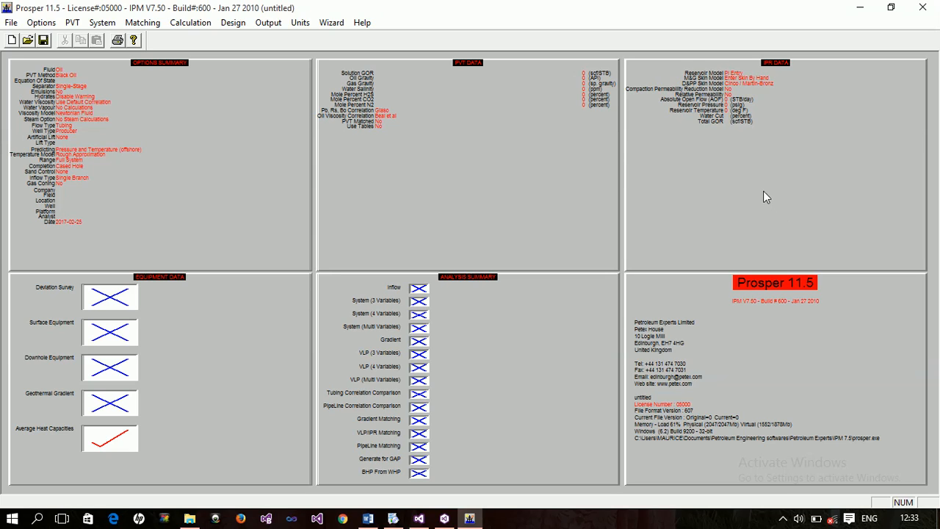
pyautogui.moveTo(760, 197)
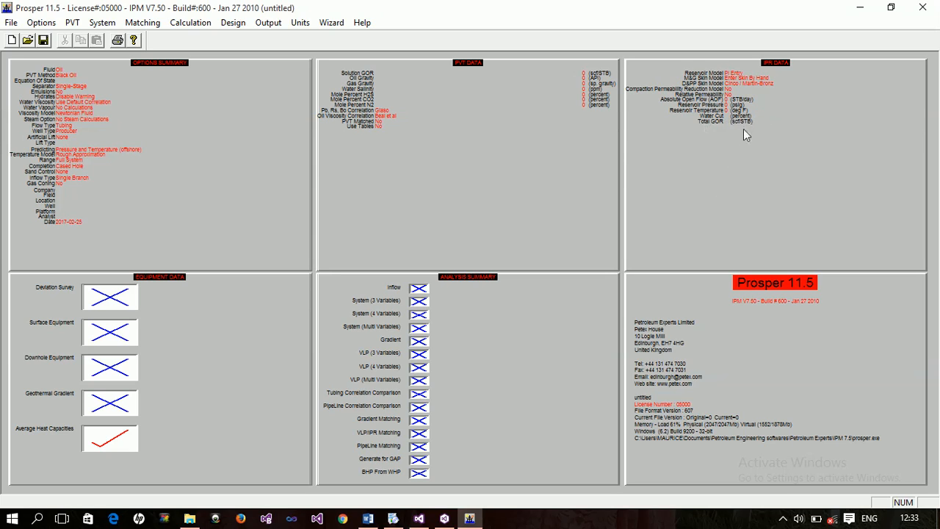
pyautogui.moveTo(691, 233)
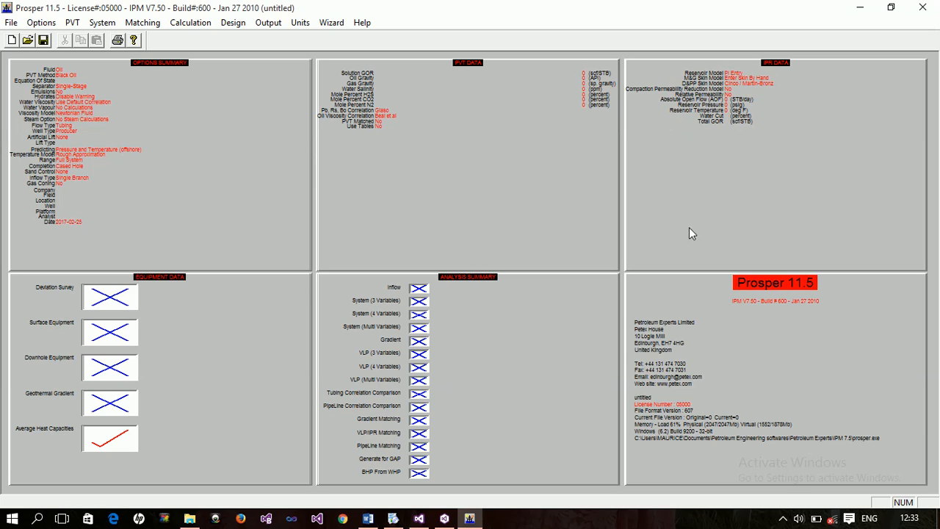
pyautogui.moveTo(889, 236)
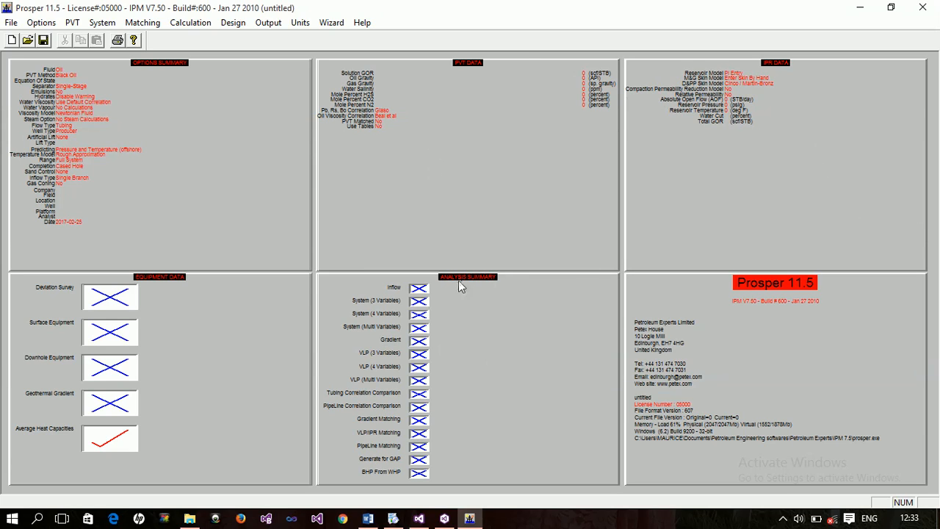
pyautogui.moveTo(417, 357)
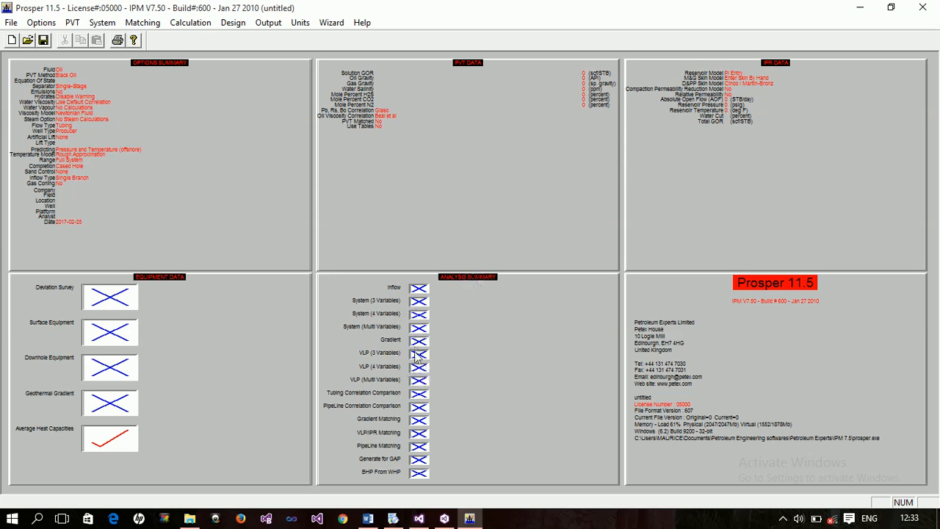
pyautogui.moveTo(440, 371)
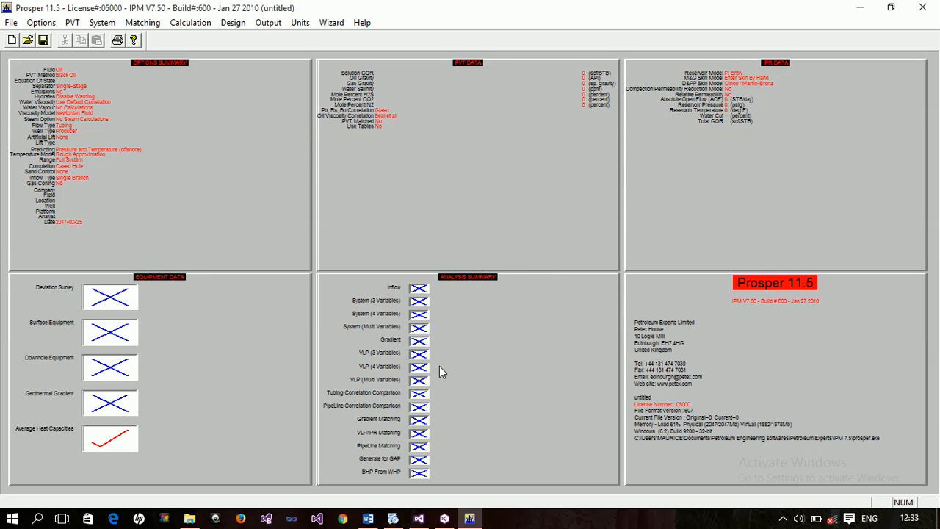
pyautogui.moveTo(694, 188)
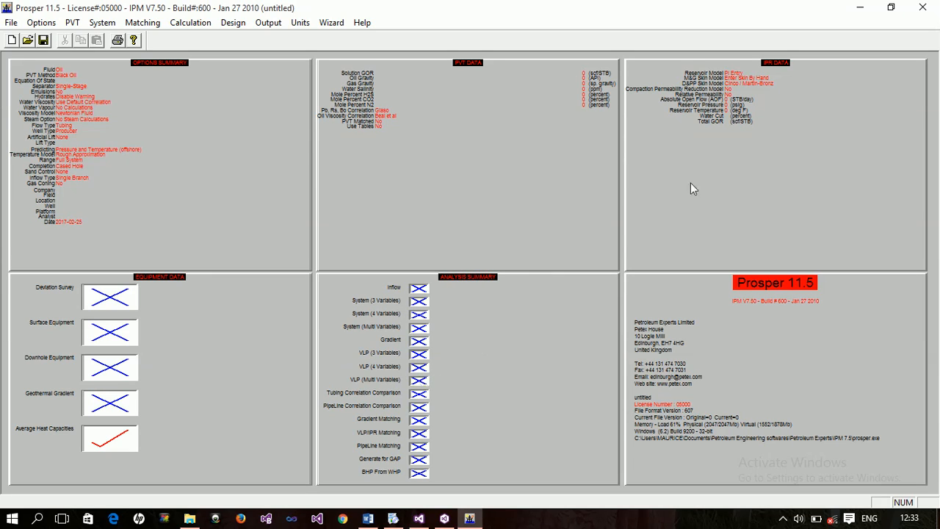
pyautogui.moveTo(634, 259)
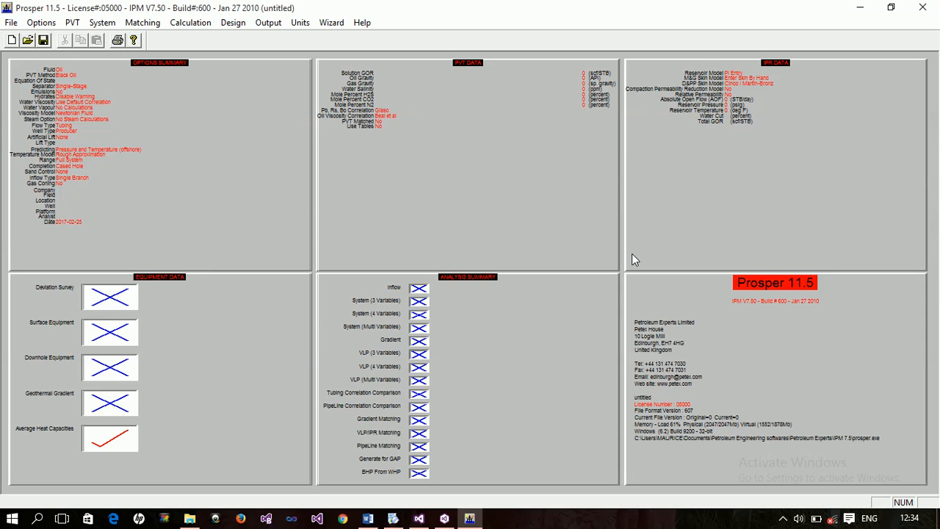
pyautogui.moveTo(640, 246)
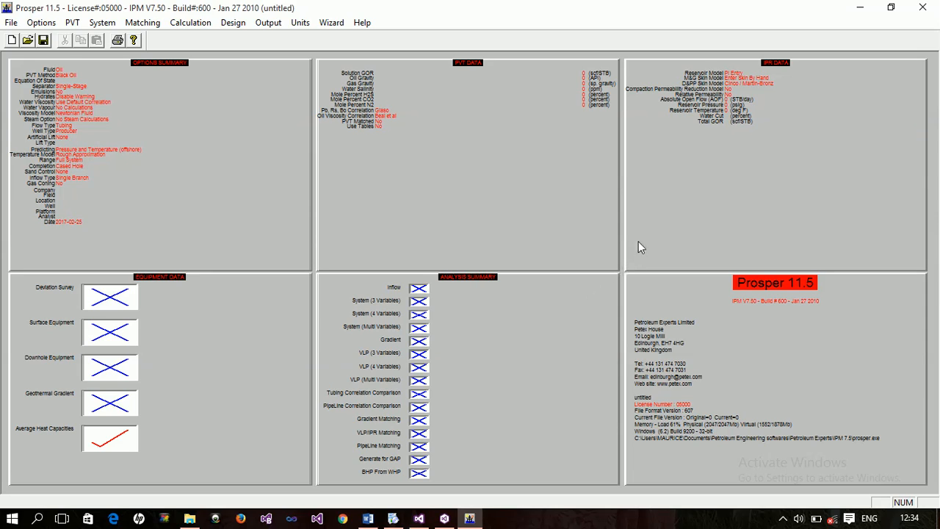
pyautogui.moveTo(624, 245)
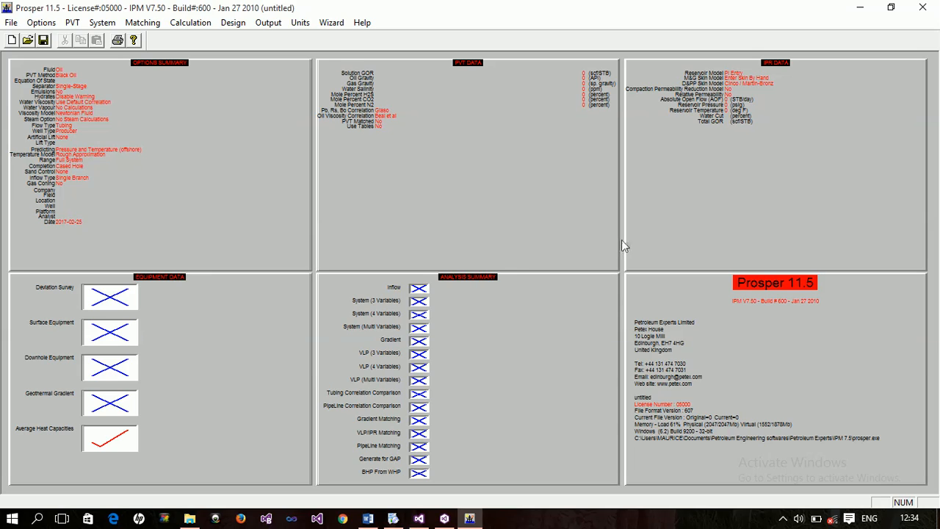
pyautogui.moveTo(374, 345)
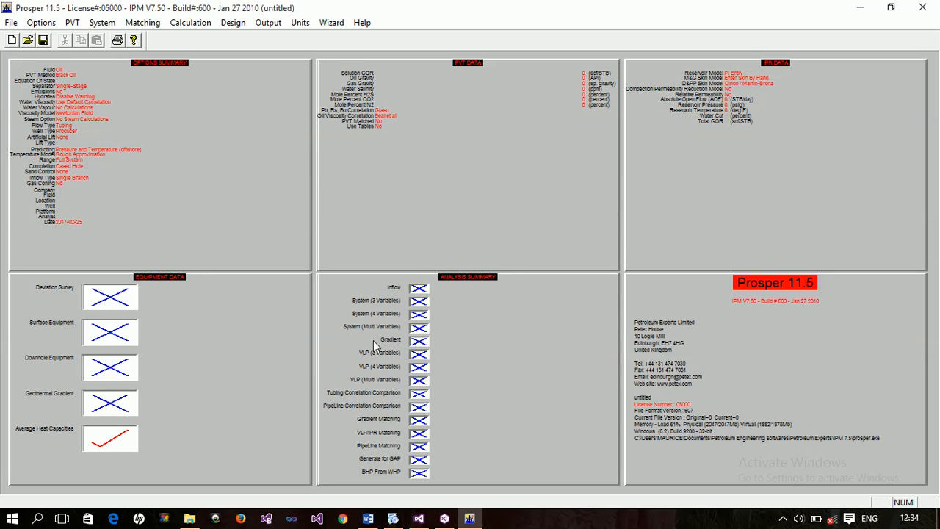
pyautogui.moveTo(433, 356)
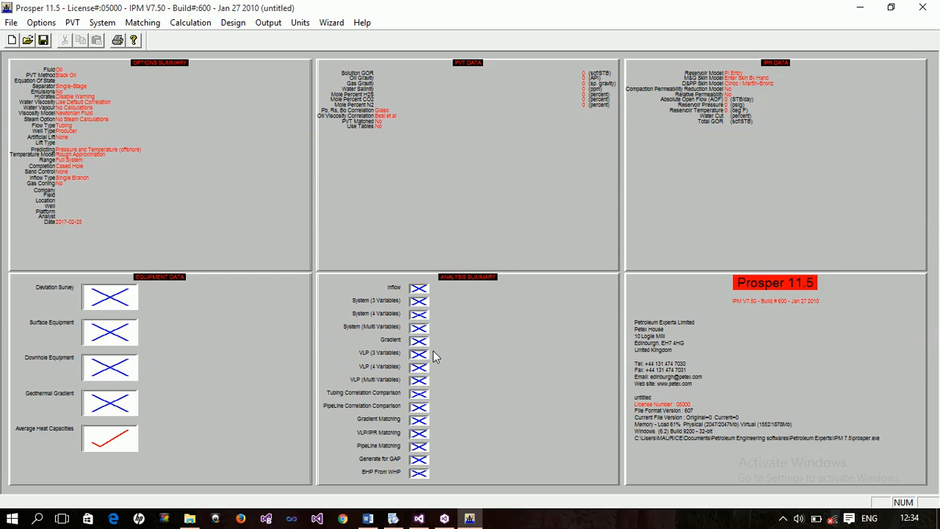
pyautogui.moveTo(297, 167)
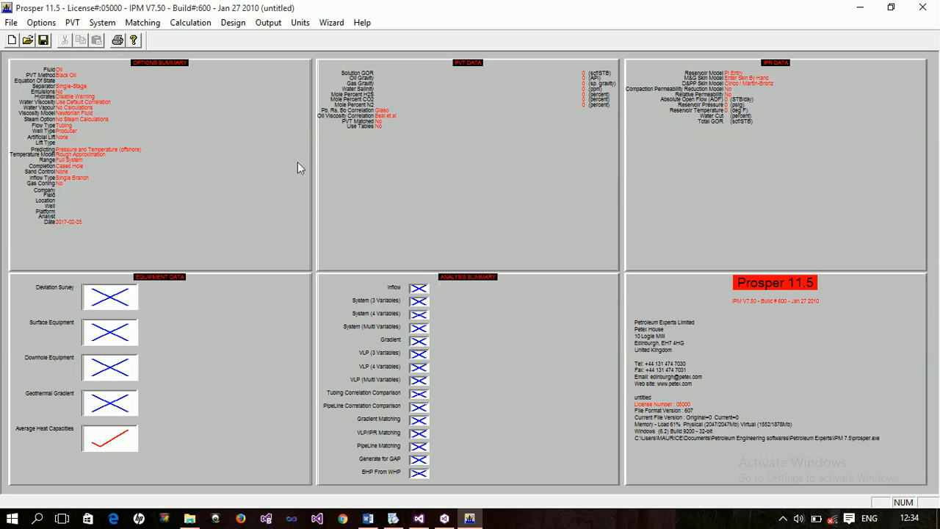
# Step: Show the Calculation menu with its inflow, system, gradient and VLP tubing curve entries
pyautogui.click(190, 22)
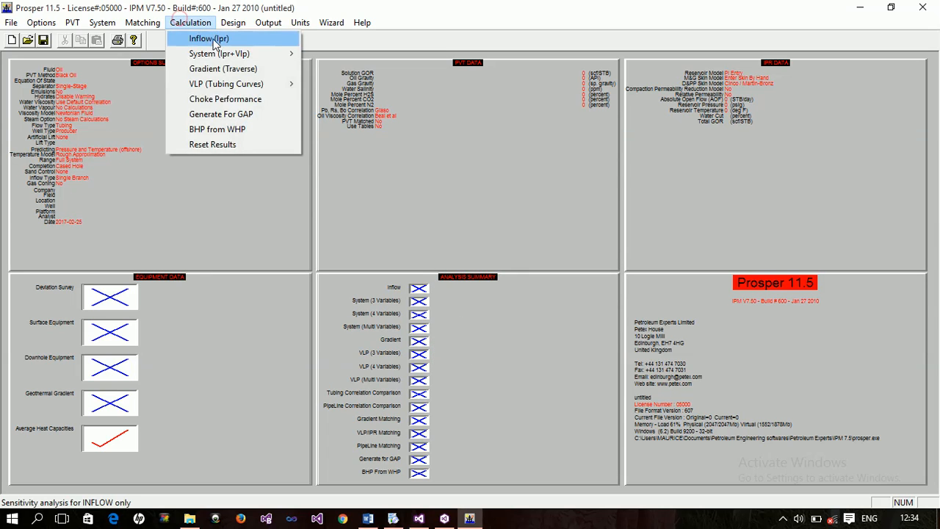
pyautogui.moveTo(335, 273)
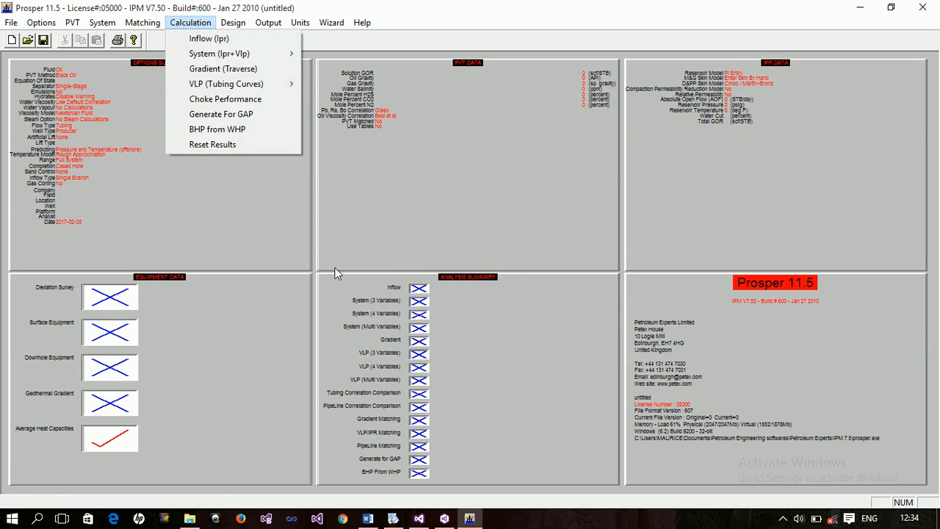
pyautogui.moveTo(360, 305)
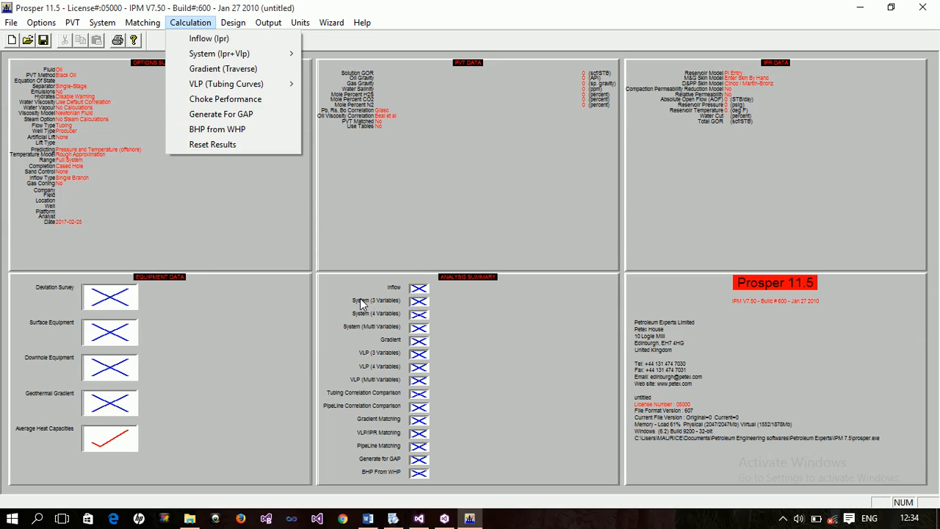
pyautogui.moveTo(371, 199)
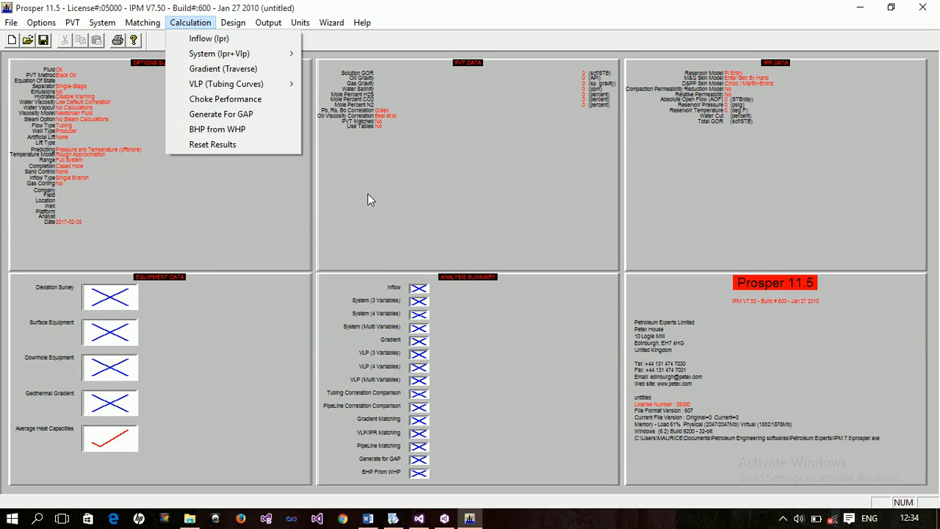
pyautogui.moveTo(219, 53)
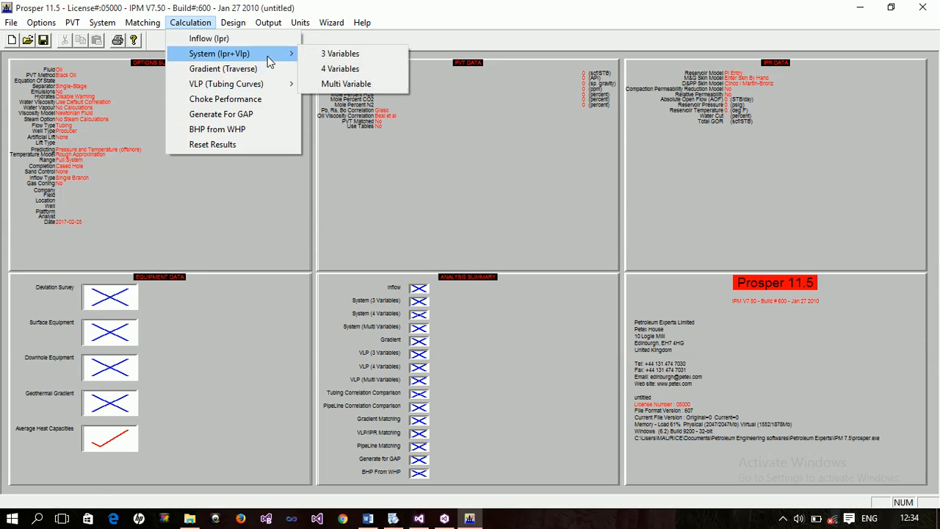
pyautogui.moveTo(346, 83)
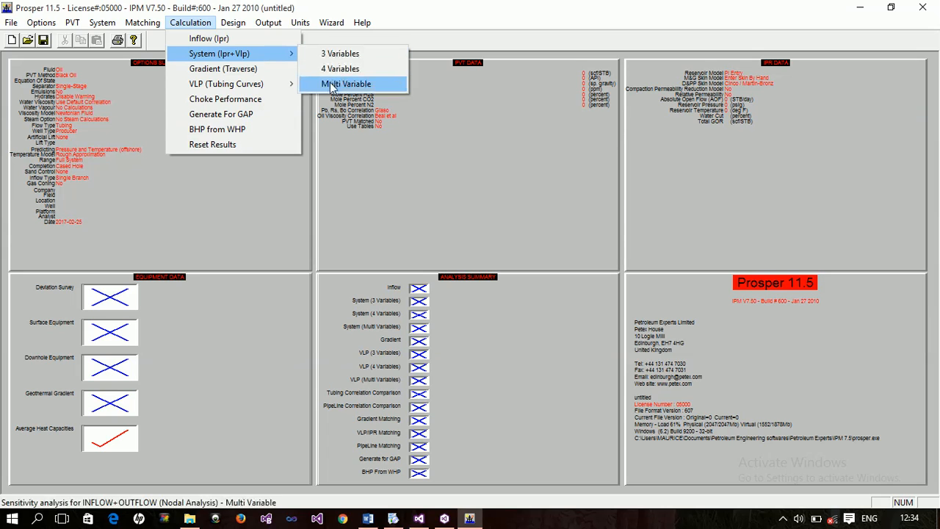
pyautogui.moveTo(244, 58)
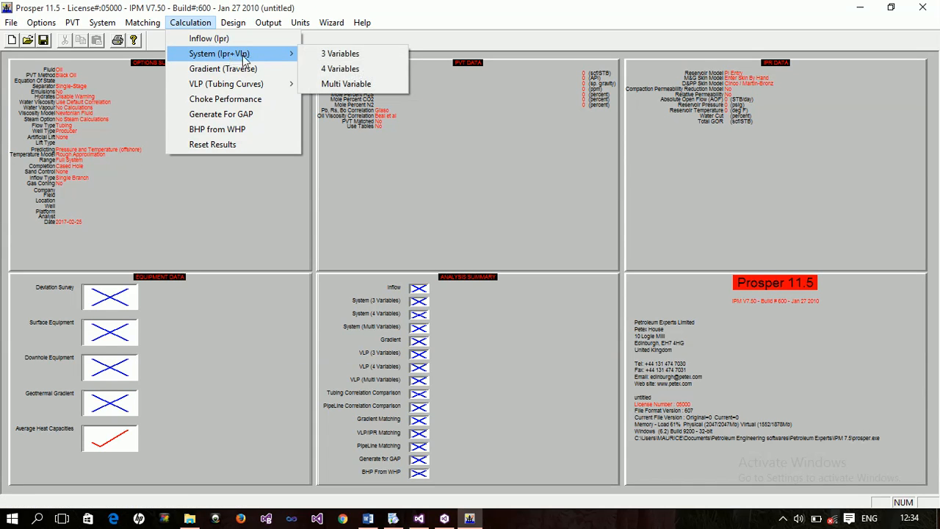
pyautogui.moveTo(225, 83)
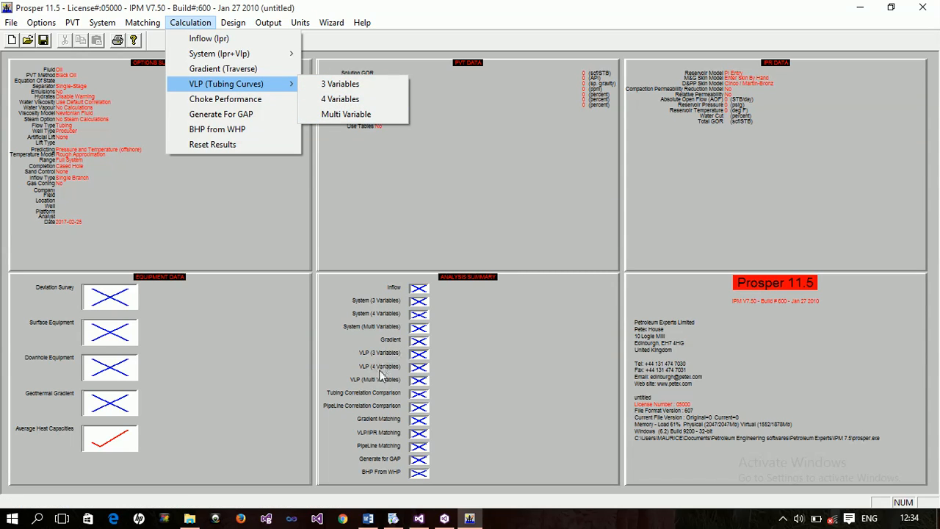
pyautogui.moveTo(317, 360)
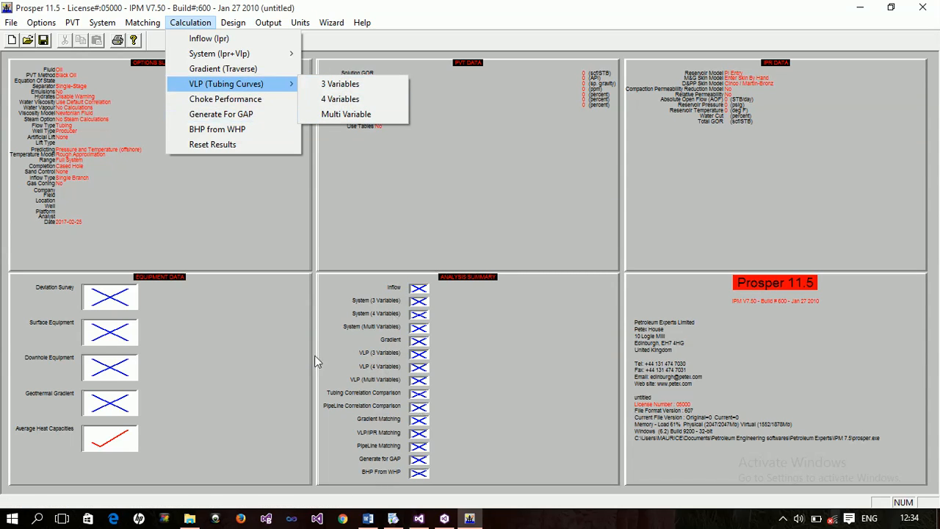
# Step: Browse the Help and Output menus, then list the Calculation entries again
pyautogui.click(361, 22)
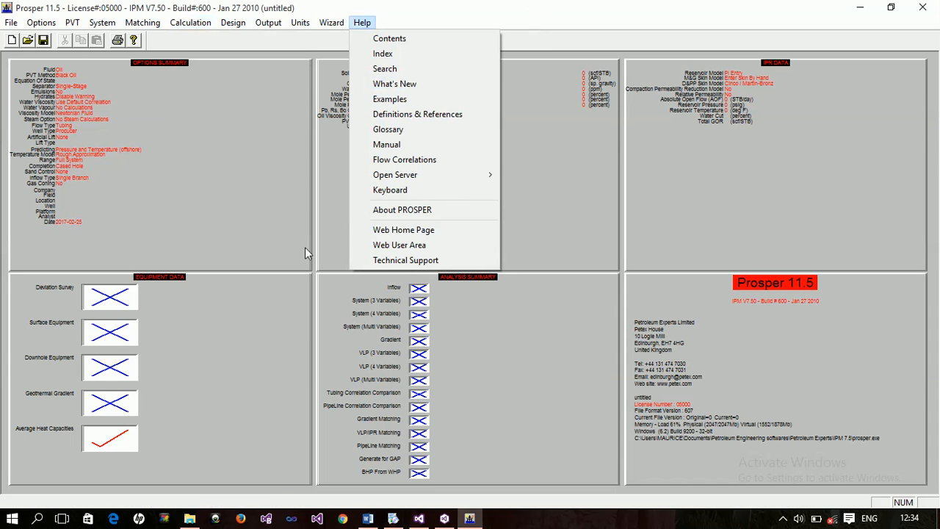
pyautogui.click(268, 22)
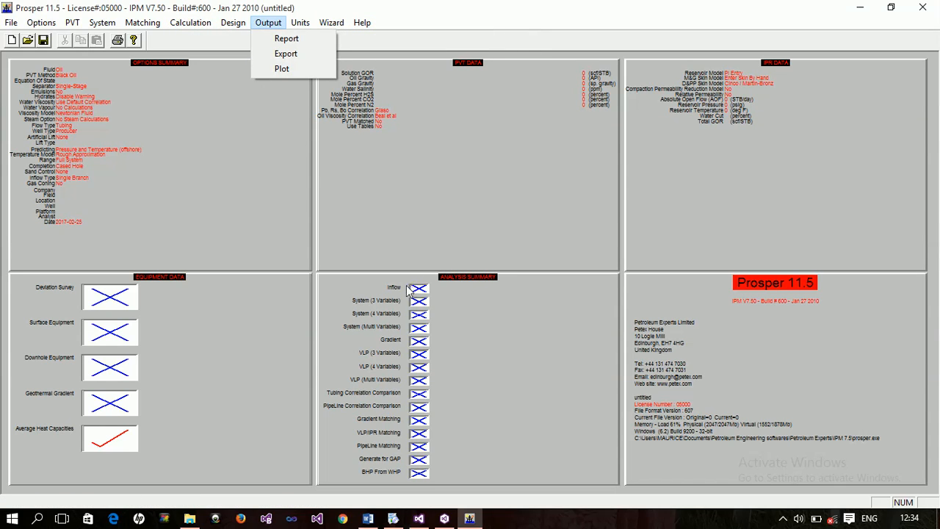
pyautogui.moveTo(426, 380)
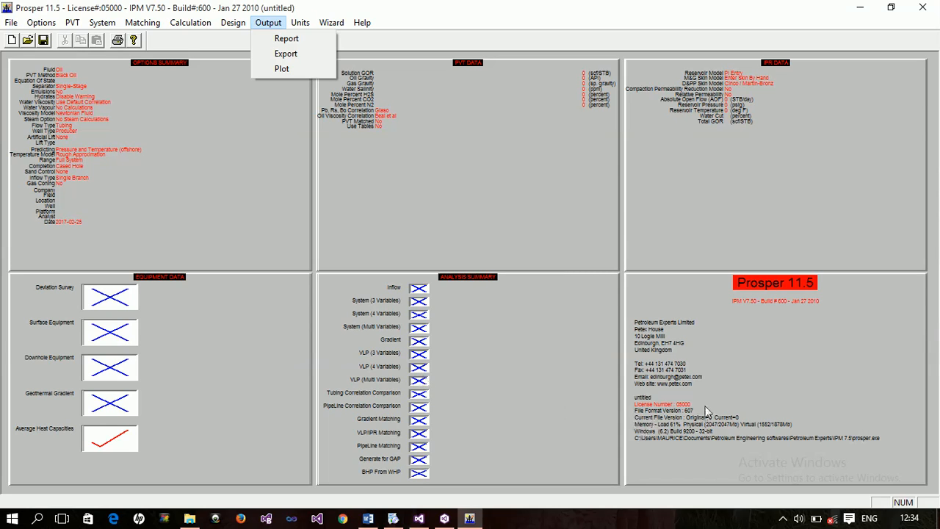
pyautogui.click(190, 22)
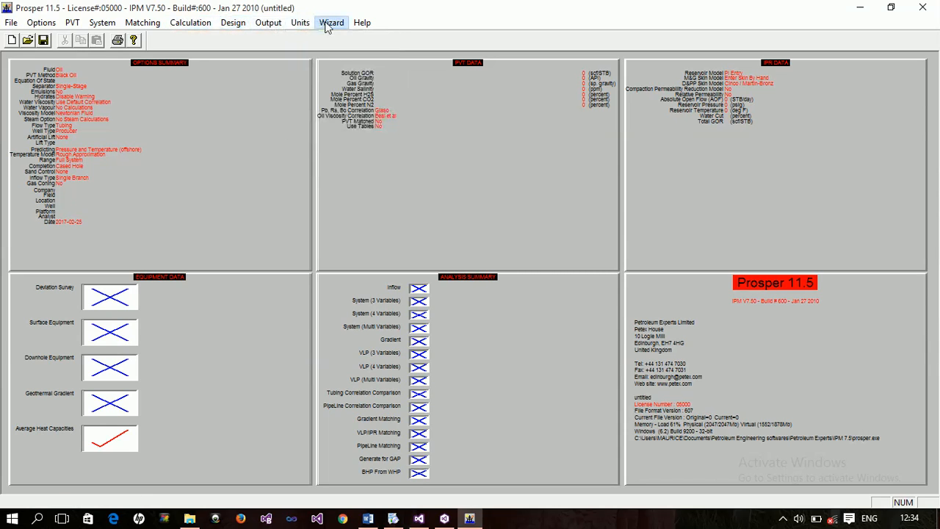
pyautogui.moveTo(132, 276)
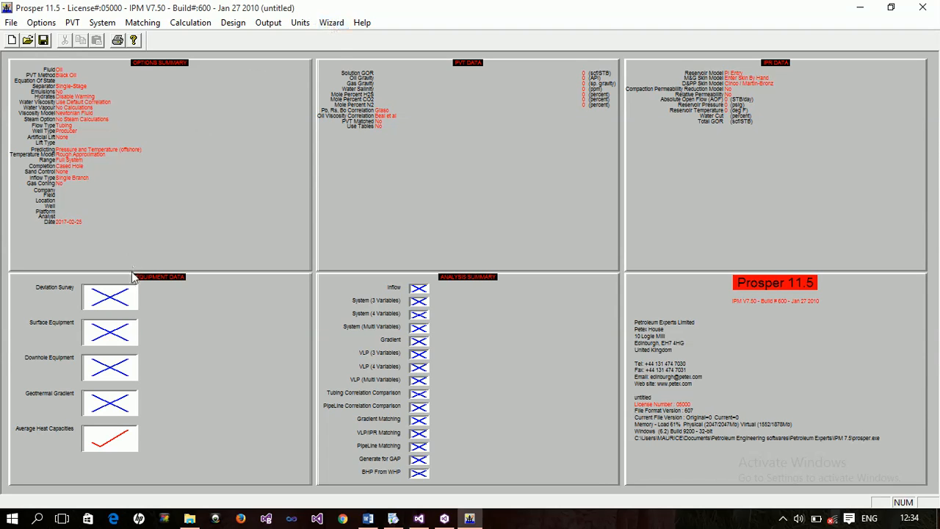
pyautogui.click(268, 22)
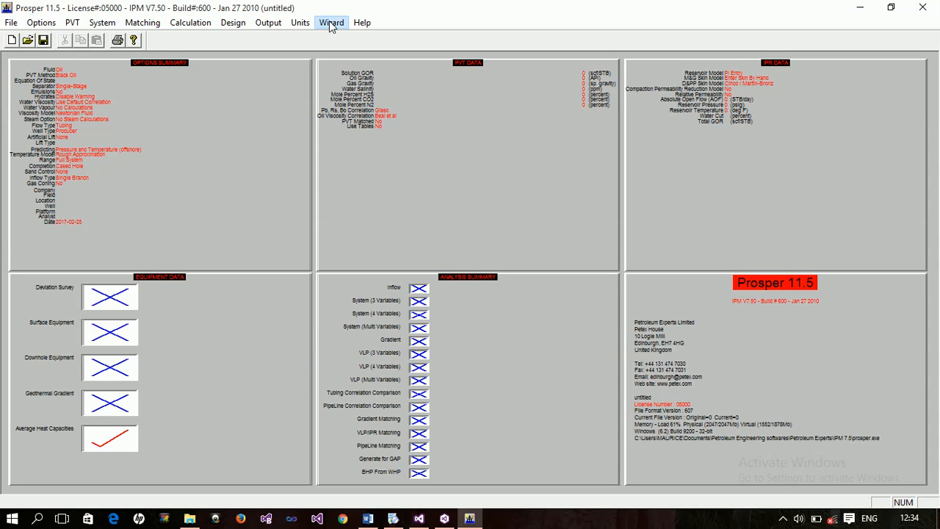
pyautogui.moveTo(473, 345)
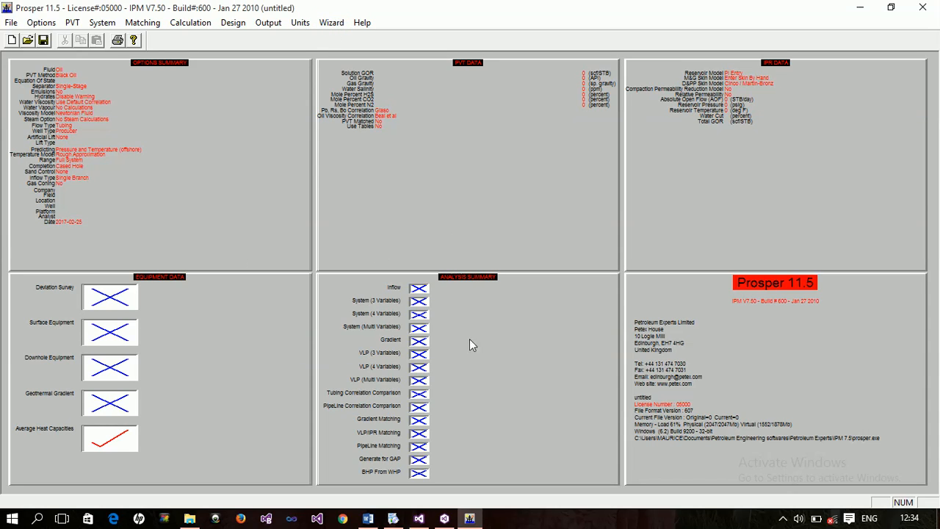
pyautogui.click(191, 22)
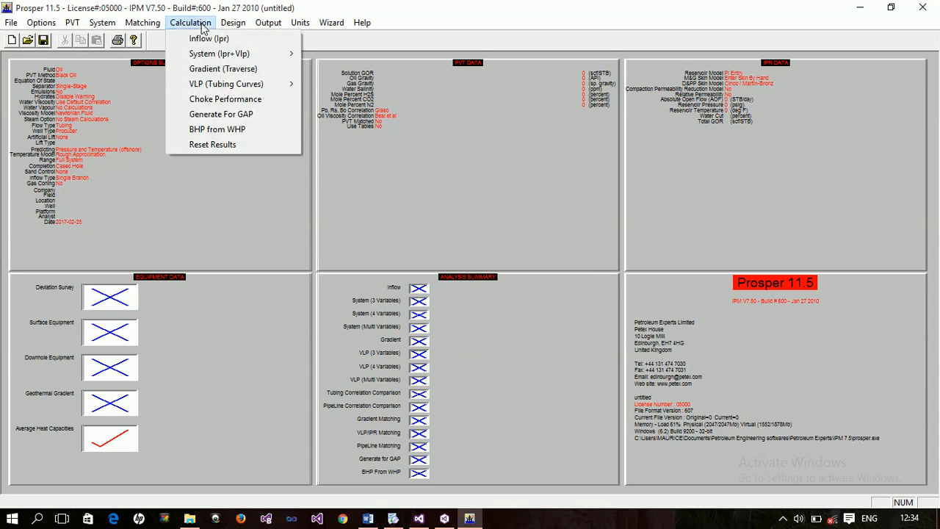
# Step: Review the Design menu's pump and gas lift items, then show the Output report, export and plot choices
pyautogui.click(233, 22)
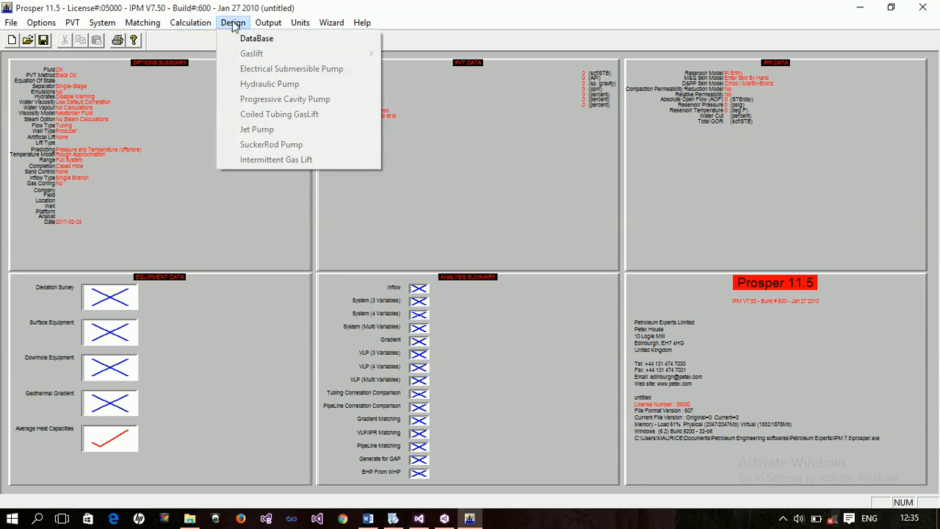
pyautogui.moveTo(270, 82)
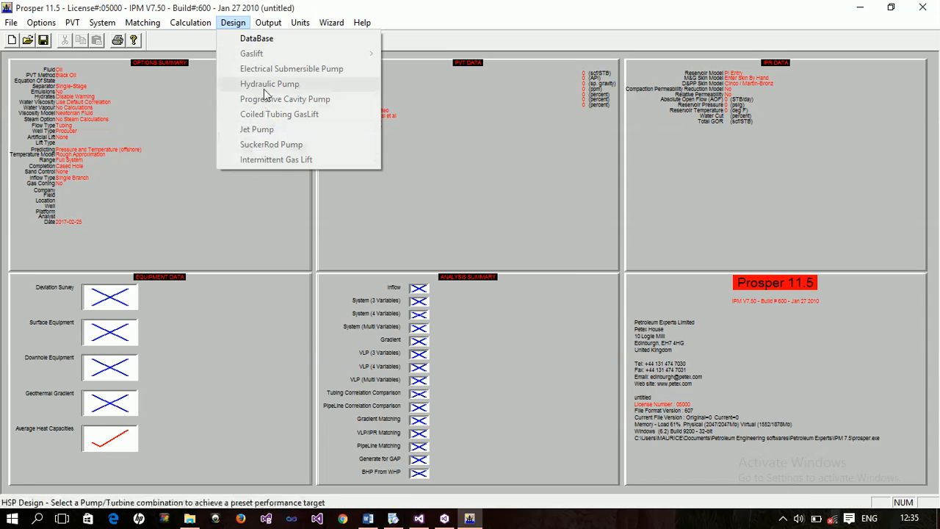
pyautogui.moveTo(292, 69)
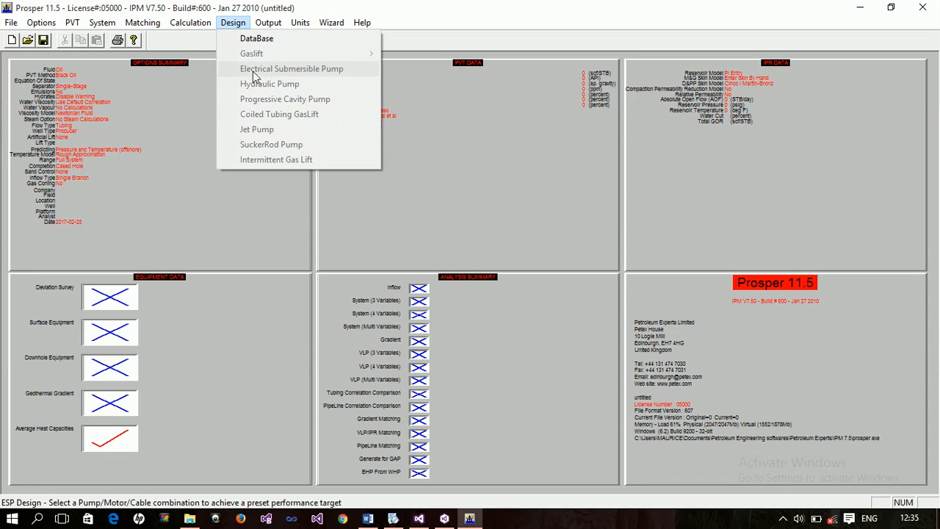
pyautogui.moveTo(256, 130)
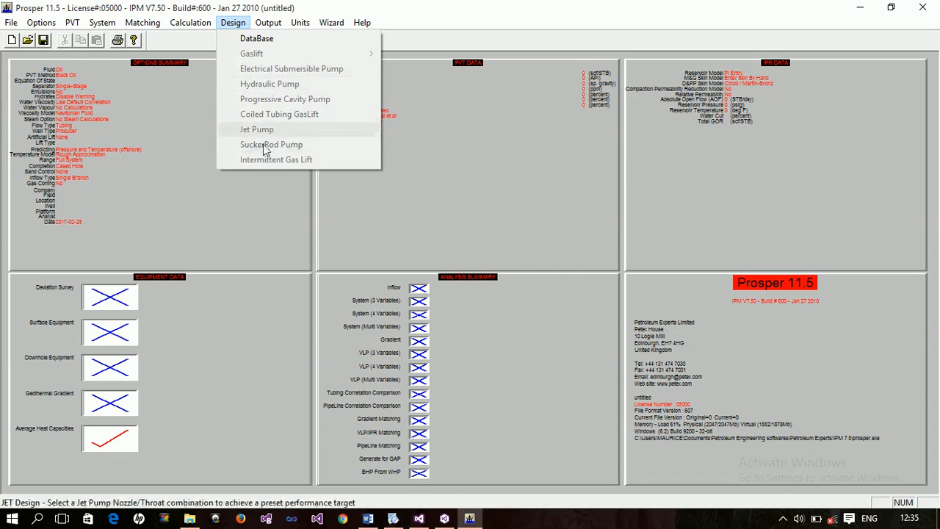
pyautogui.click(268, 22)
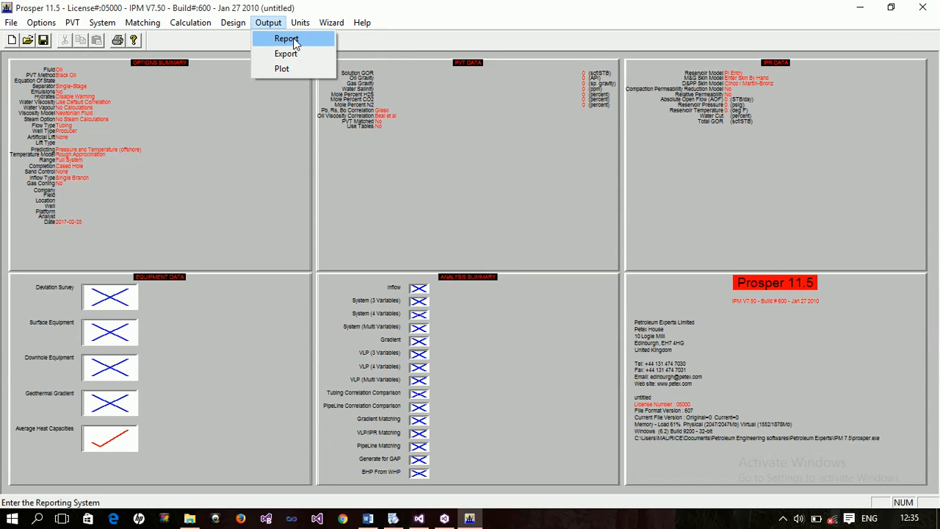
pyautogui.moveTo(277, 38)
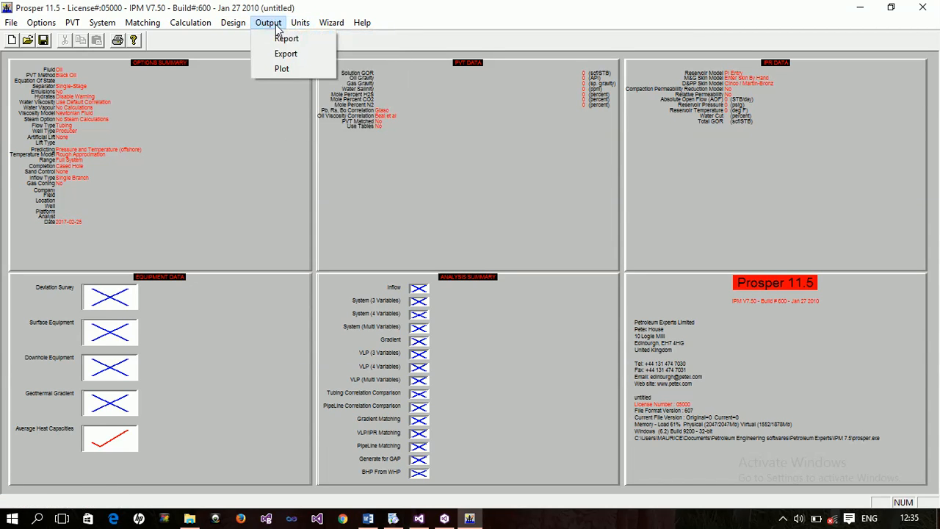
pyautogui.moveTo(286, 52)
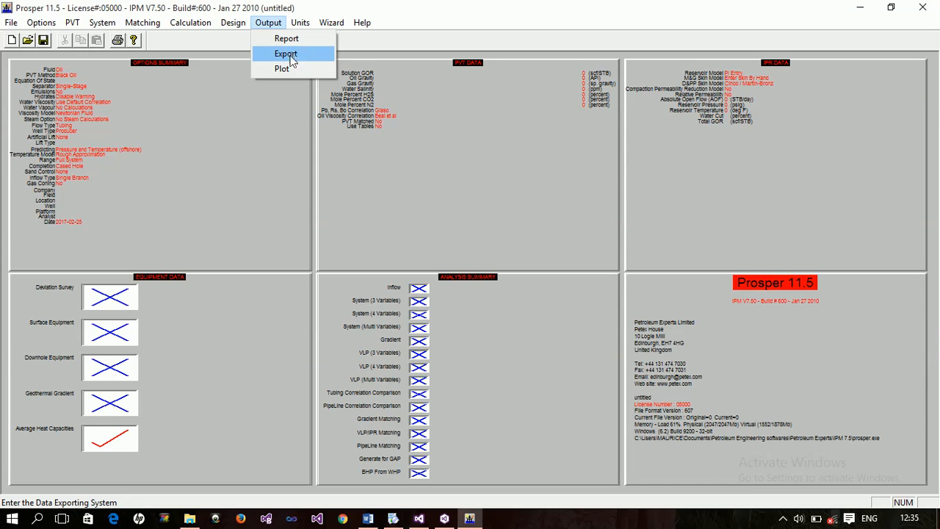
# Step: Review the Units and Help menus, then show Matching with its correlation comparison choices
pyautogui.click(299, 22)
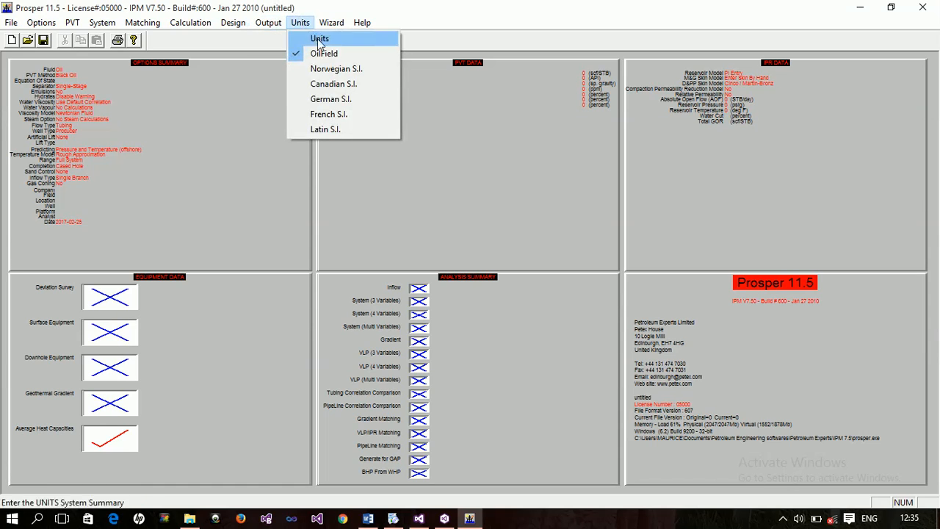
pyautogui.click(361, 22)
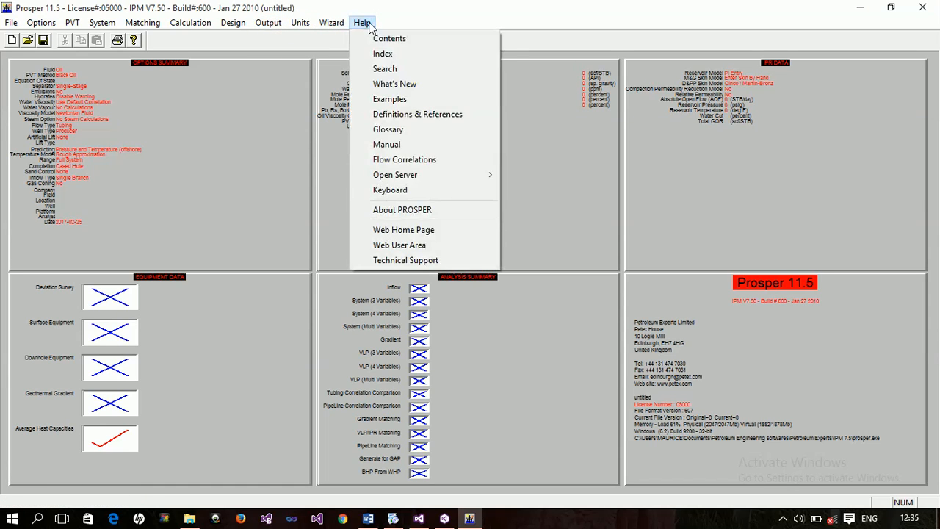
pyautogui.click(142, 22)
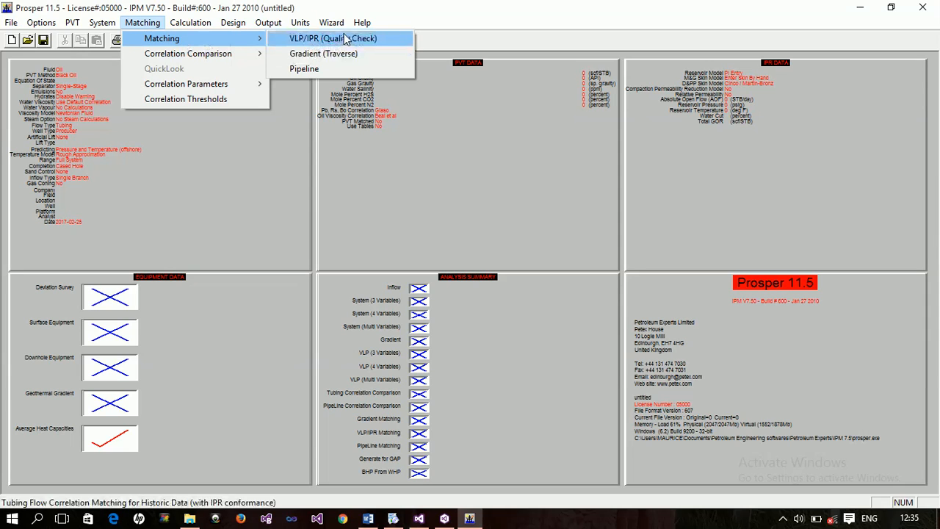
pyautogui.moveTo(323, 53)
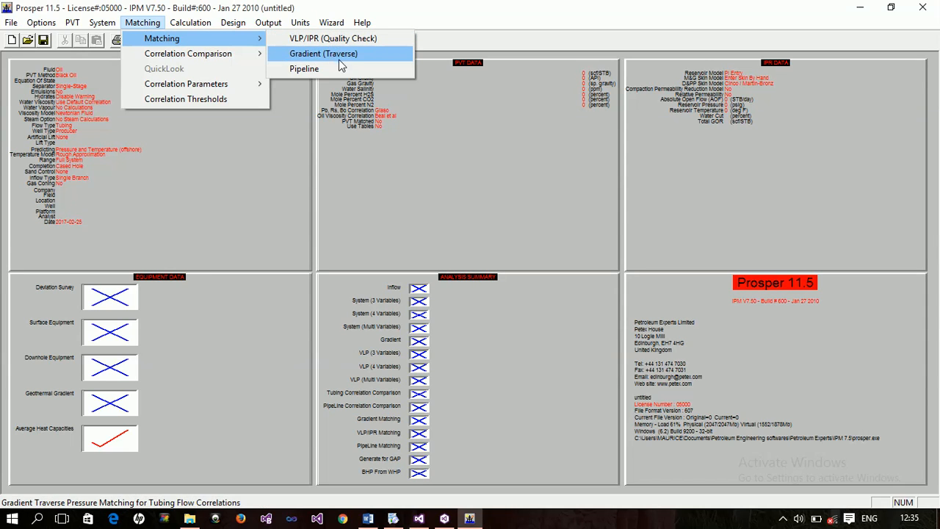
pyautogui.moveTo(224, 37)
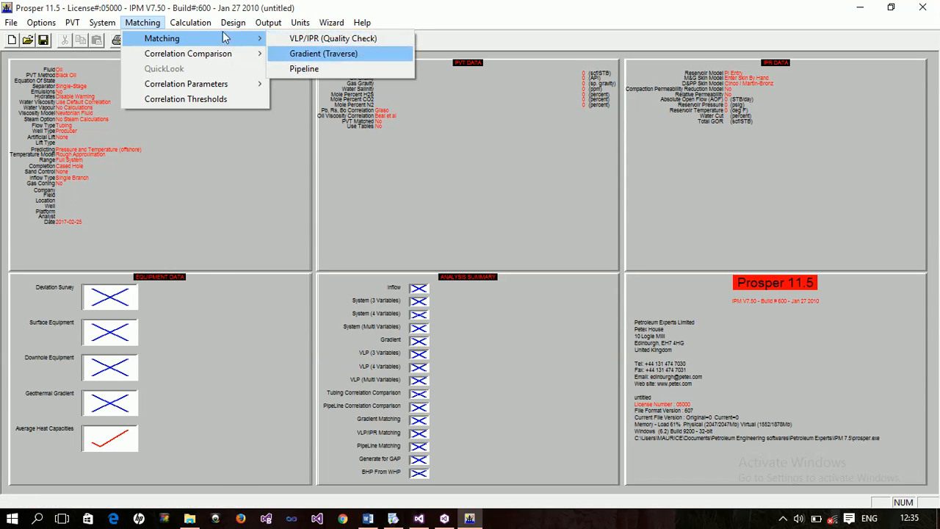
pyautogui.moveTo(188, 53)
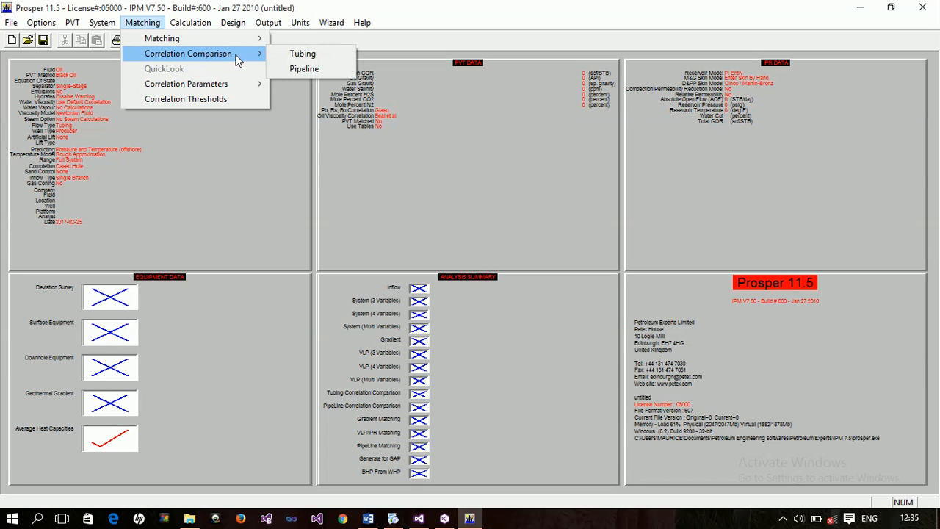
pyautogui.moveTo(223, 58)
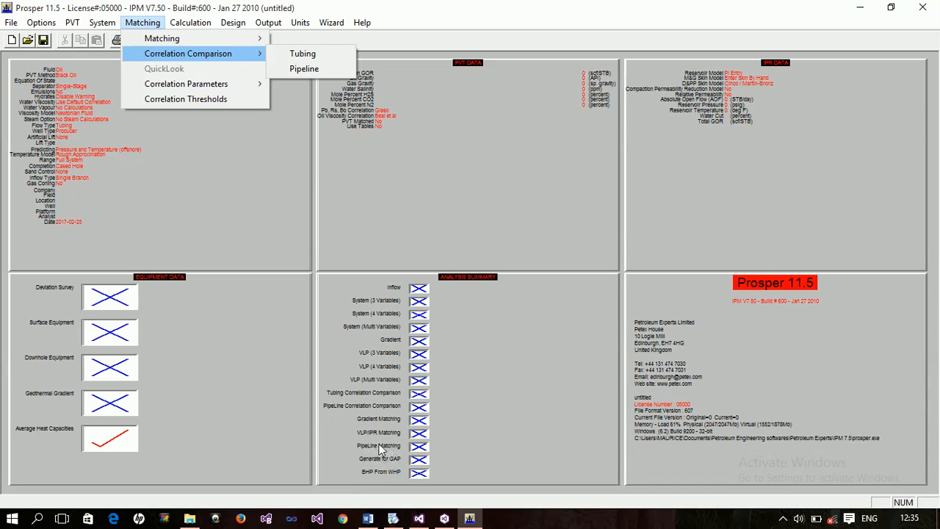
pyautogui.moveTo(374, 433)
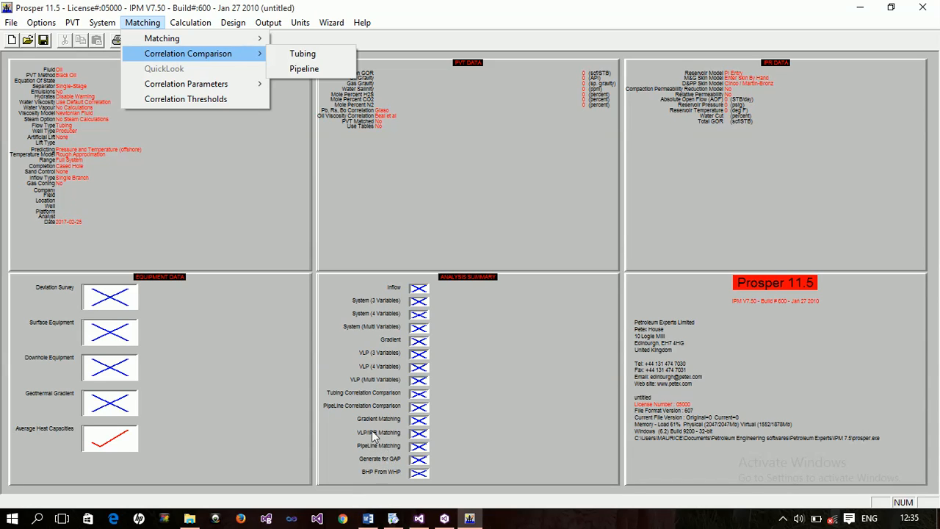
pyautogui.moveTo(368, 420)
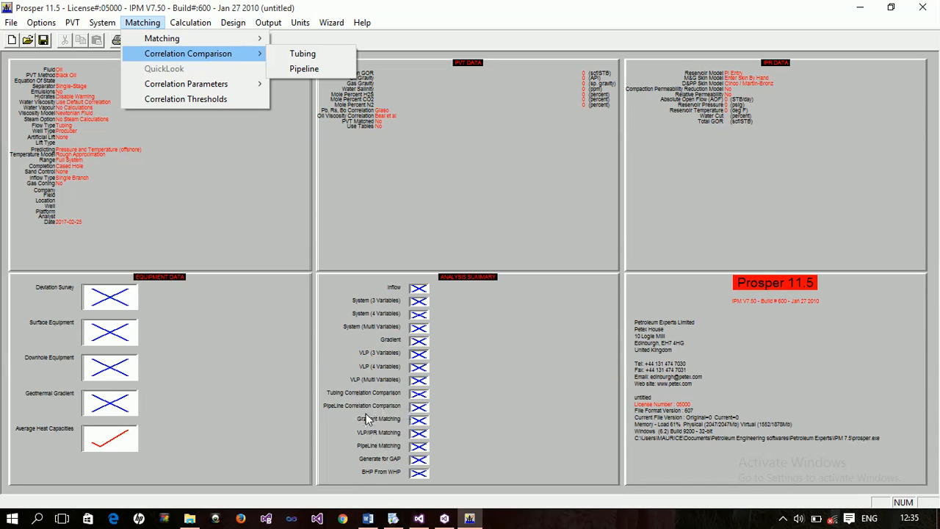
# Step: Review the System, PVT and Options menus in turn, ending on program options and databases
pyautogui.click(102, 22)
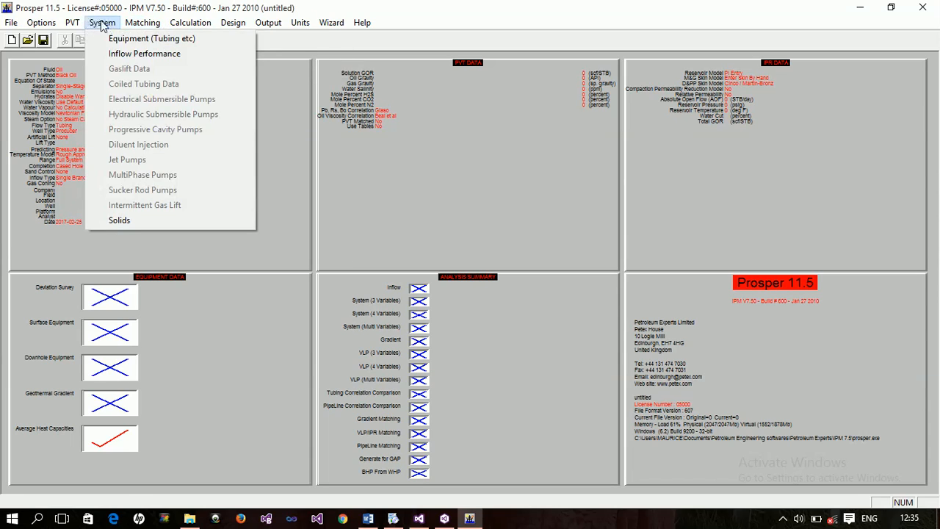
pyautogui.click(72, 22)
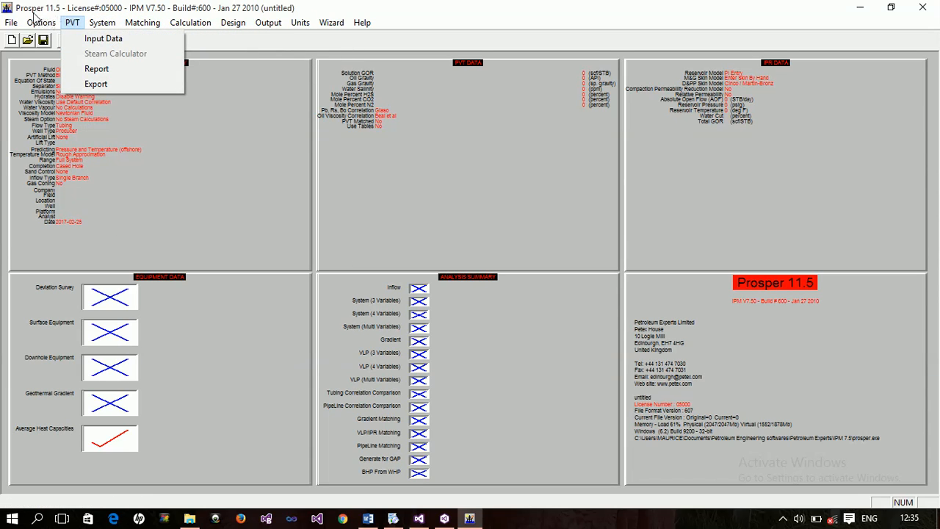
pyautogui.click(41, 22)
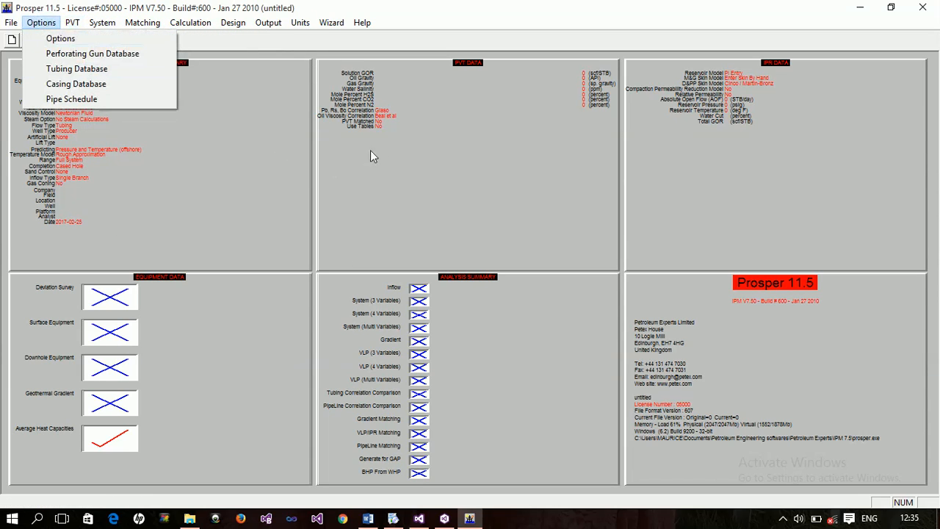
pyautogui.moveTo(61, 38)
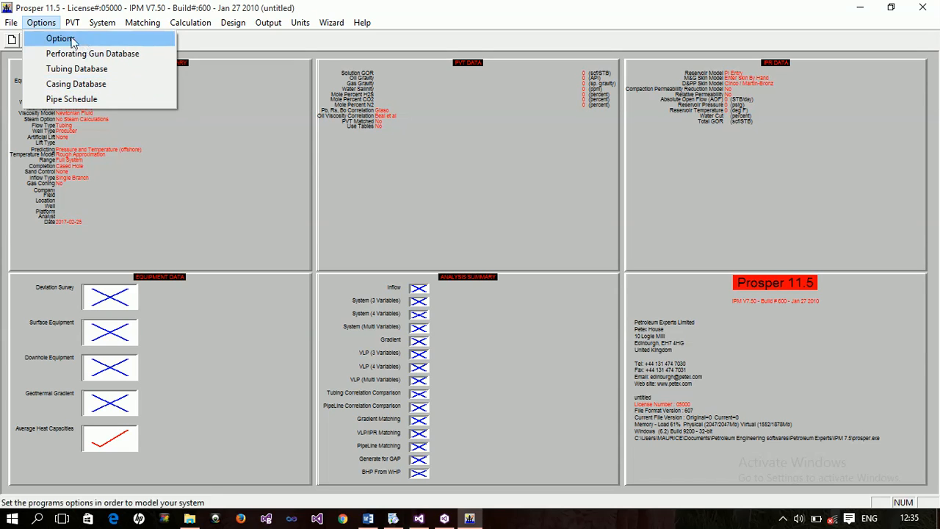